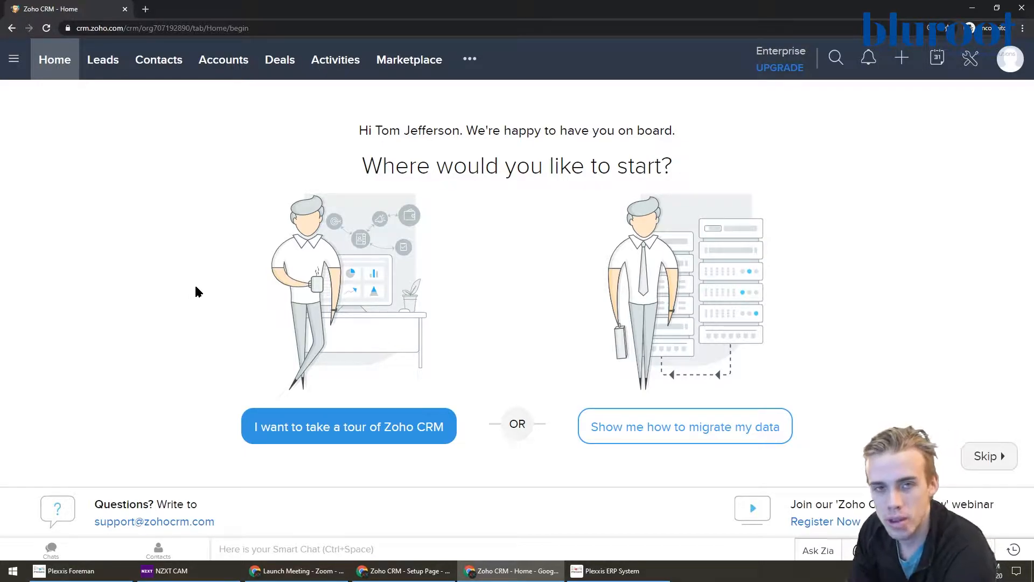
mouse_move(203, 287)
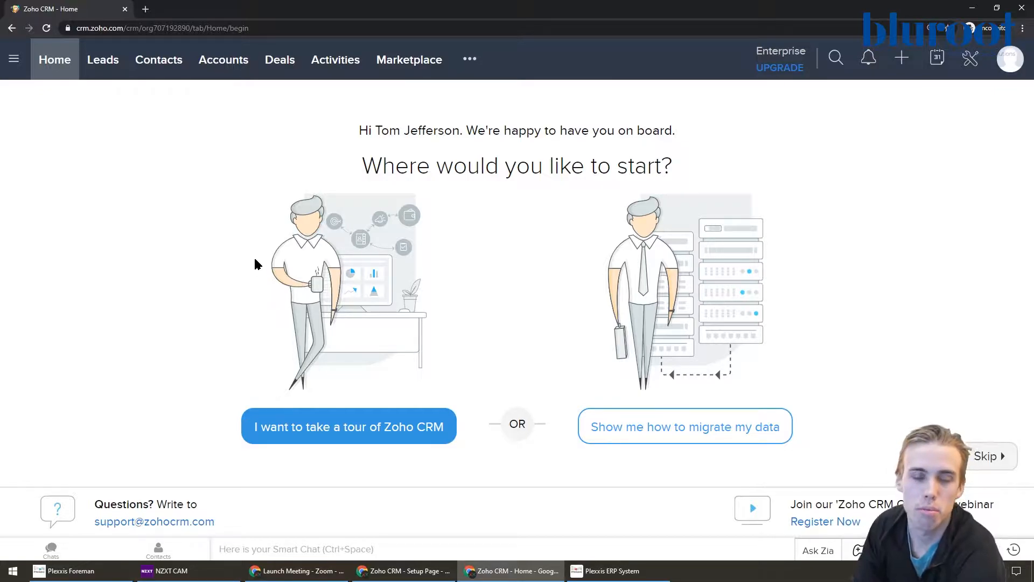
mouse_move(245, 271)
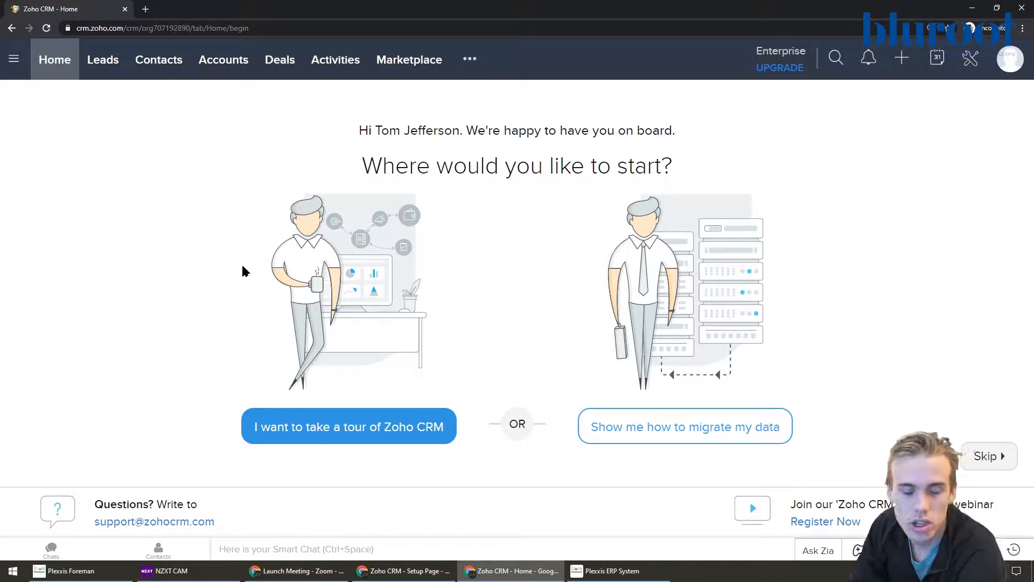
mouse_move(257, 268)
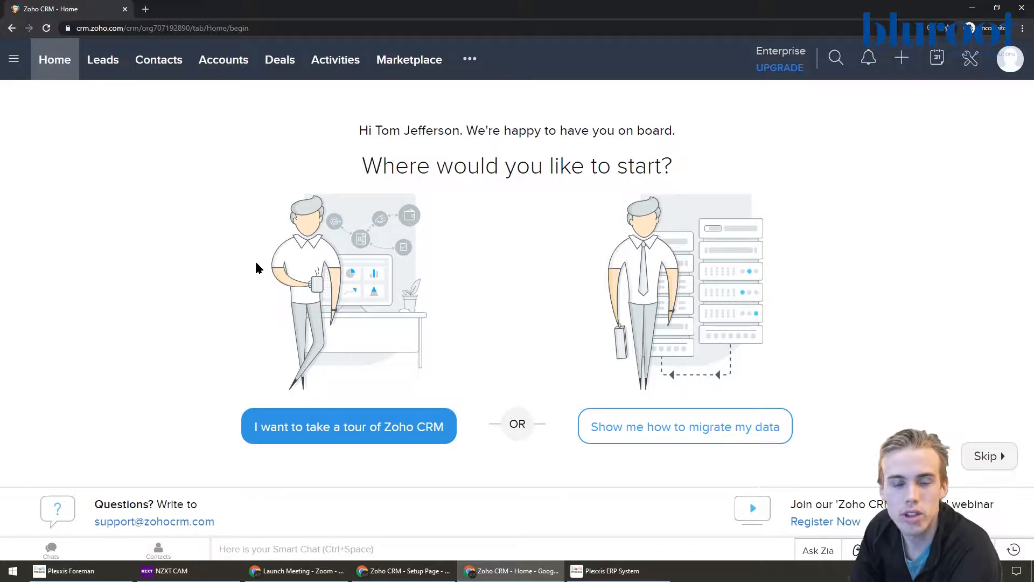
mouse_move(224, 281)
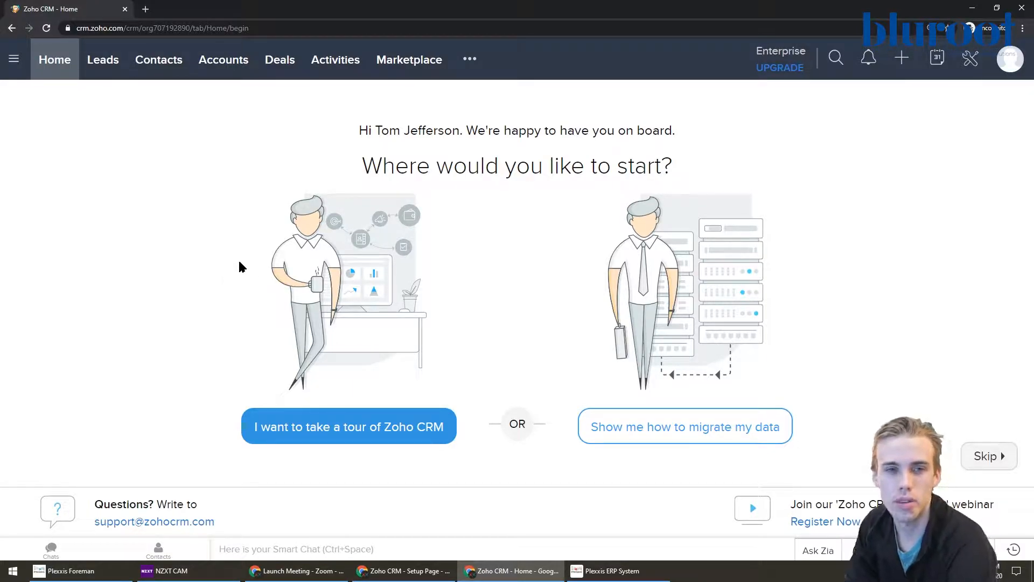
mouse_move(231, 266)
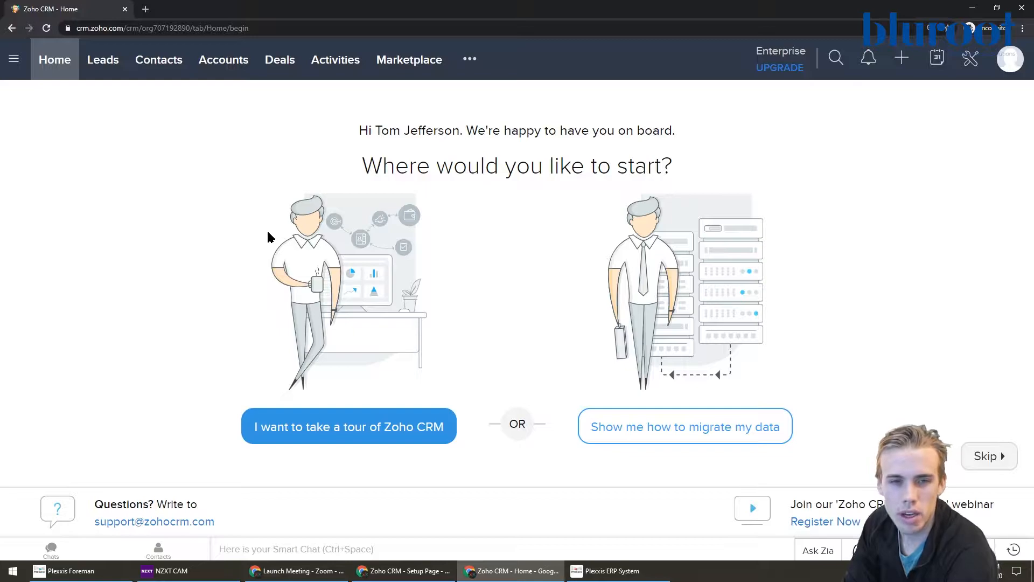
mouse_move(275, 230)
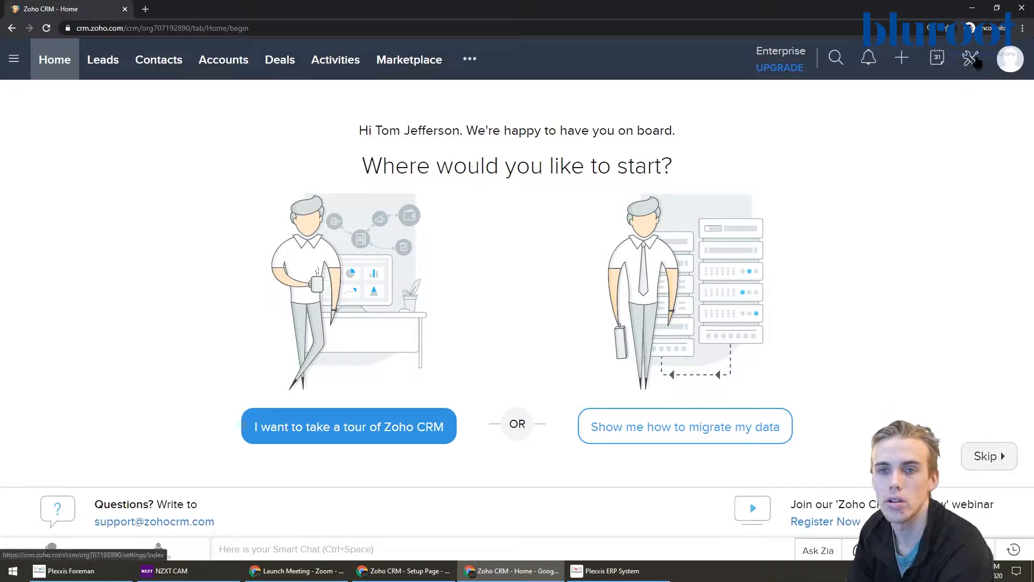
- Go to the CRM Setup page and choose Personal Settings under General
left_click(971, 58)
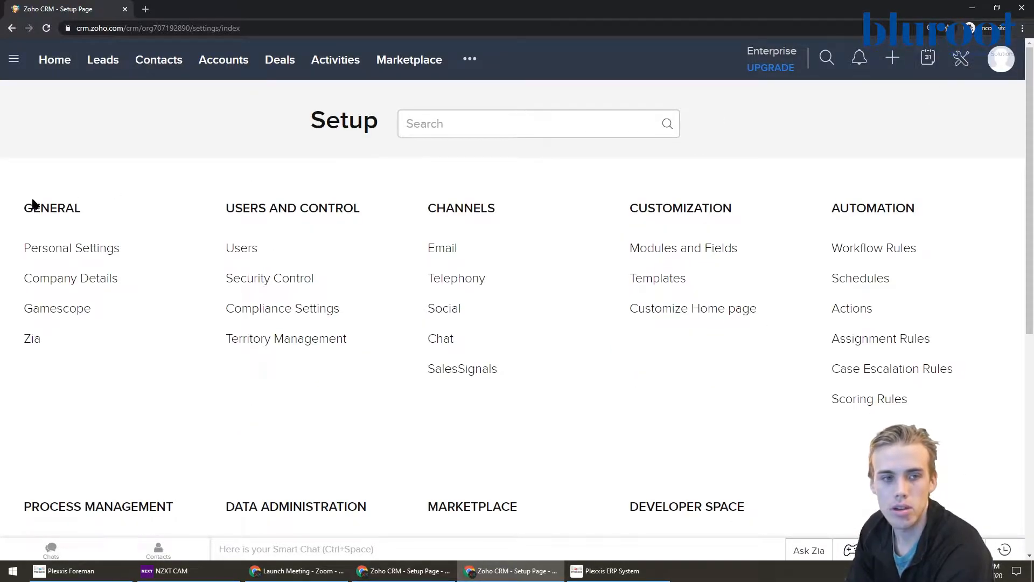
scroll("down", 3)
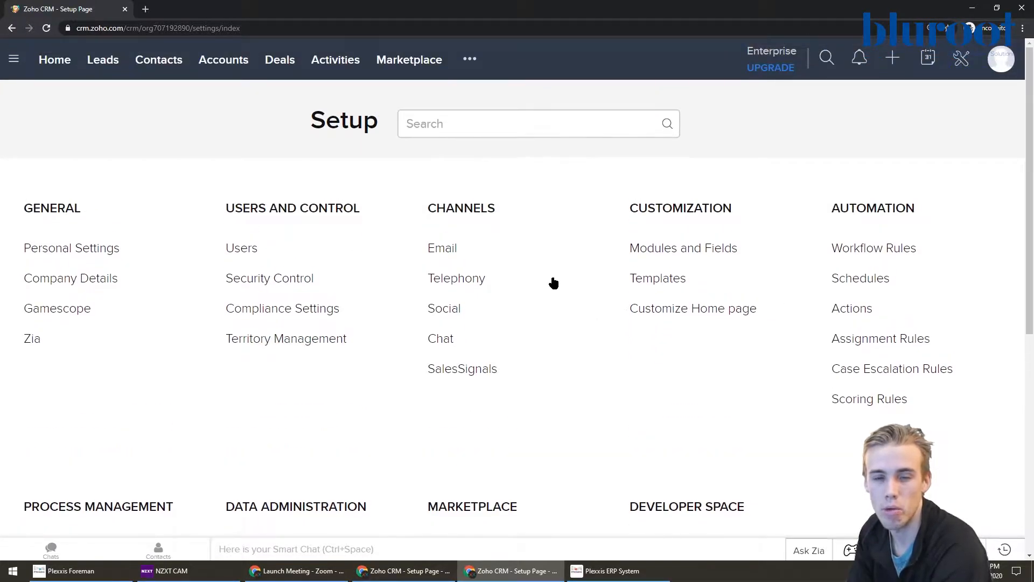
mouse_move(593, 231)
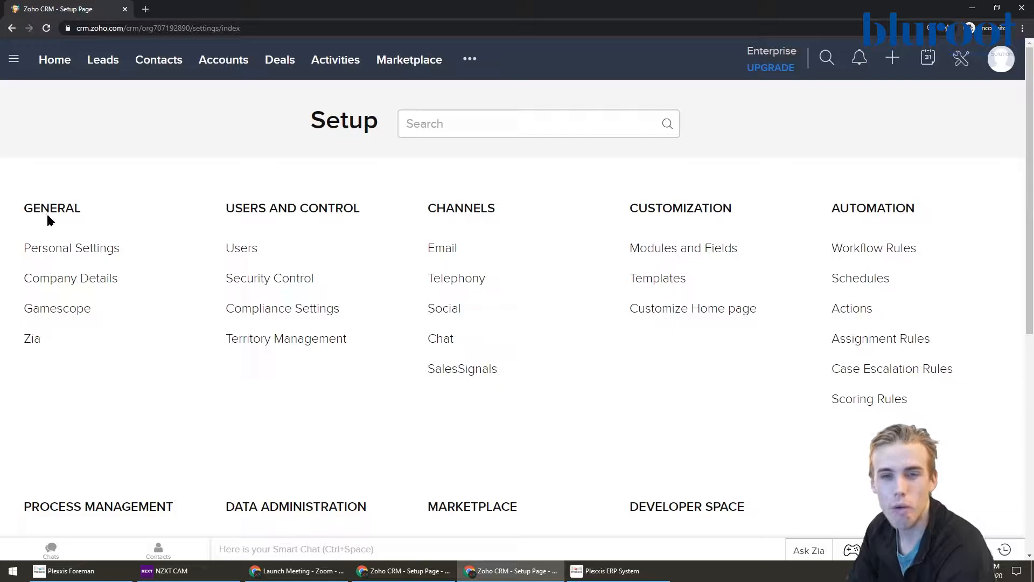
mouse_move(71, 248)
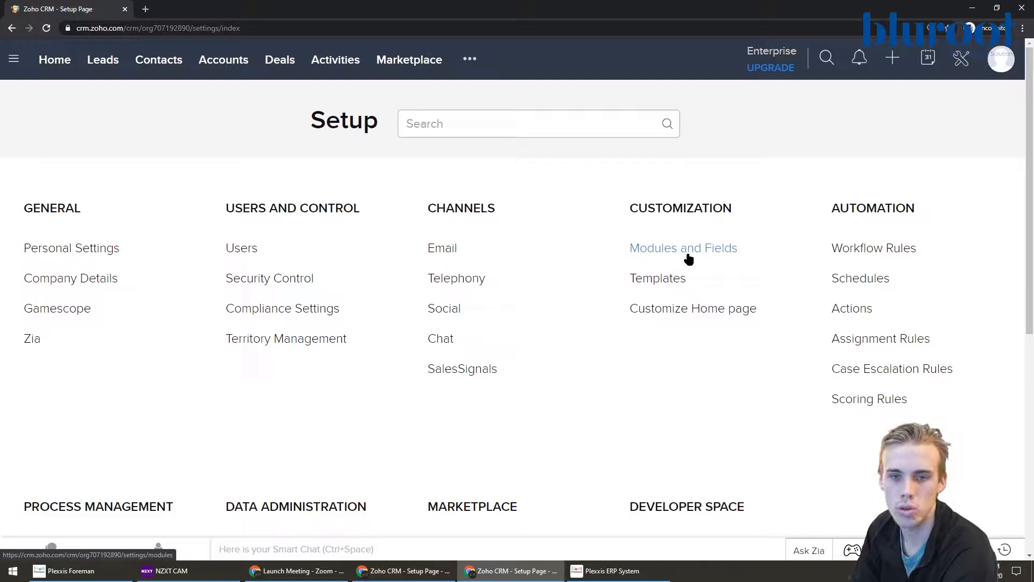
mouse_move(874, 248)
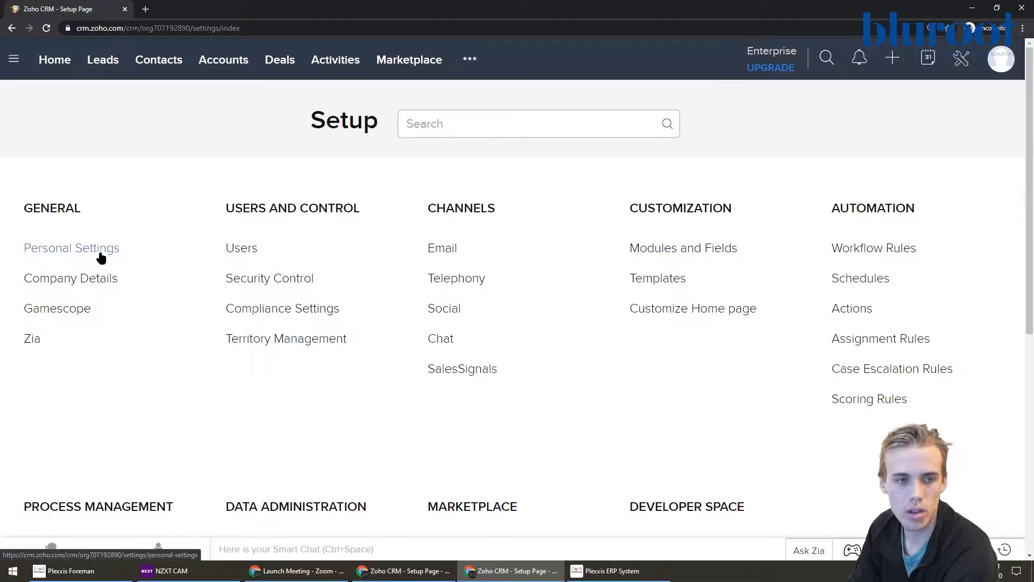
left_click(71, 247)
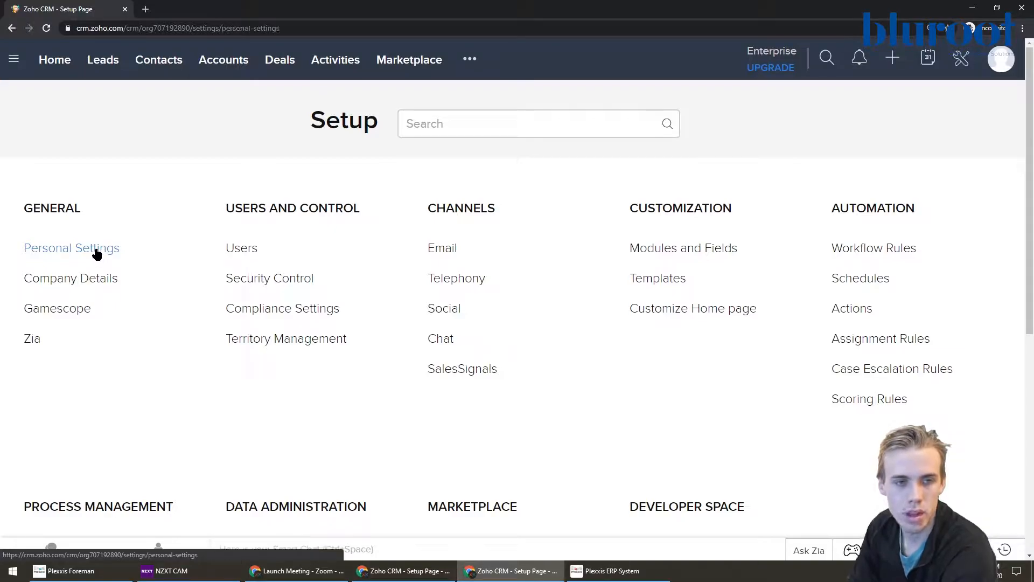
- Show the Personal Settings profile page and begin editing account information
left_click(71, 248)
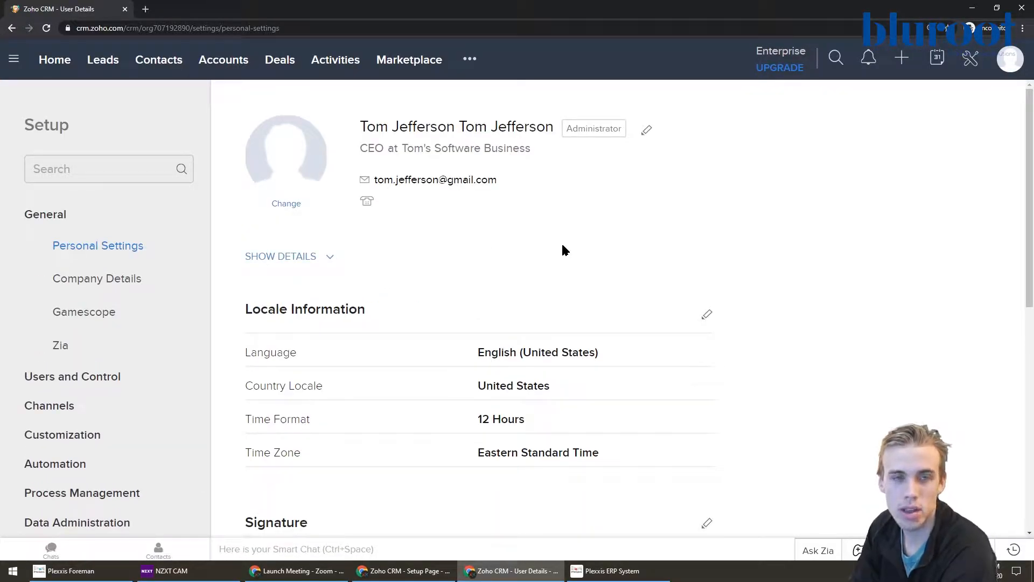
mouse_move(645, 152)
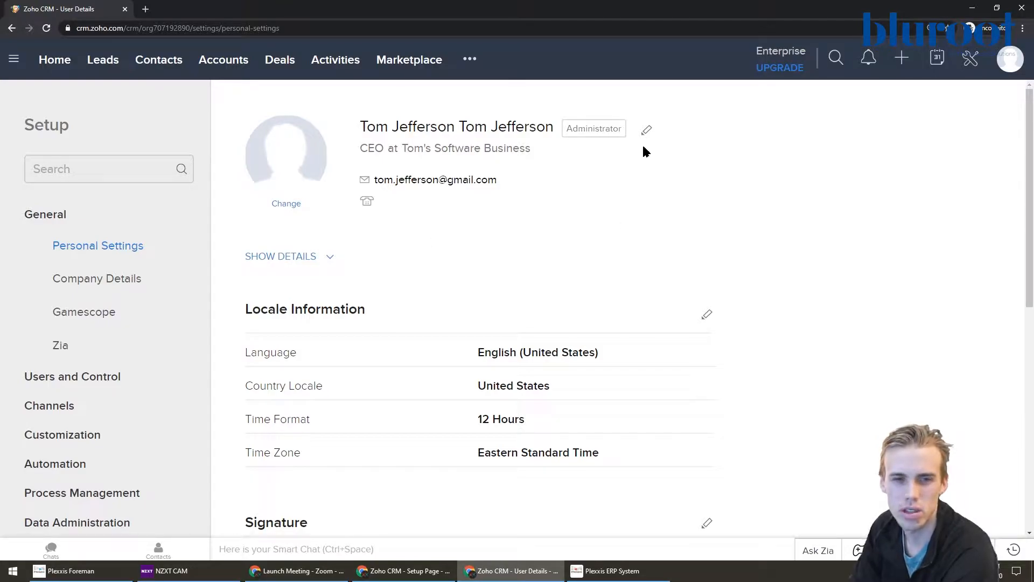
left_click(646, 128)
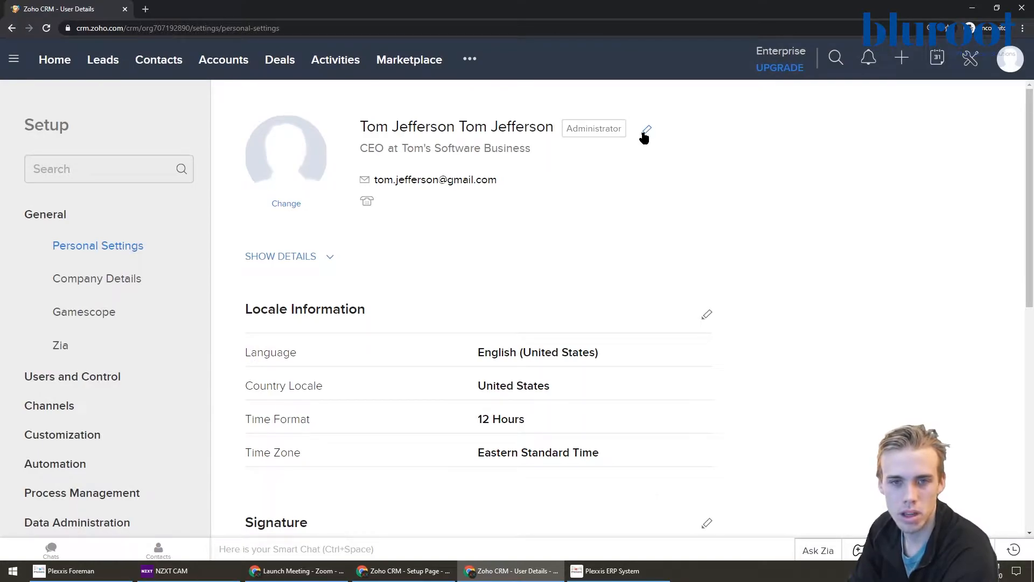
- Correct the account name so first and last name read Tom Jefferson without duplication
left_click(645, 131)
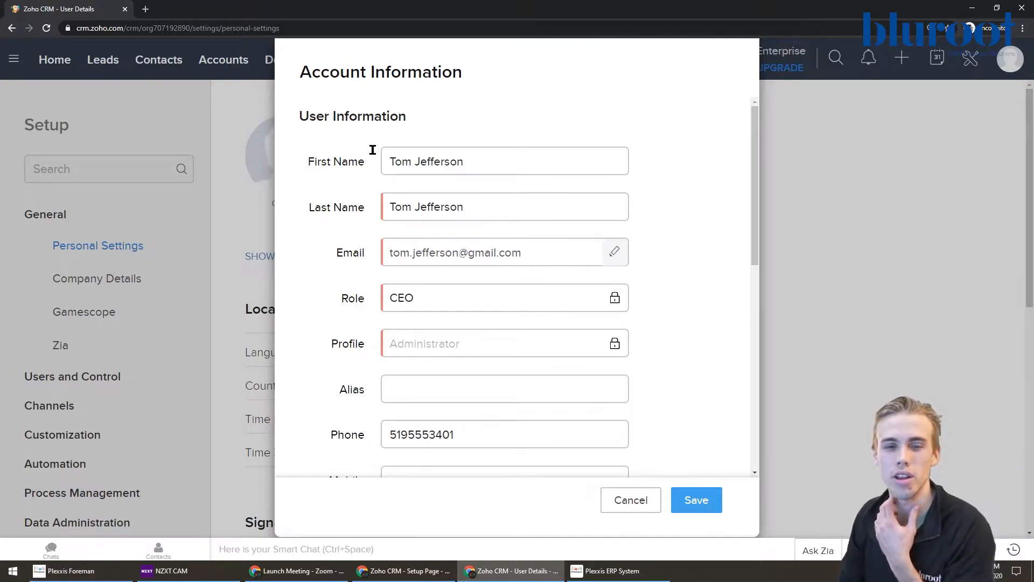
mouse_move(386, 241)
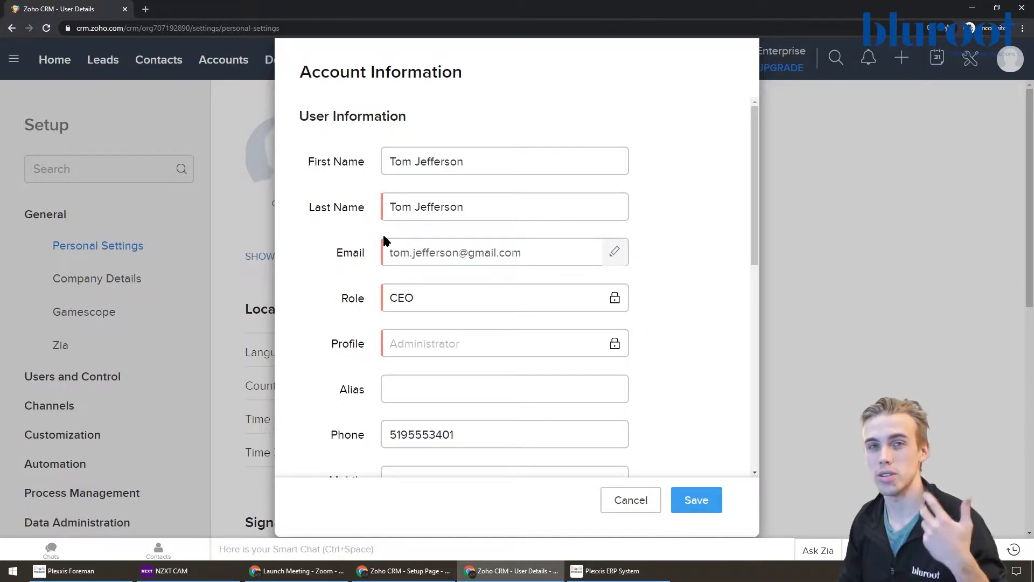
left_click(504, 207)
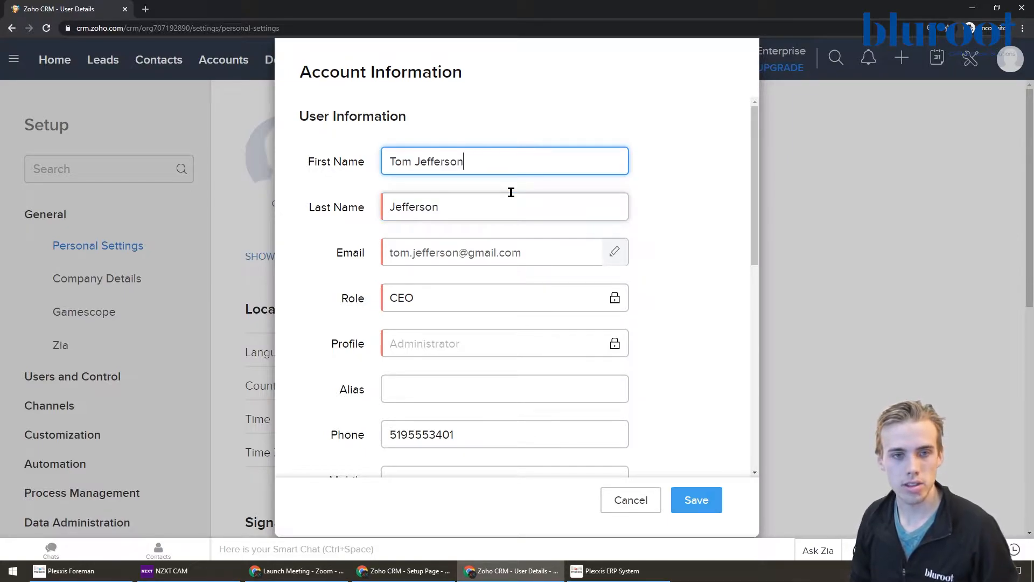
key("Backspace")
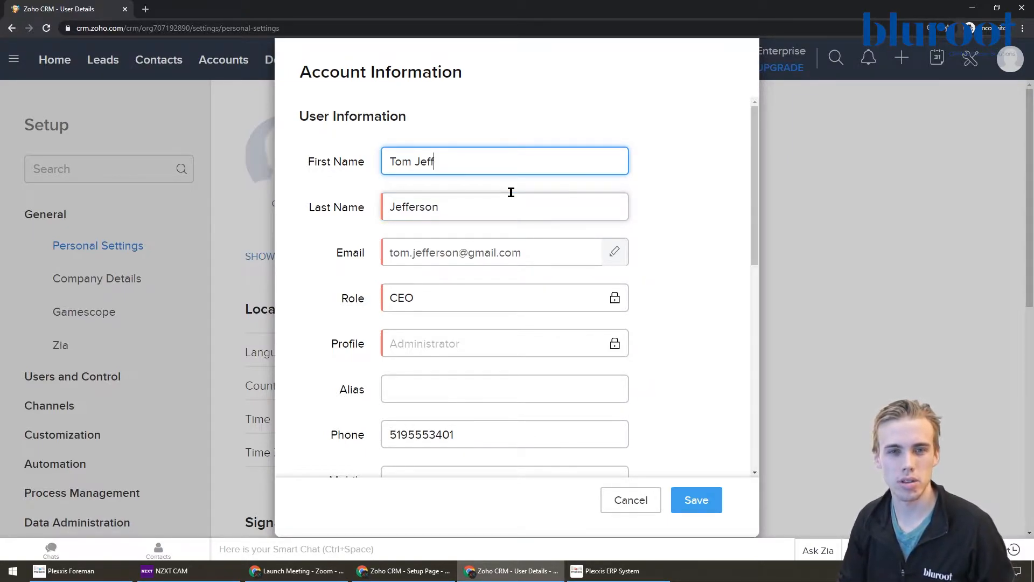
key("Backspace")
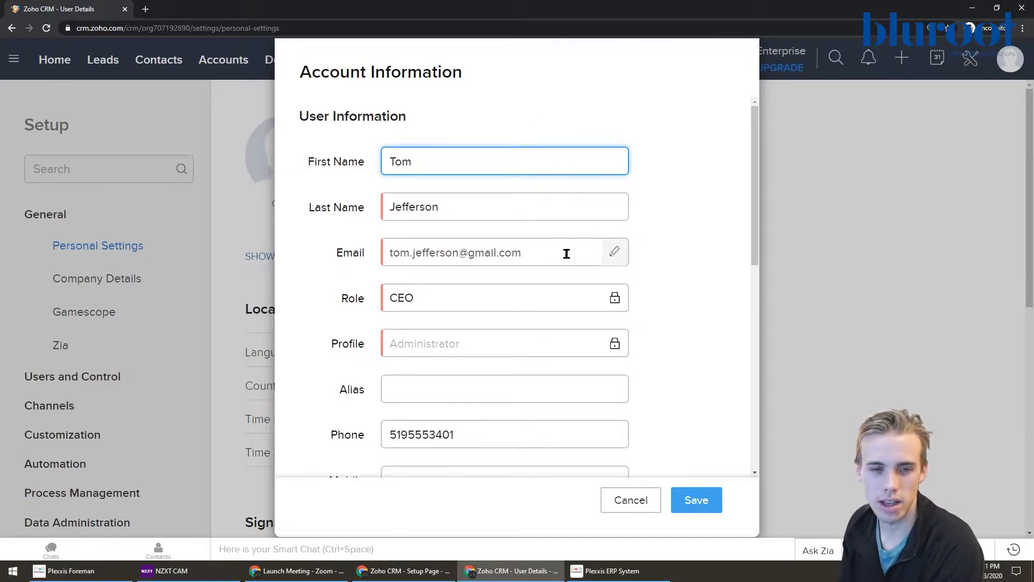
scroll("down", 3)
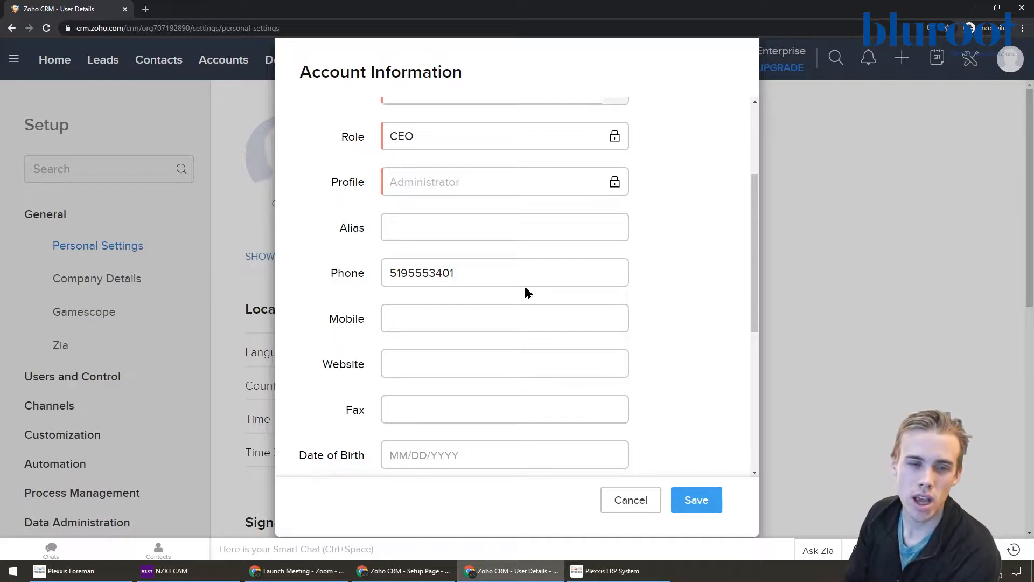
mouse_move(518, 303)
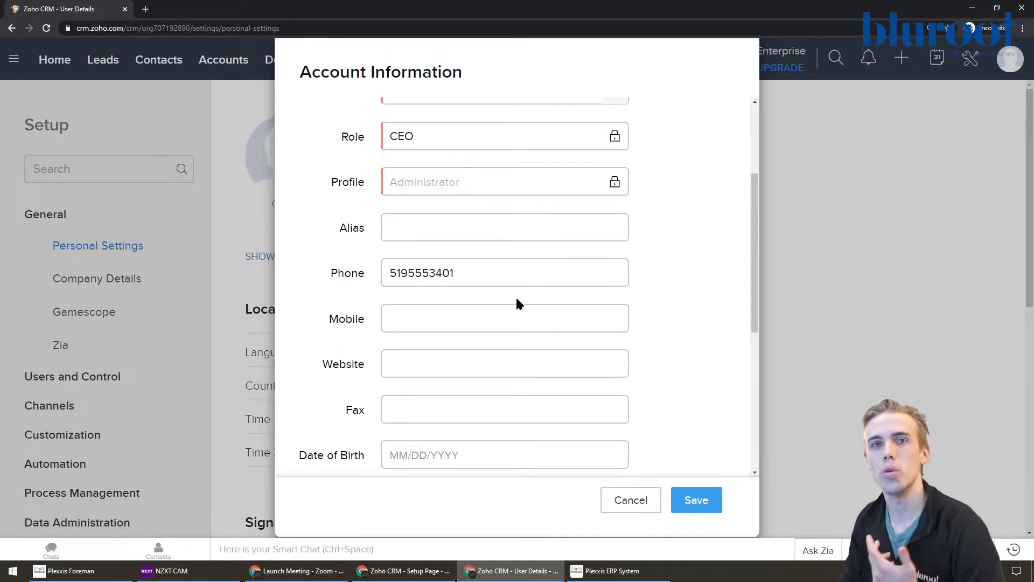
left_click(504, 318)
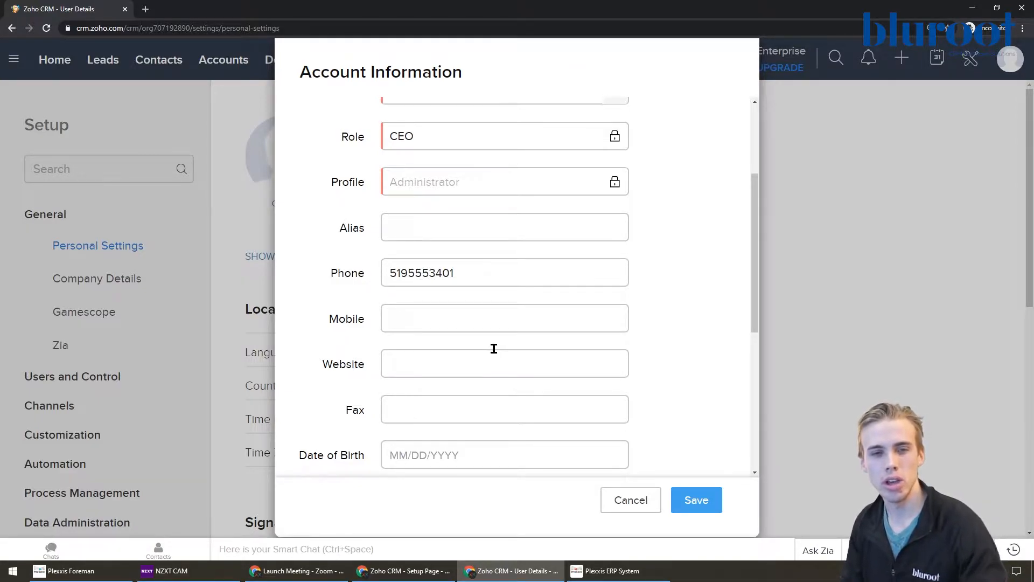
scroll("down", 3)
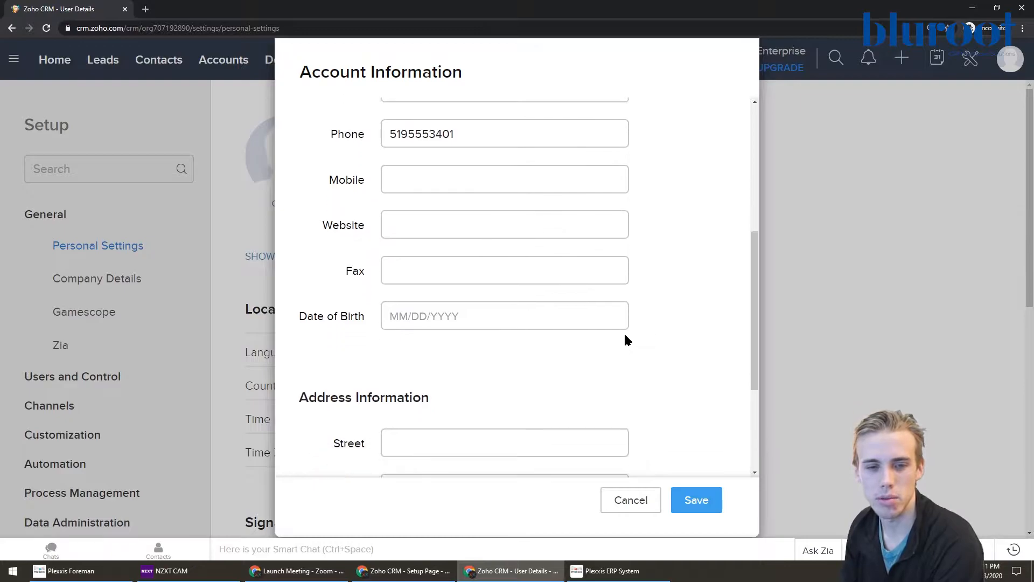
scroll("down", 3)
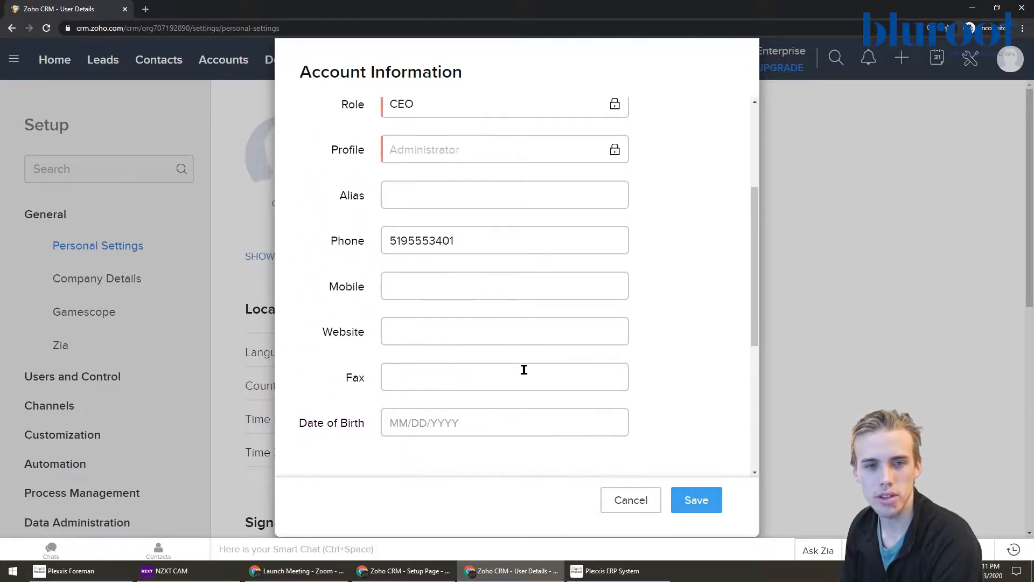
scroll("up", 3)
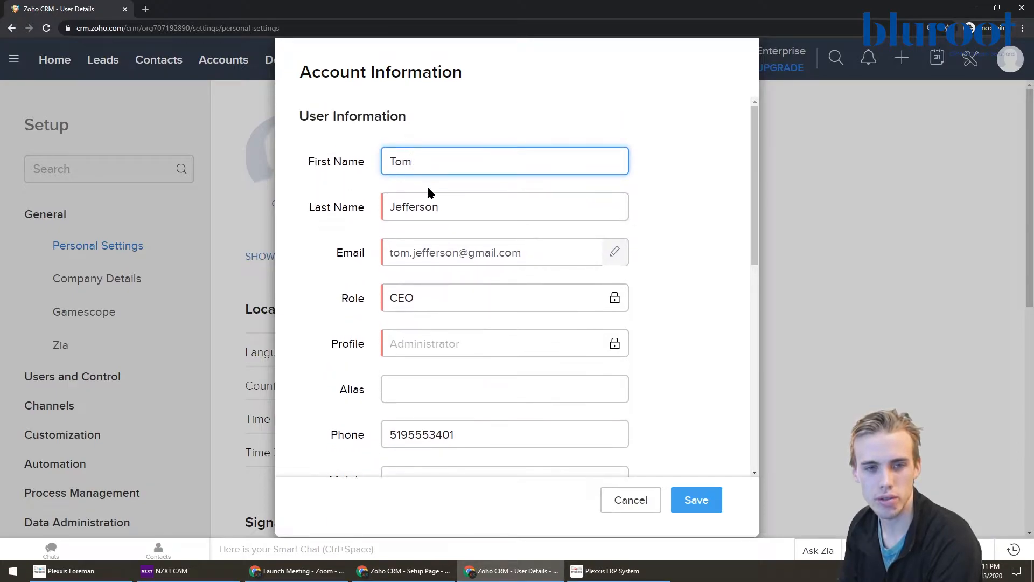
scroll("down", 3)
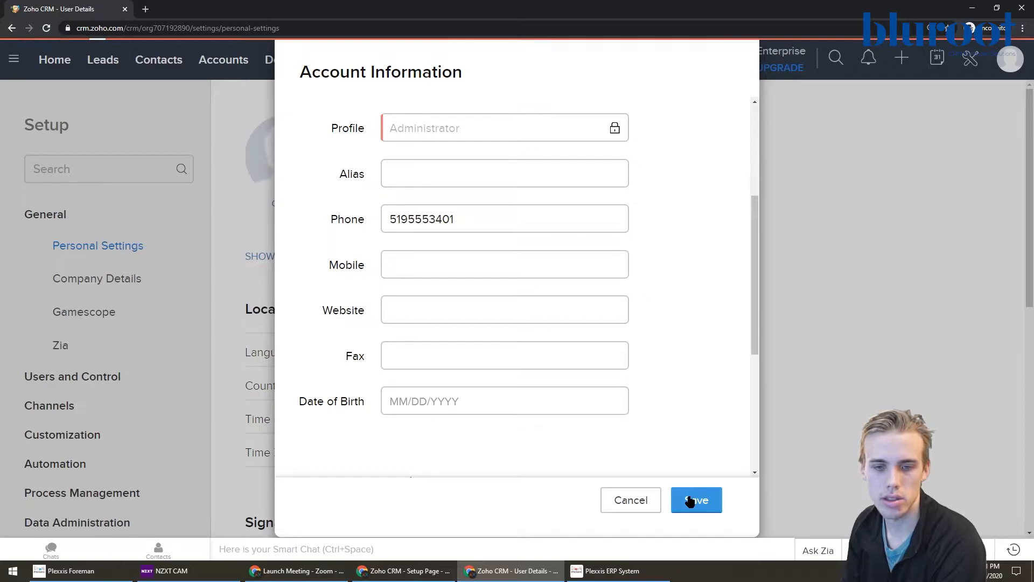
left_click(696, 500)
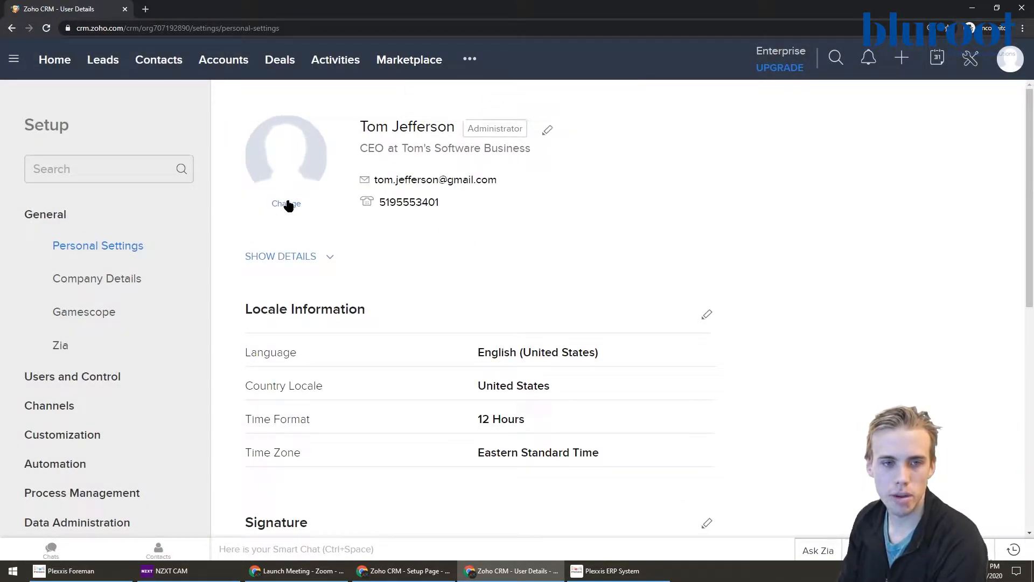
- Start a profile photo upload, then dismiss the file picker and close Select Image without a photo
left_click(286, 204)
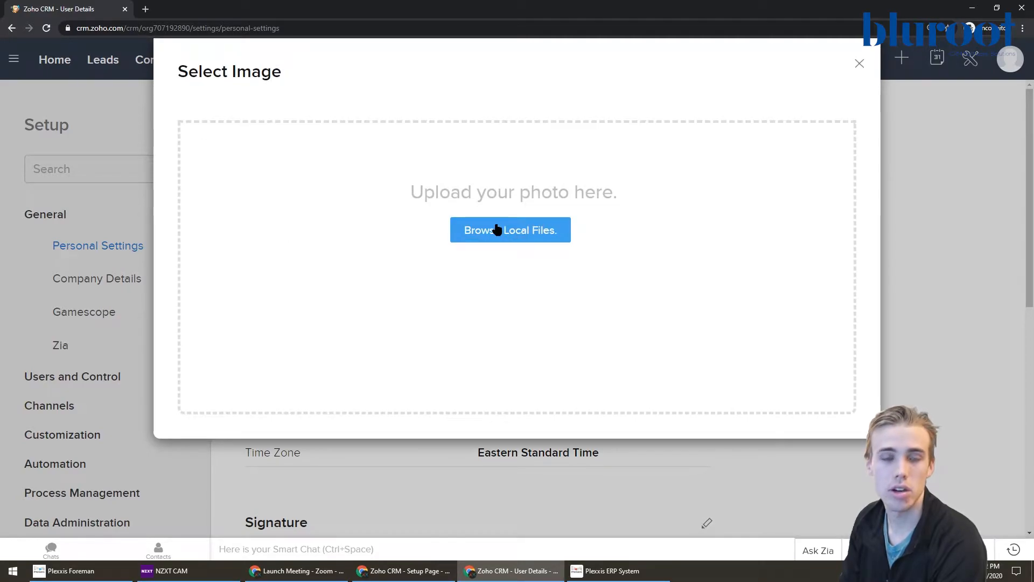
left_click(510, 229)
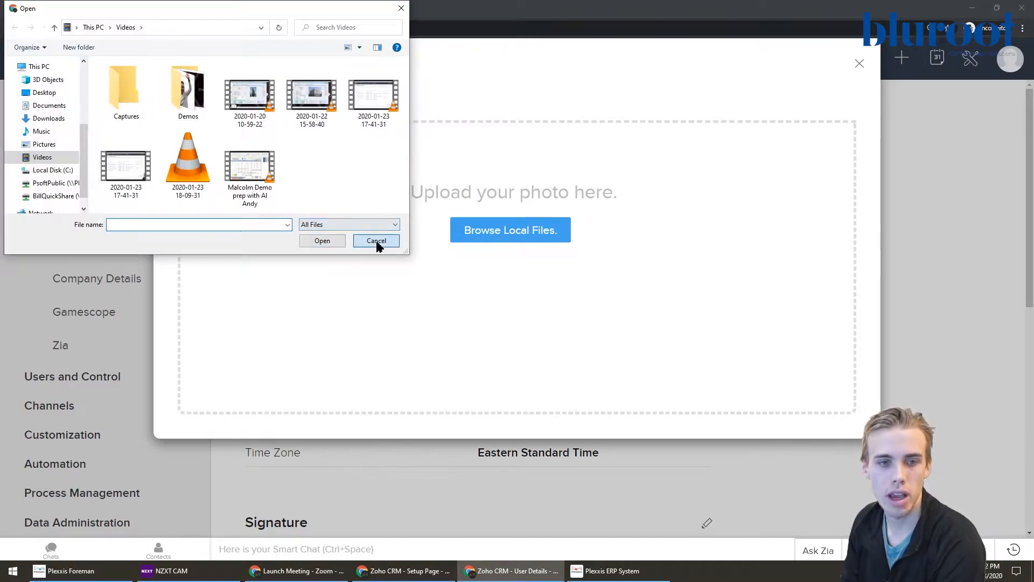
left_click(375, 241)
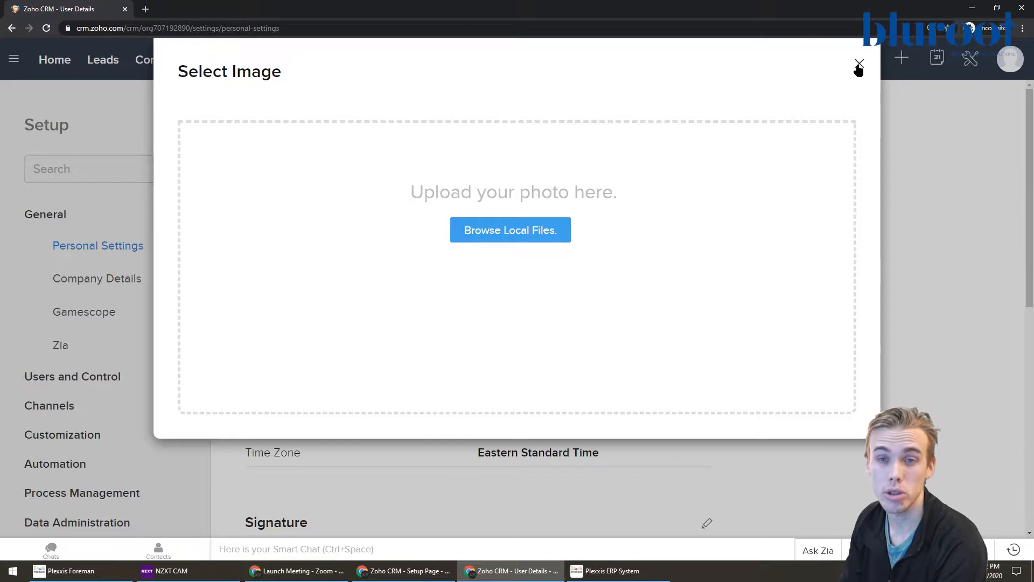
left_click(859, 65)
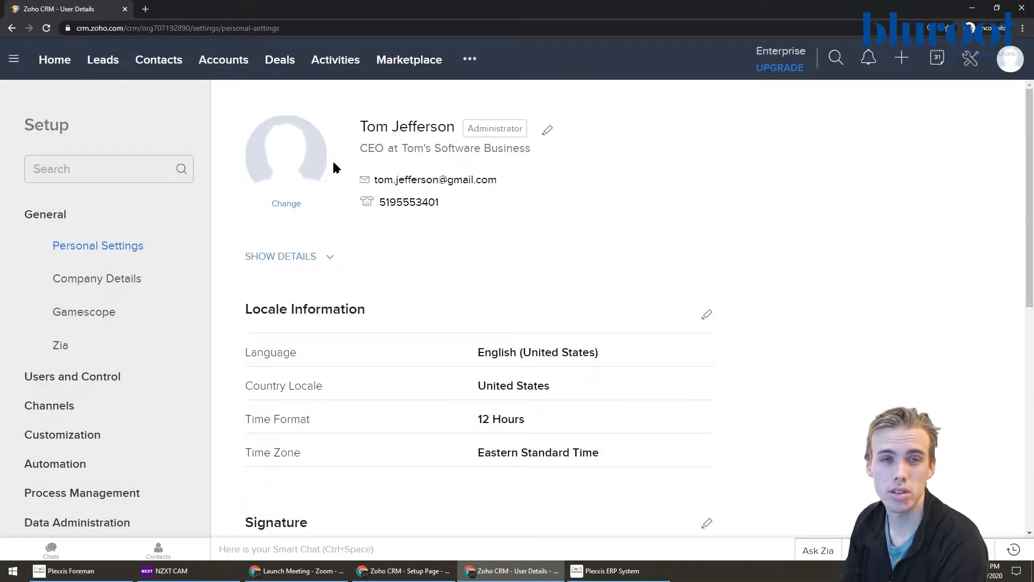
- Write 'Tom Jefferson' as the signature's name line and make it bold
scroll("down", 3)
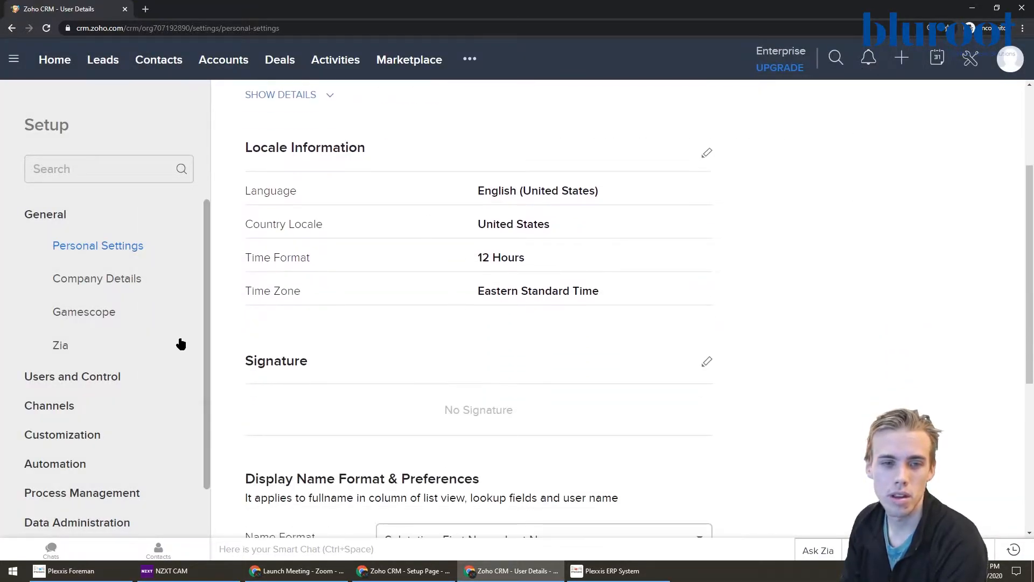
left_click(706, 362)
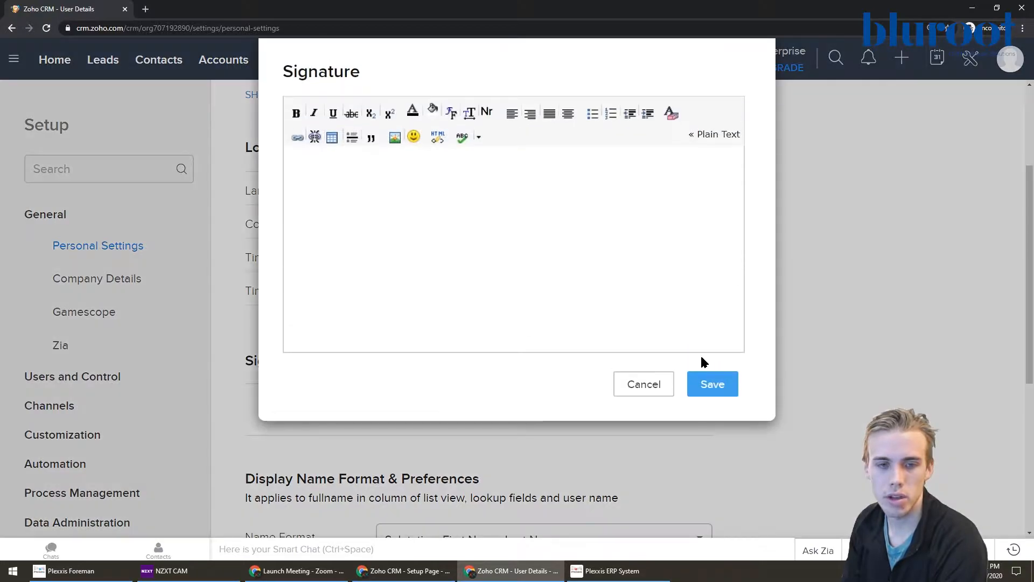
type("T")
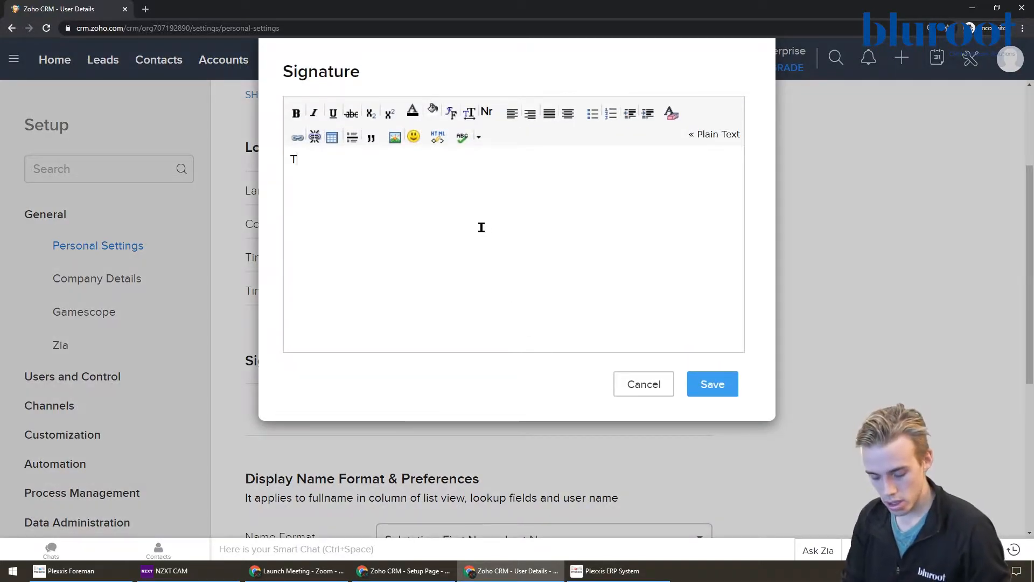
type("om Jeffr")
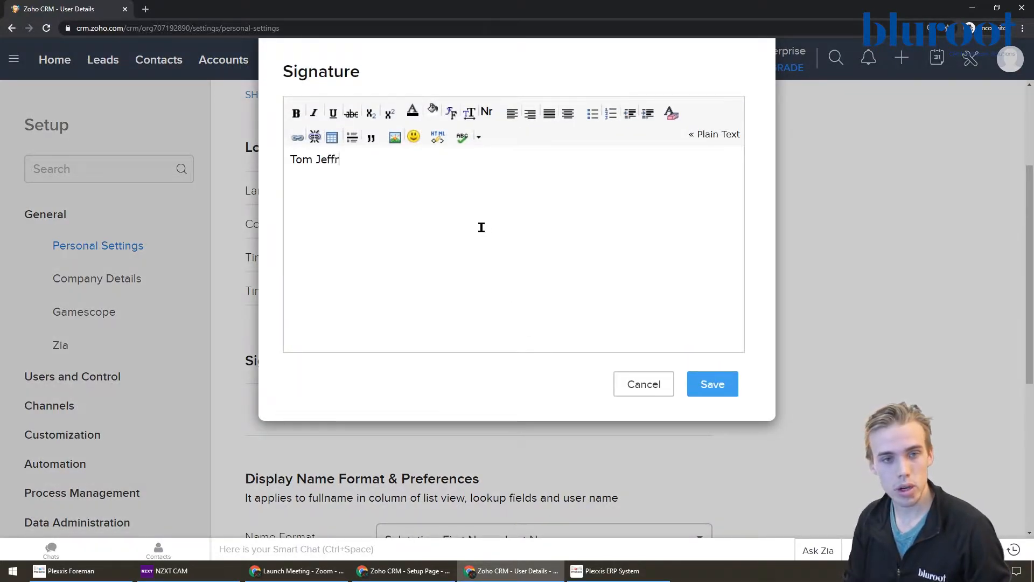
type("eson")
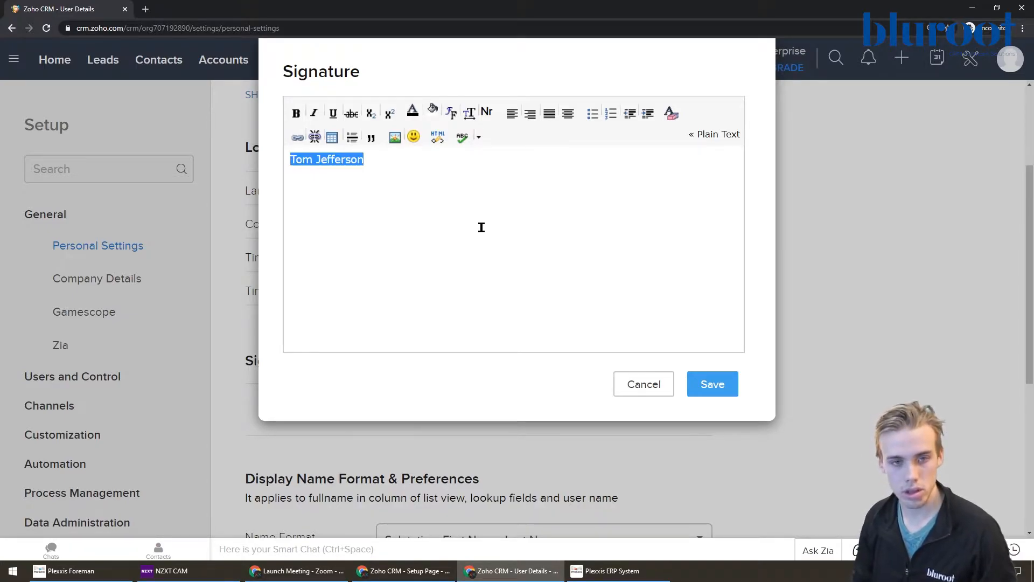
left_click(295, 113)
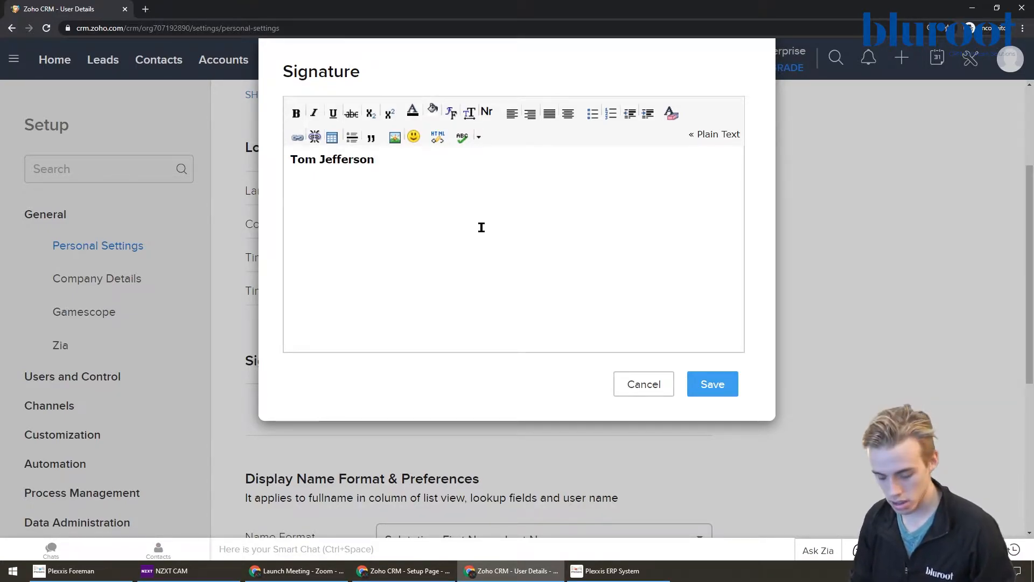
type("519 555 1")
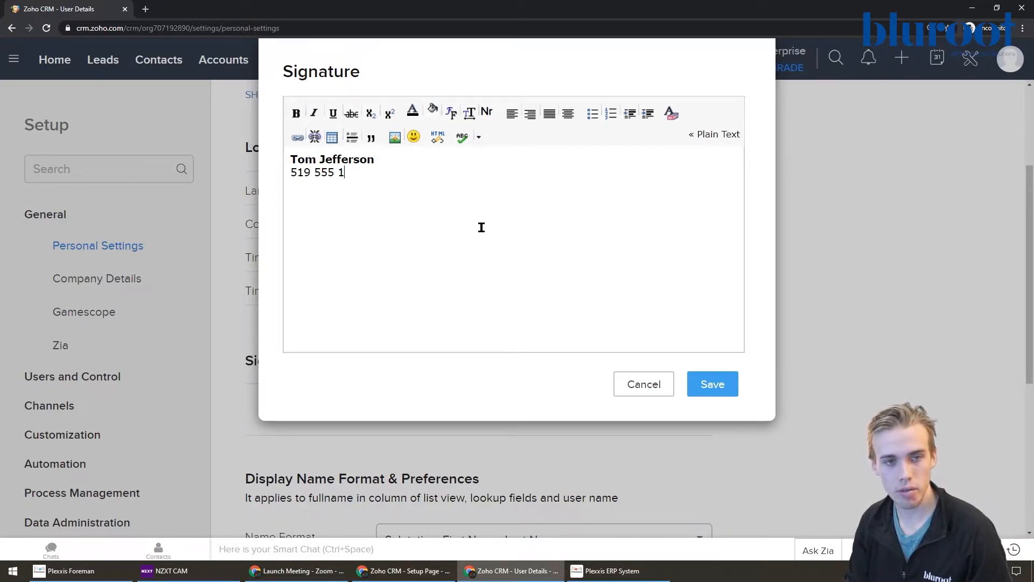
type("234")
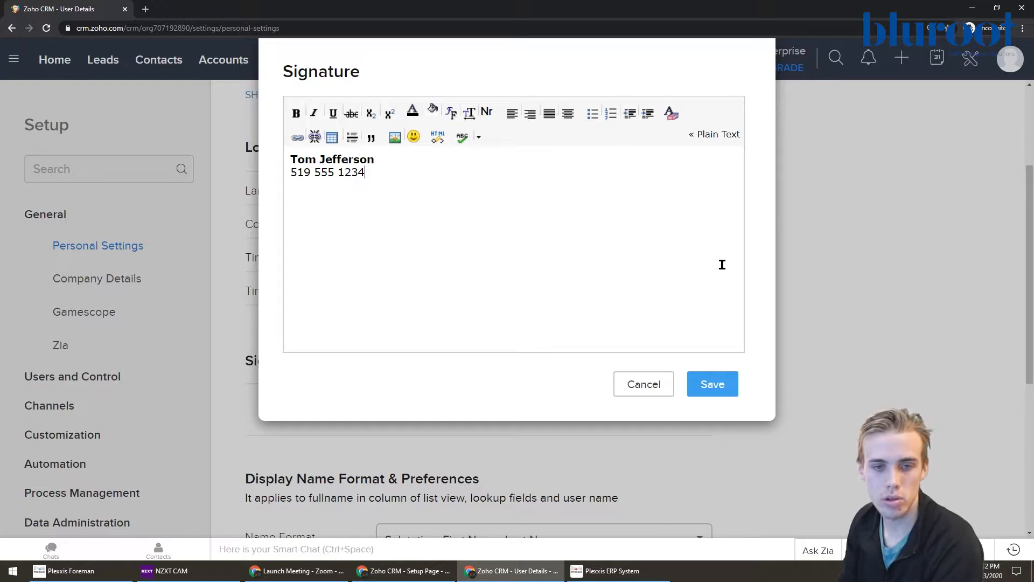
left_click(712, 384)
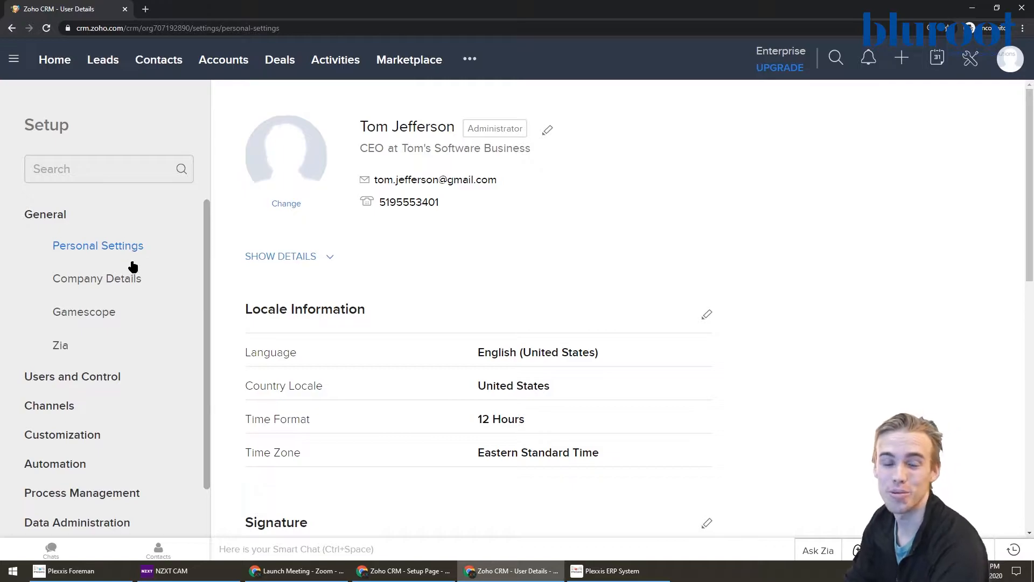
- Edit Company Details for Tom's Software Business and review its name, phone and blank address fields
left_click(97, 278)
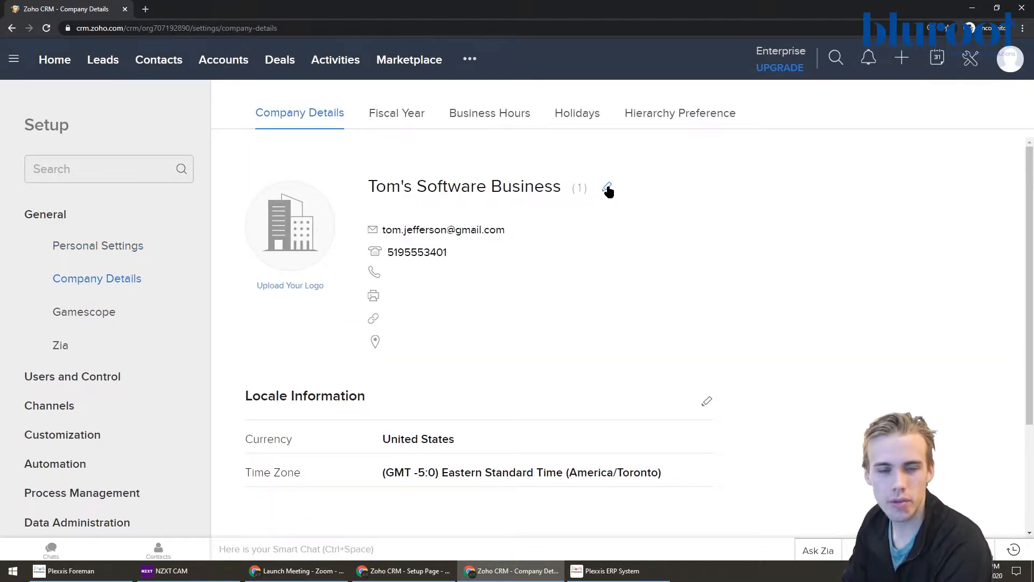
left_click(606, 187)
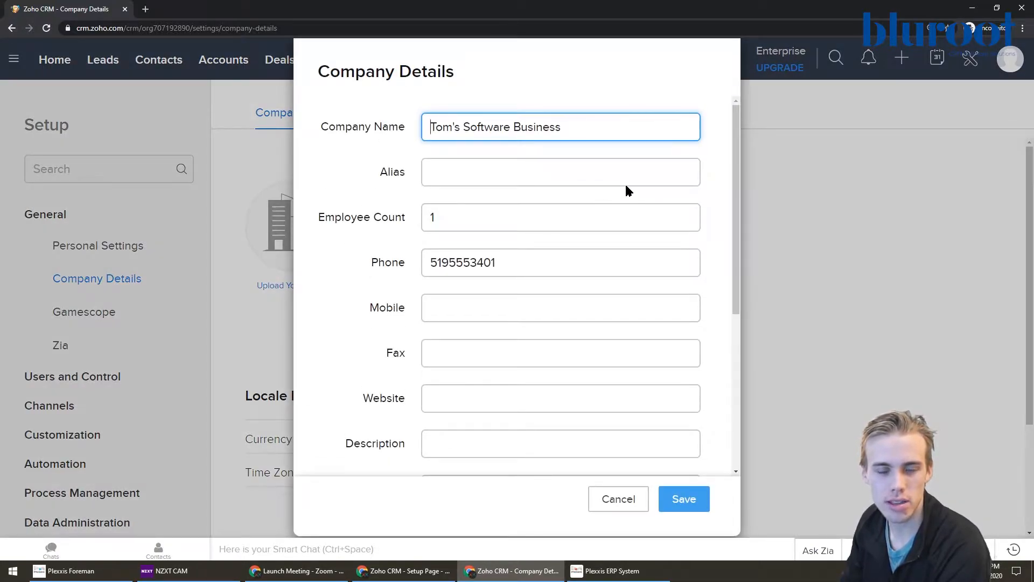
scroll("down", 3)
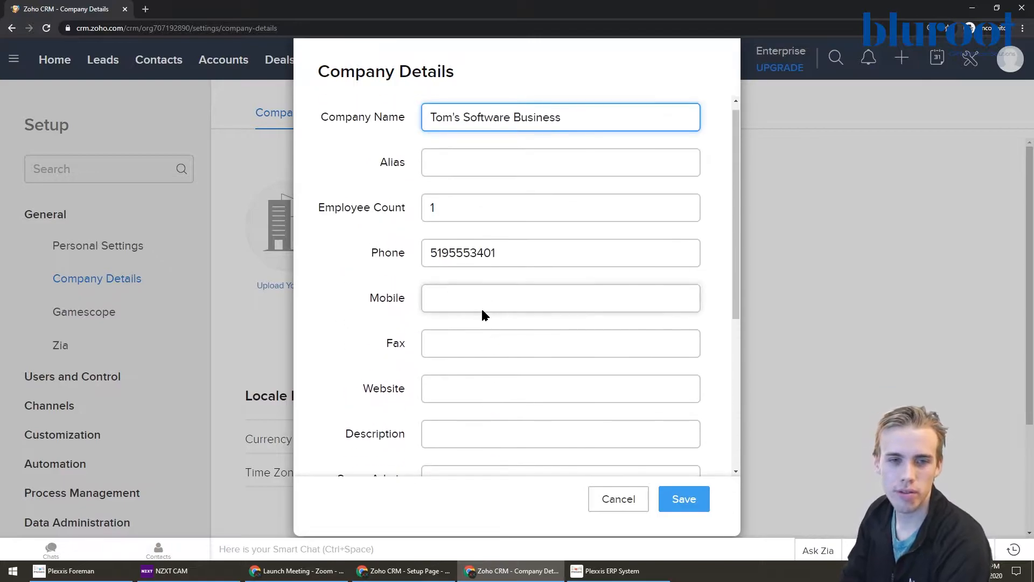
scroll("down", 3)
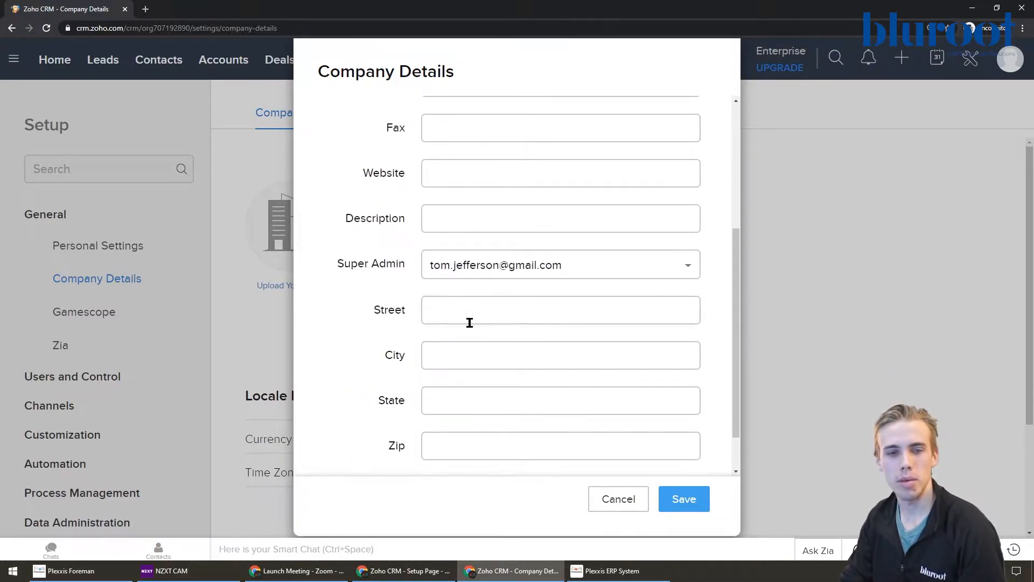
scroll("down", 3)
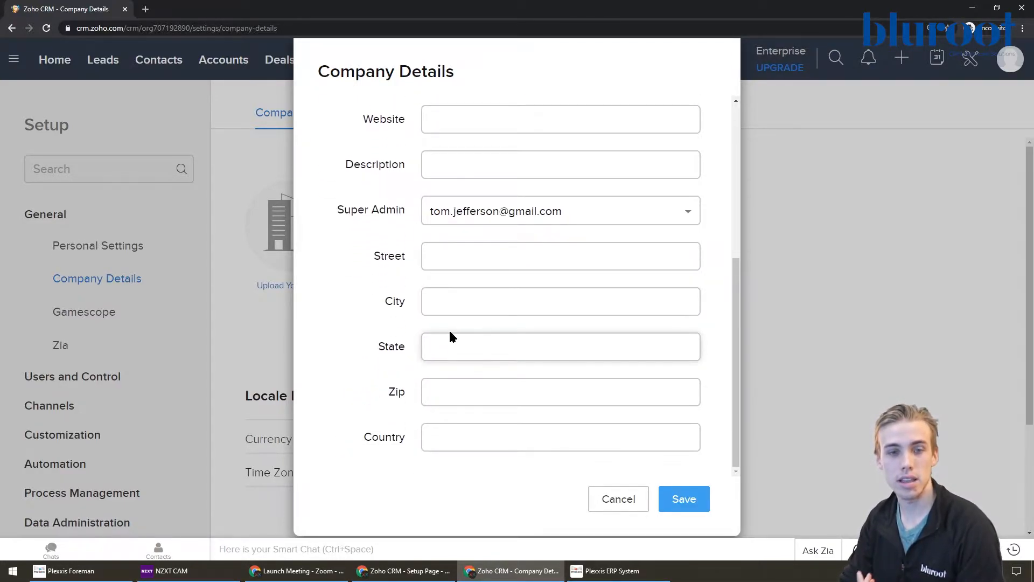
left_click(560, 345)
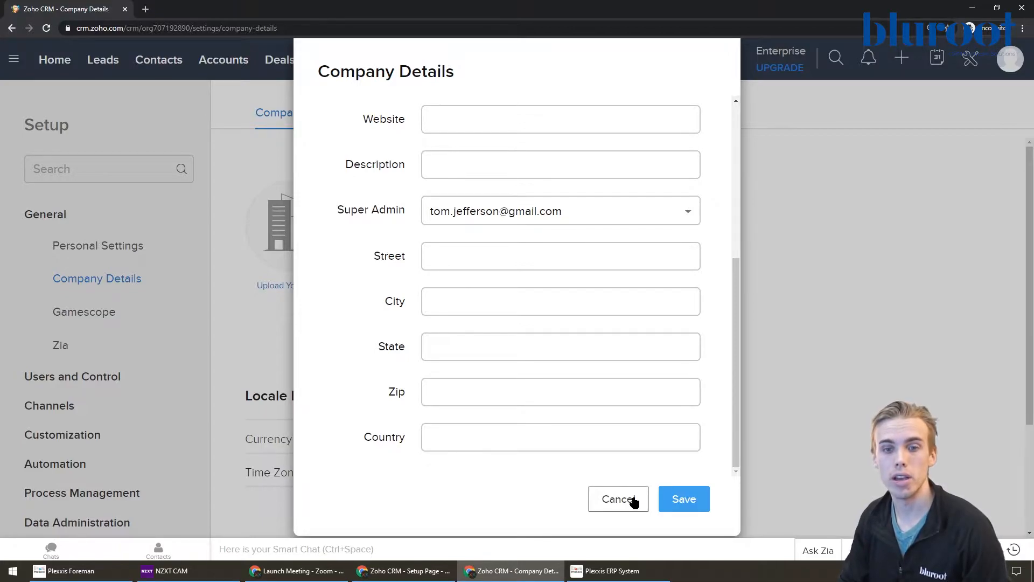
- Cancel the Company Details form and dismiss the logo upload without choosing an image
left_click(618, 499)
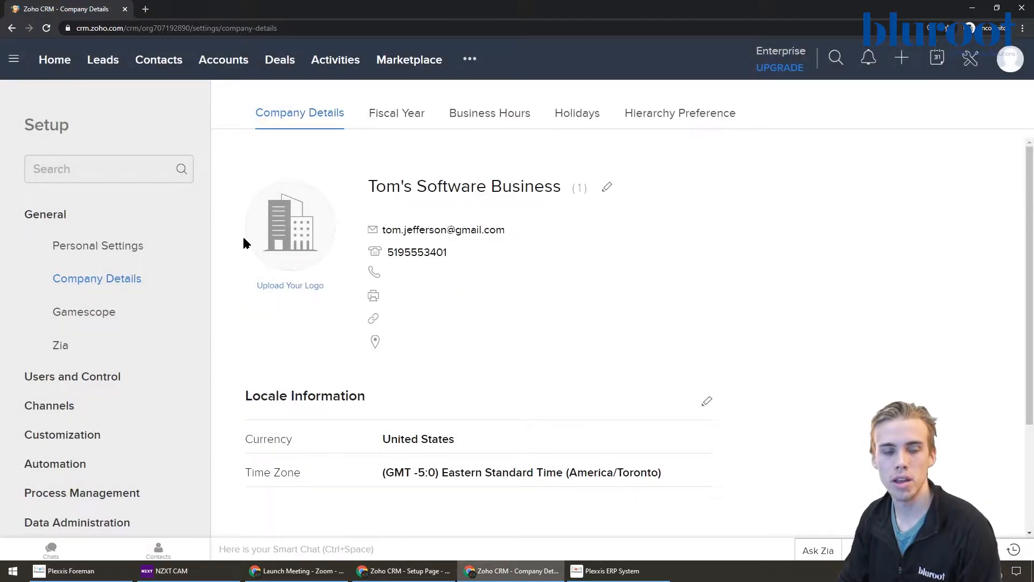
mouse_move(293, 290)
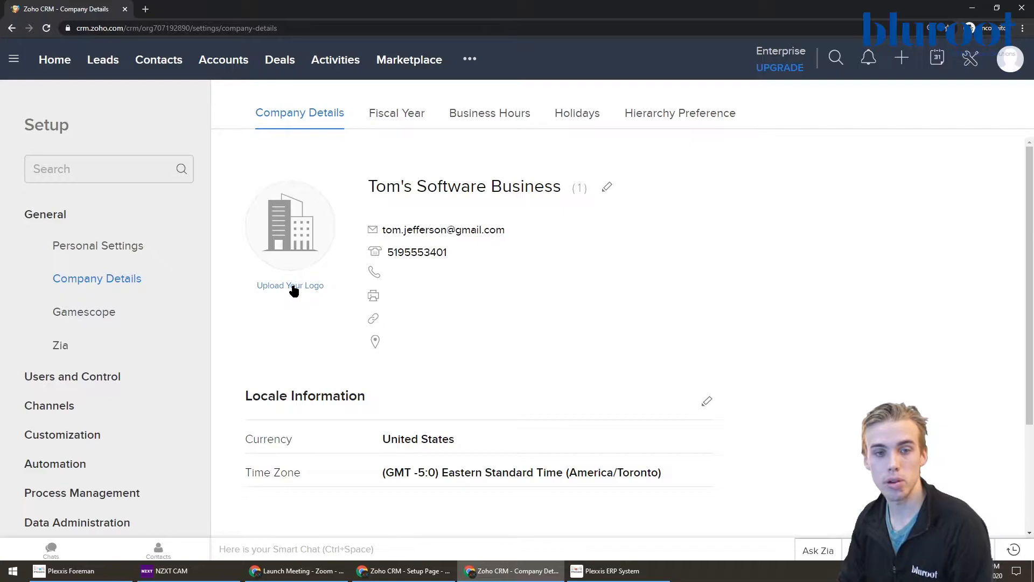
mouse_move(304, 299)
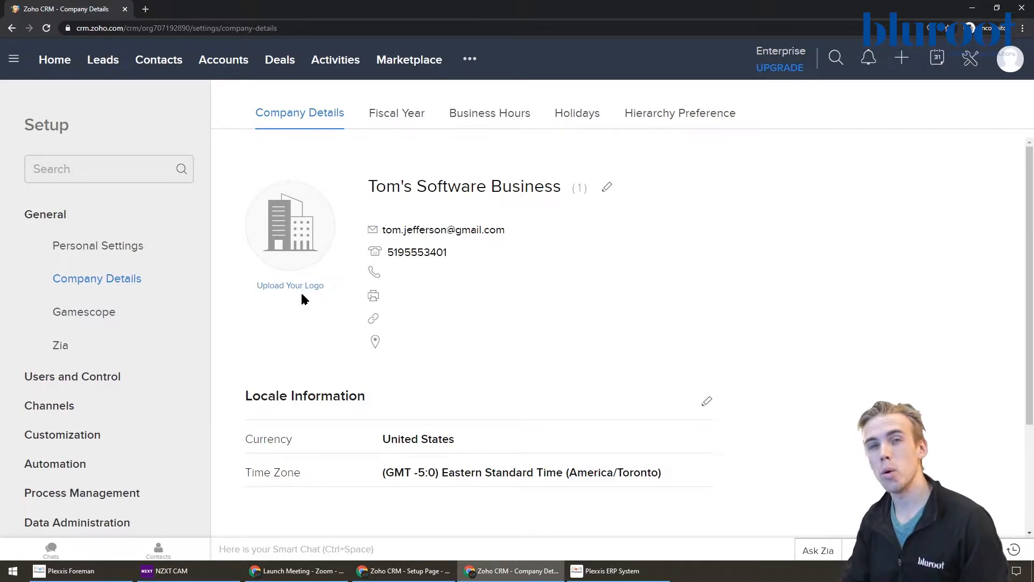
mouse_move(297, 289)
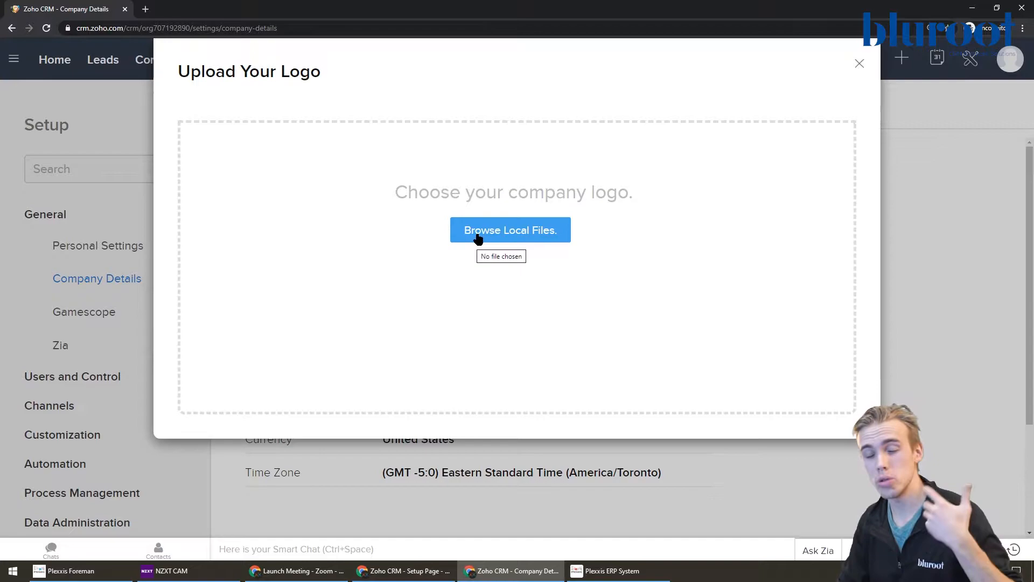
mouse_move(848, 100)
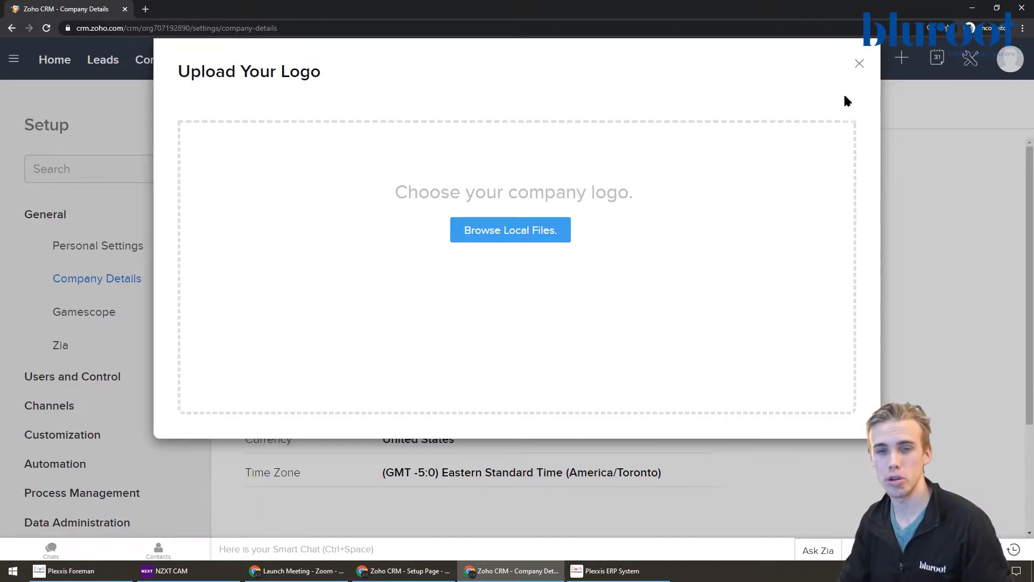
left_click(859, 63)
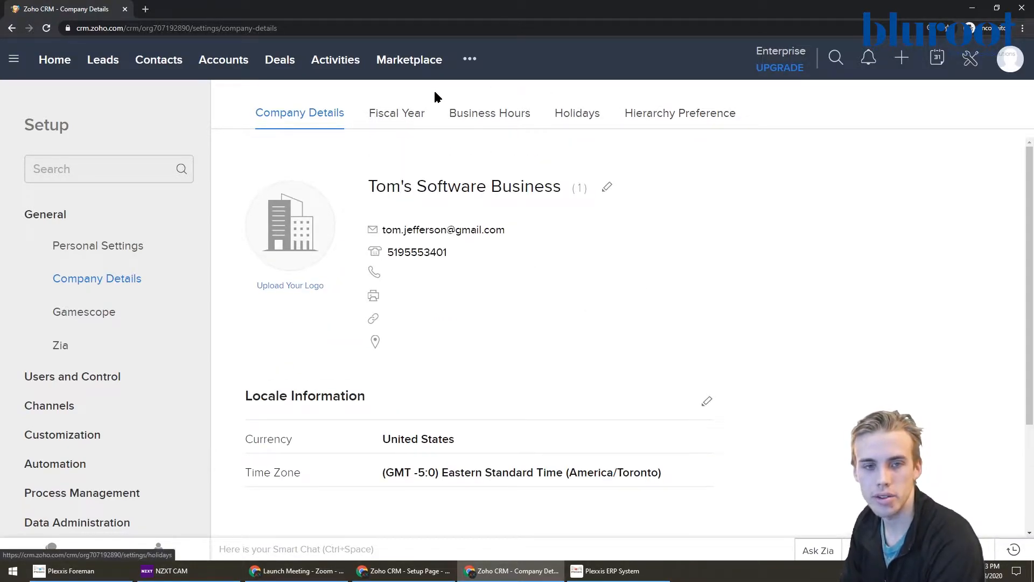
- View the Fiscal Year settings with a January start, then return to the Setup overview
left_click(396, 113)
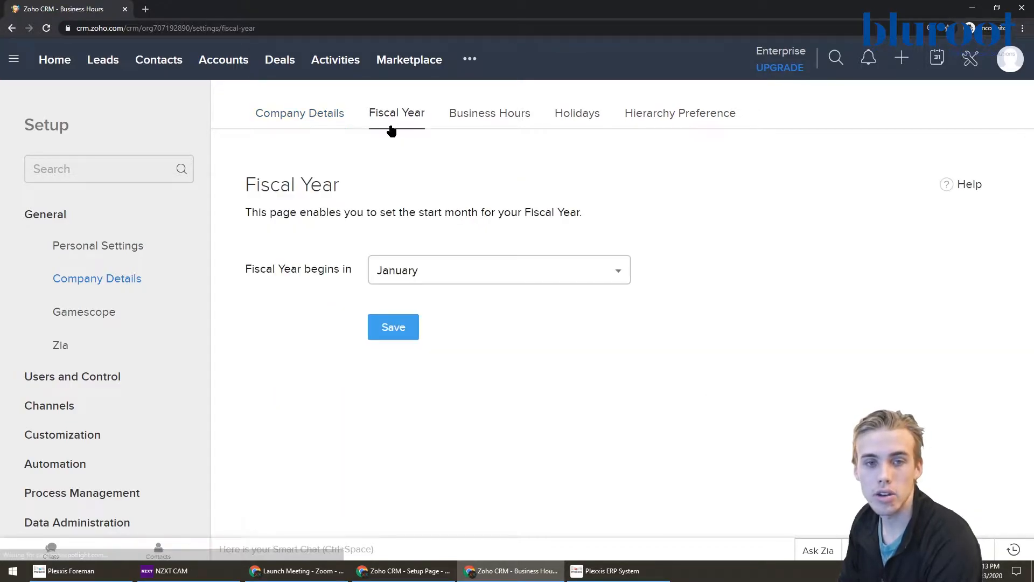
left_click(397, 113)
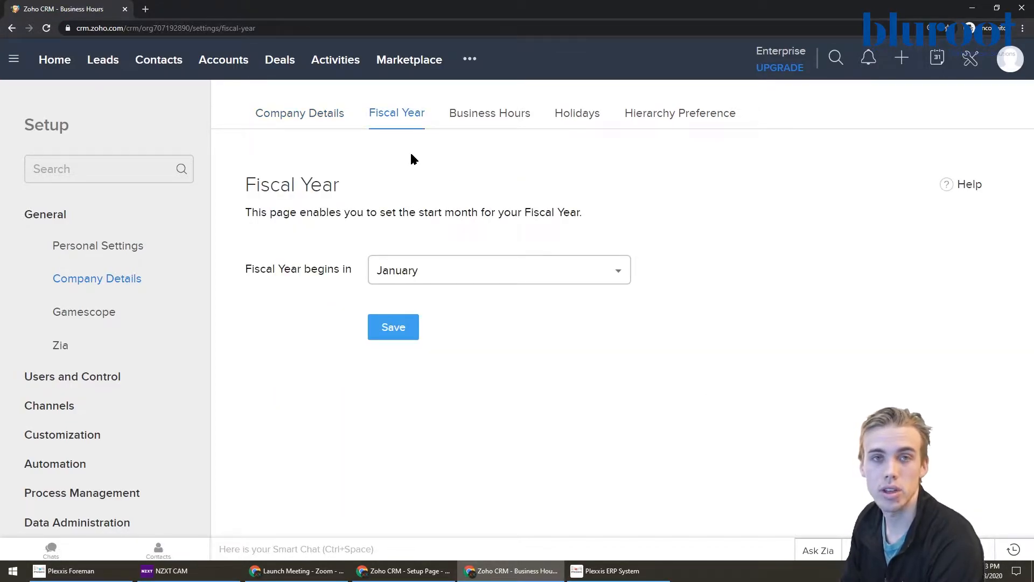
mouse_move(446, 282)
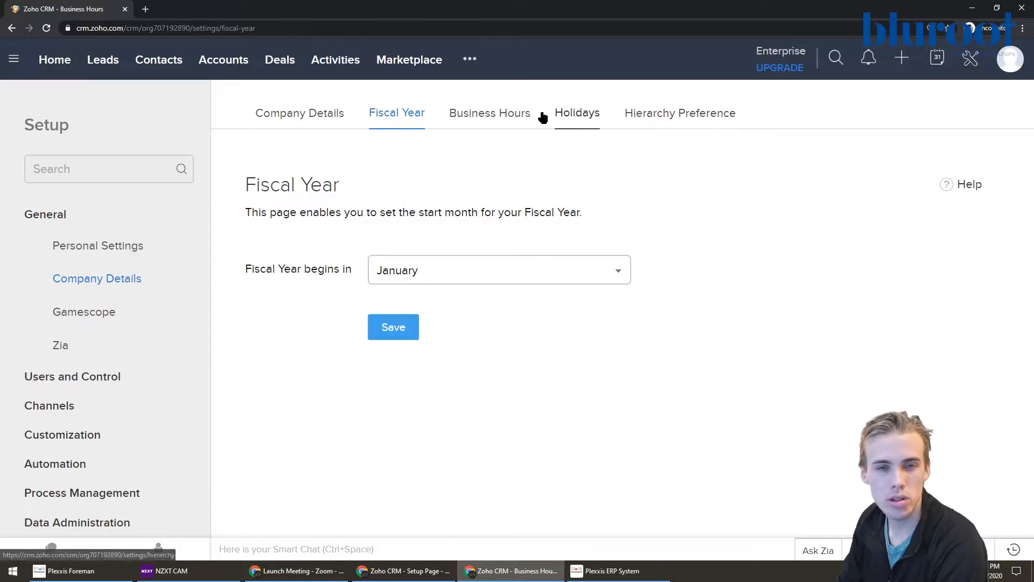
mouse_move(299, 113)
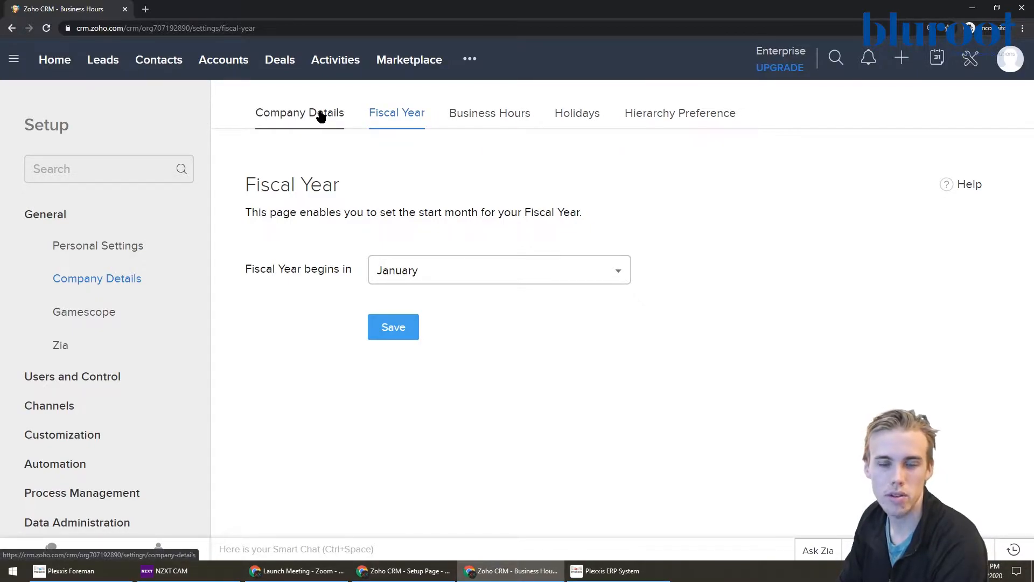
left_click(299, 113)
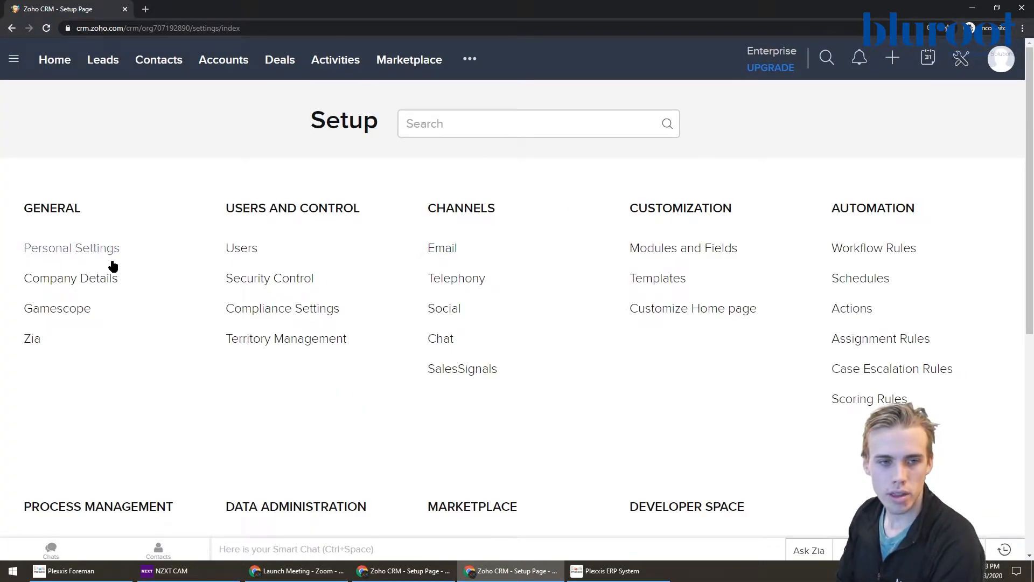
mouse_move(442, 248)
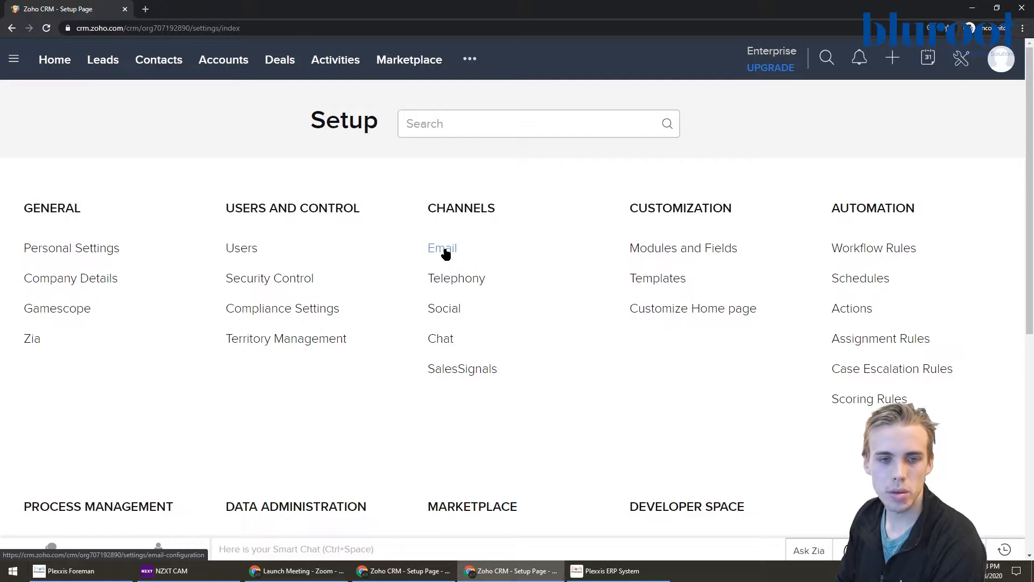
- Start Email channel setup to list Zoho Mail, Gmail, Yahoo Mail, Office 365 and Other Mail
left_click(442, 247)
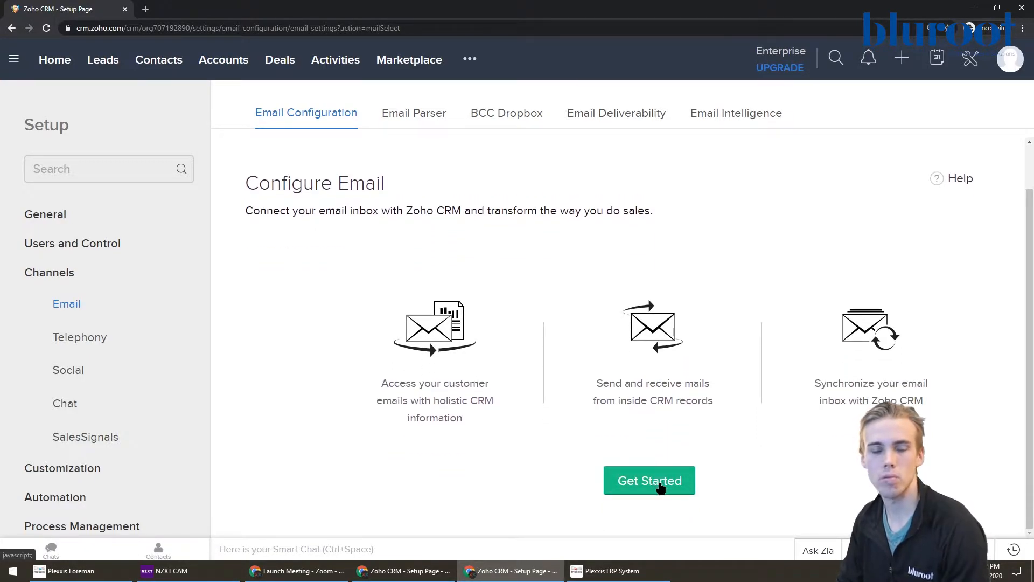
left_click(648, 481)
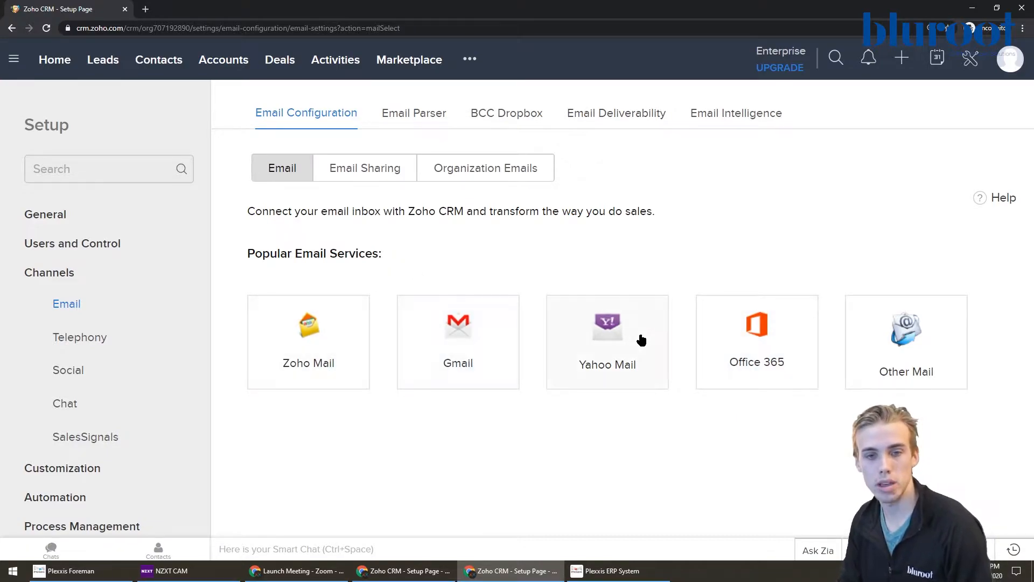
mouse_move(723, 369)
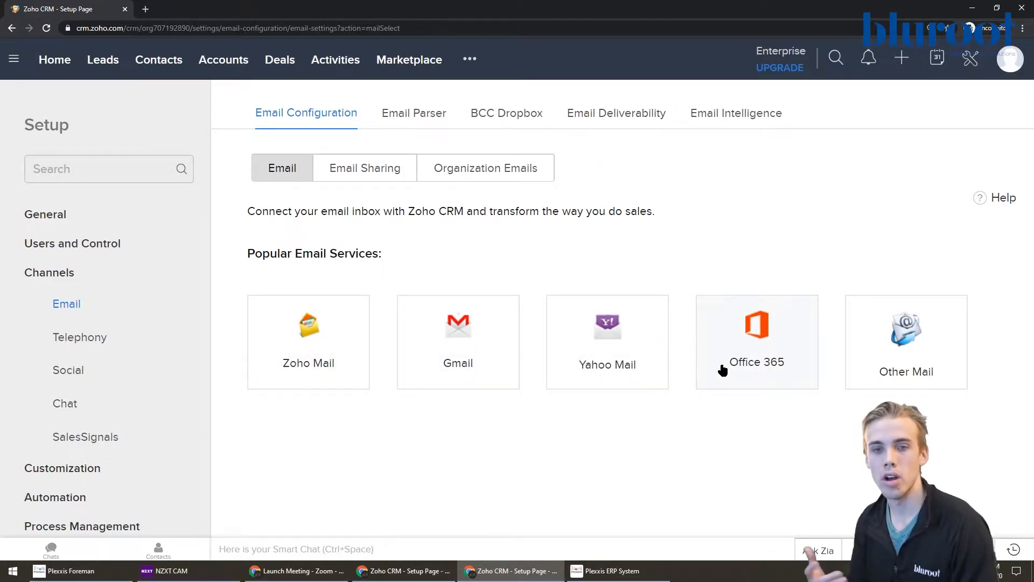
mouse_move(477, 328)
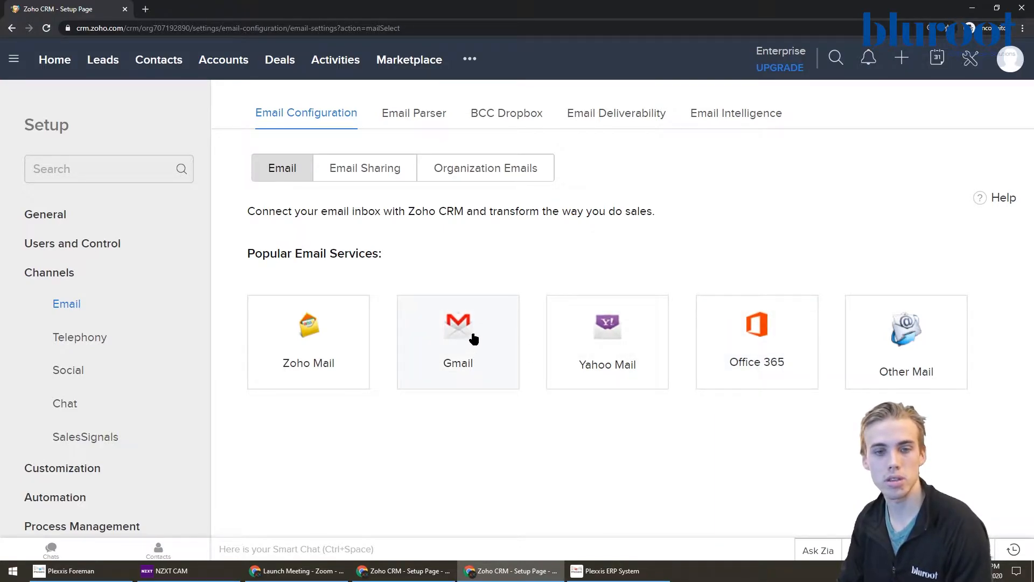
- Choose Gmail as the inbox to connect, then close the Google sign-in without signing in
left_click(458, 341)
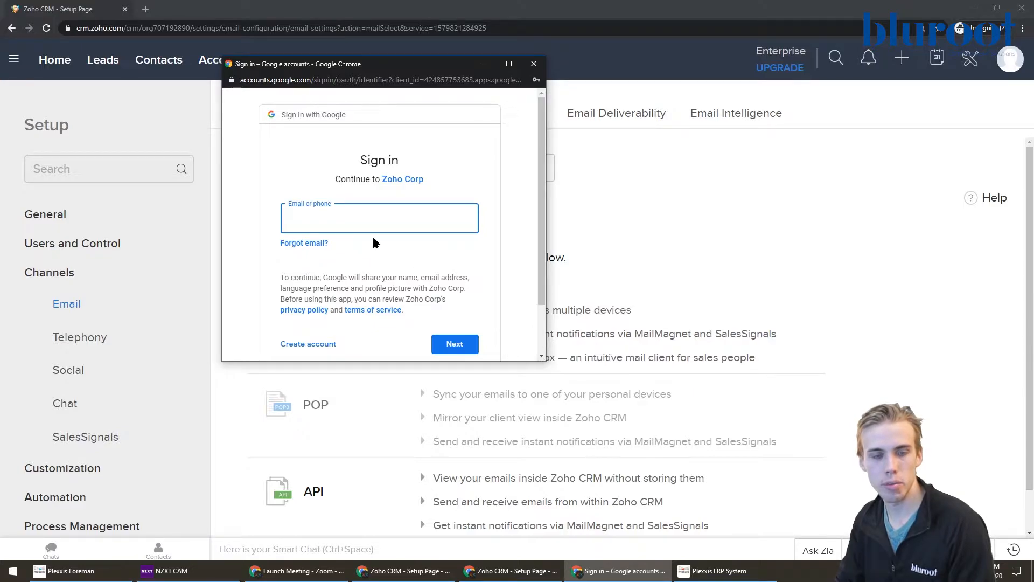
left_click(380, 218)
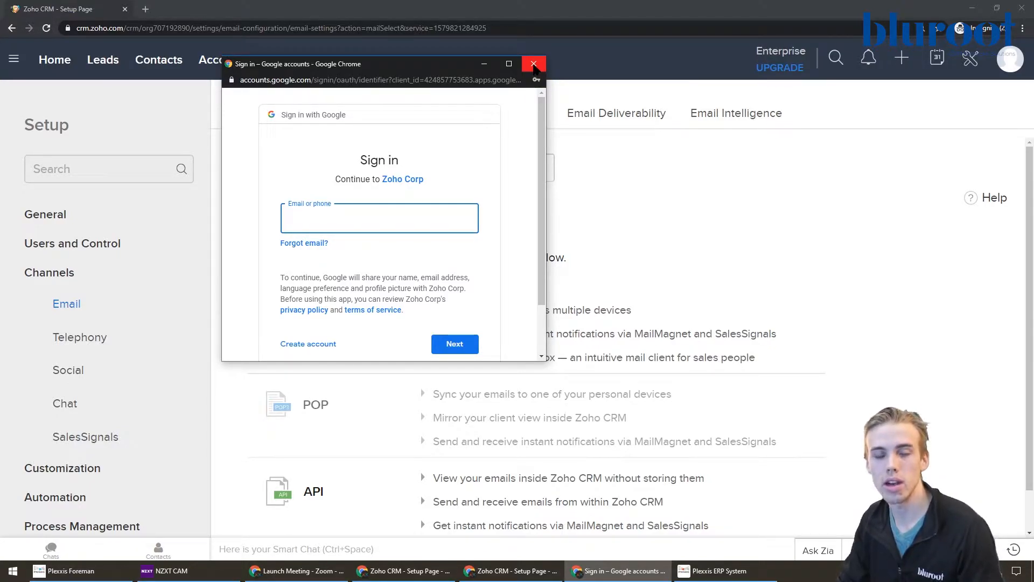
left_click(533, 63)
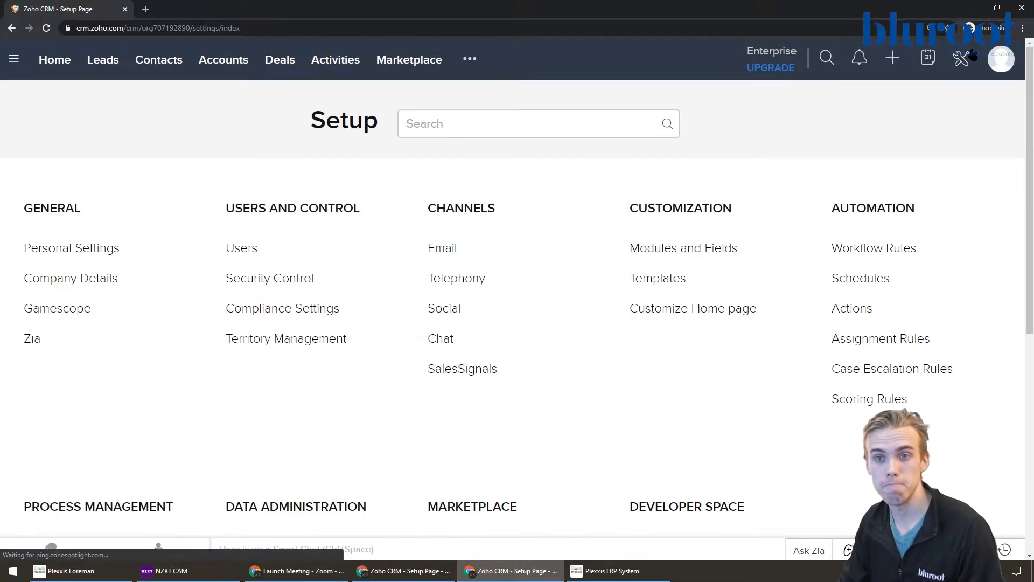
mouse_move(72, 248)
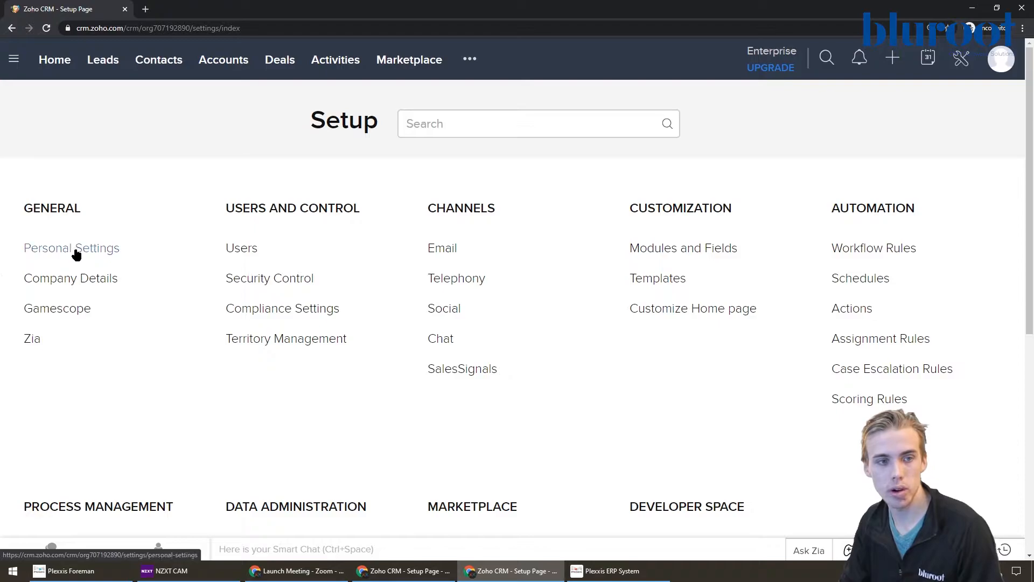
mouse_move(442, 247)
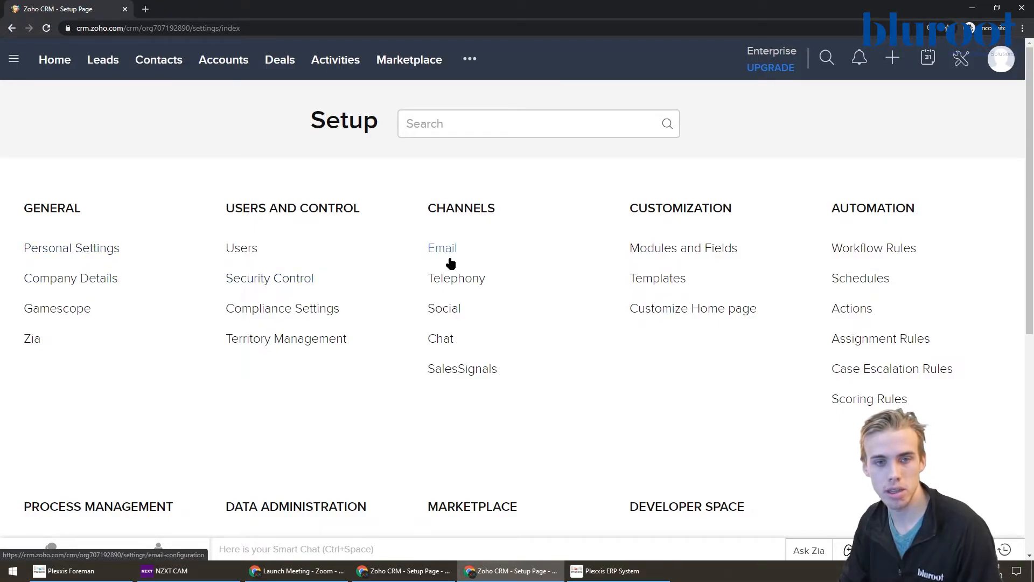
mouse_move(683, 247)
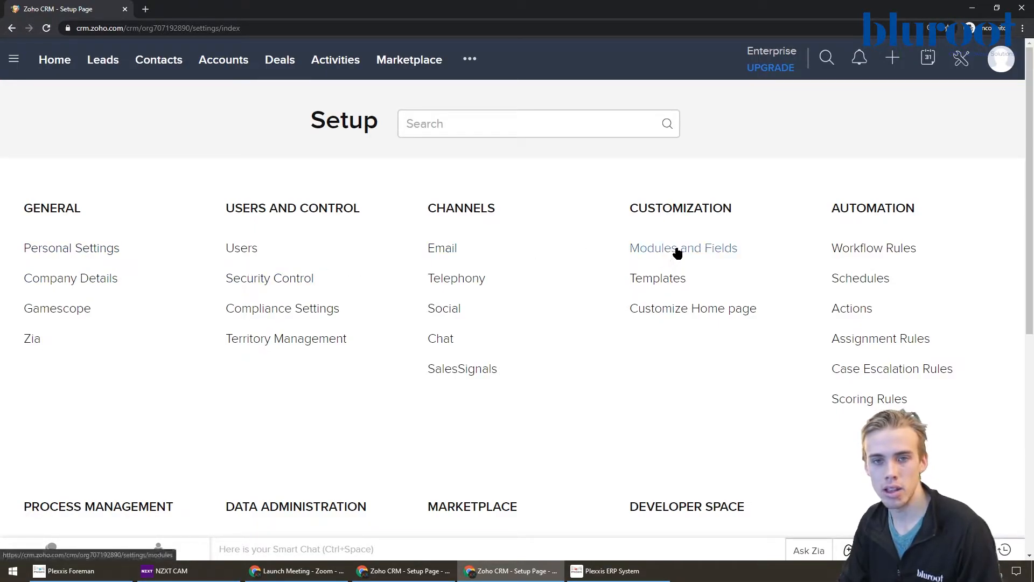
- Browse the Modules and Fields list, including the extra modules under the more-modules menu
left_click(683, 247)
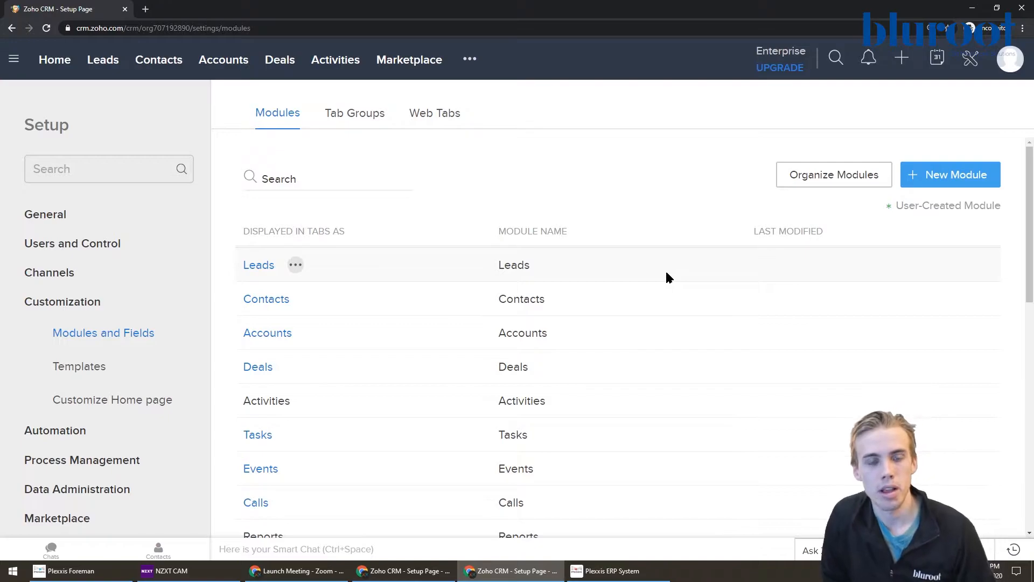
mouse_move(712, 414)
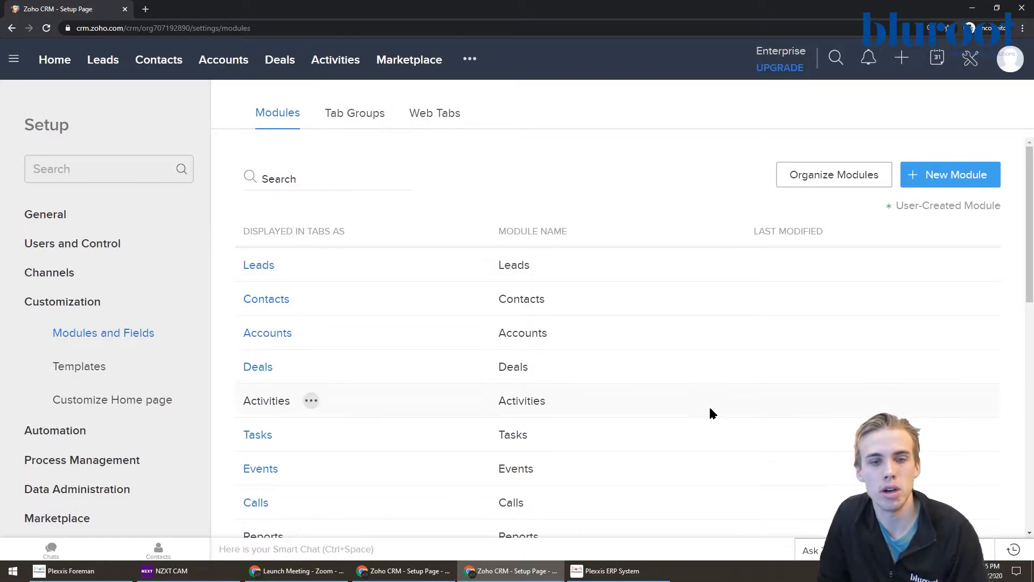
scroll("down", 3)
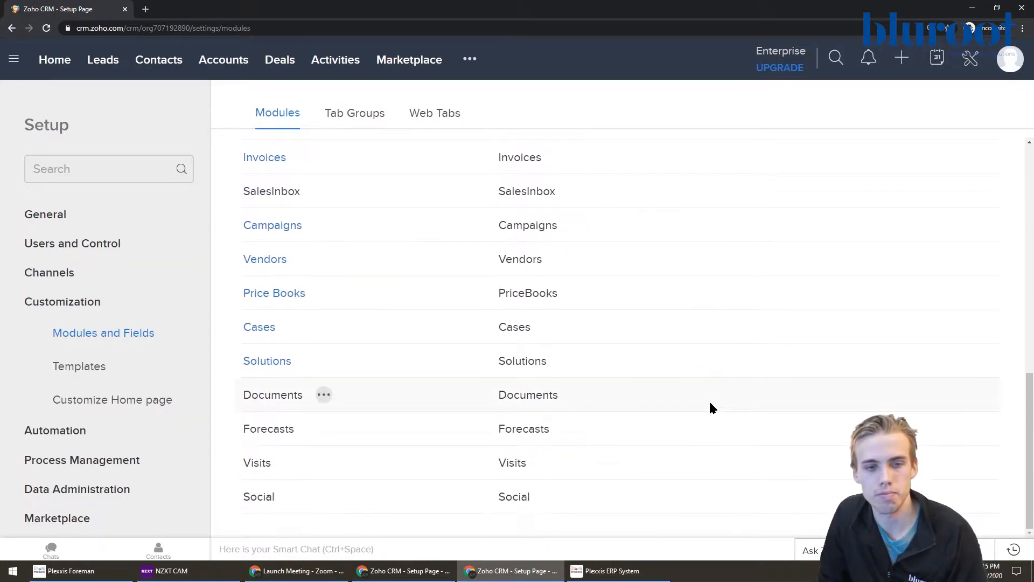
scroll("up", 3)
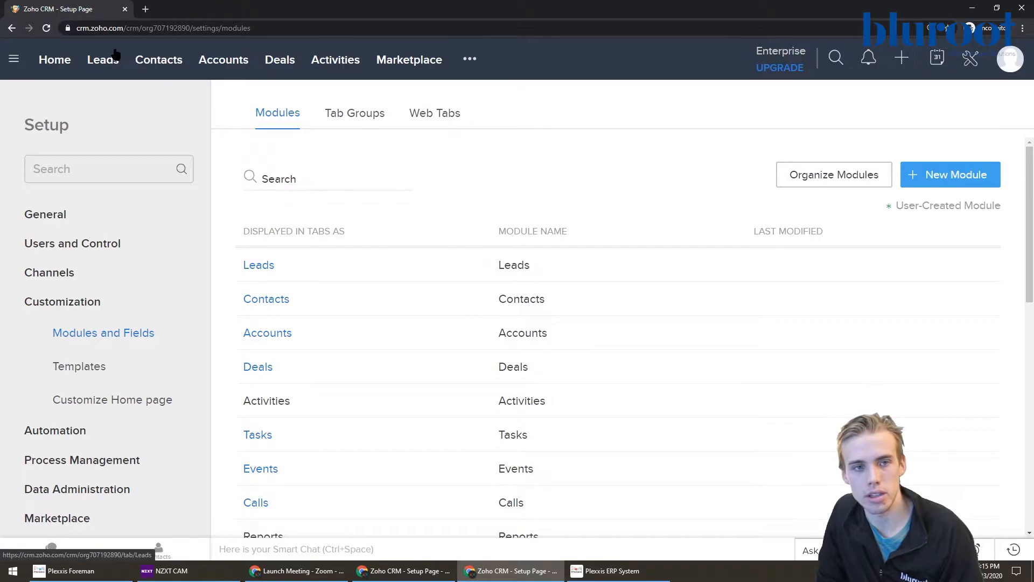
mouse_move(283, 334)
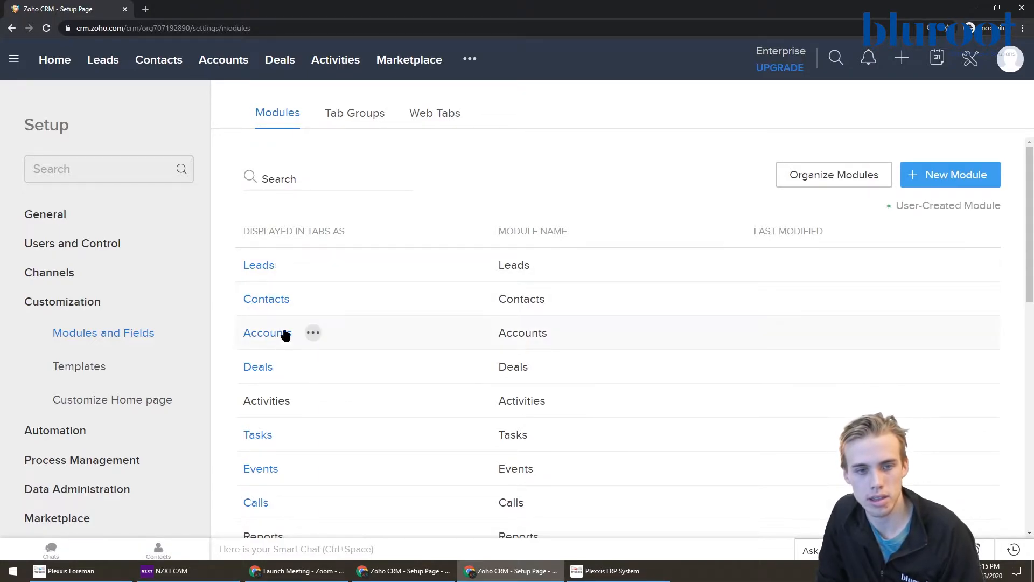
left_click(469, 59)
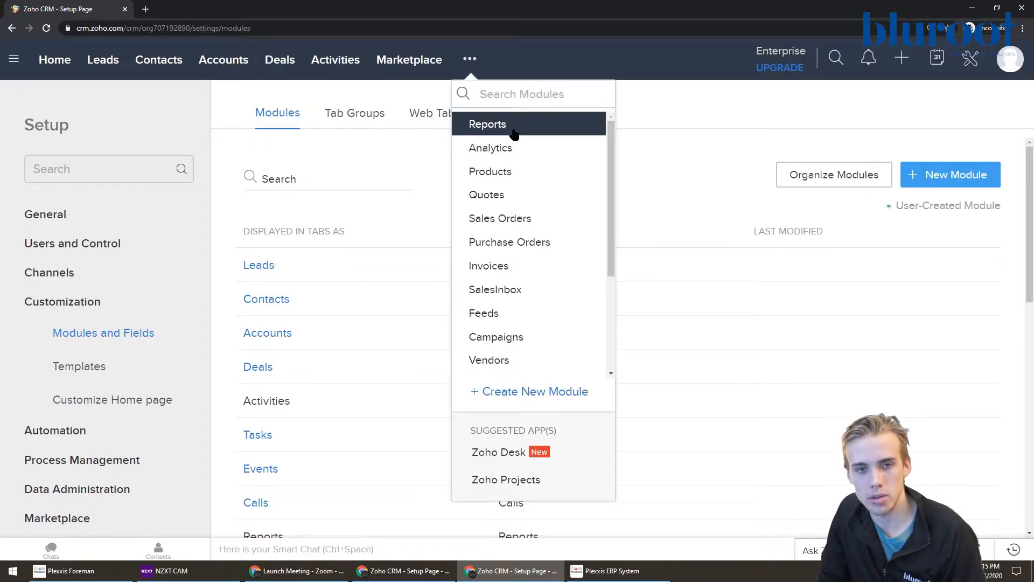
scroll("down", 3)
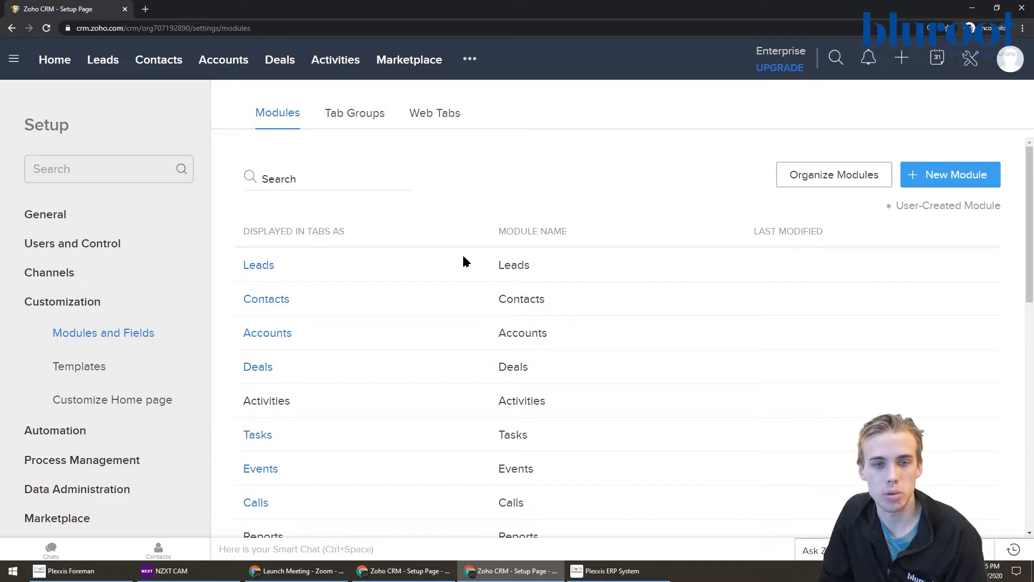
mouse_move(128, 92)
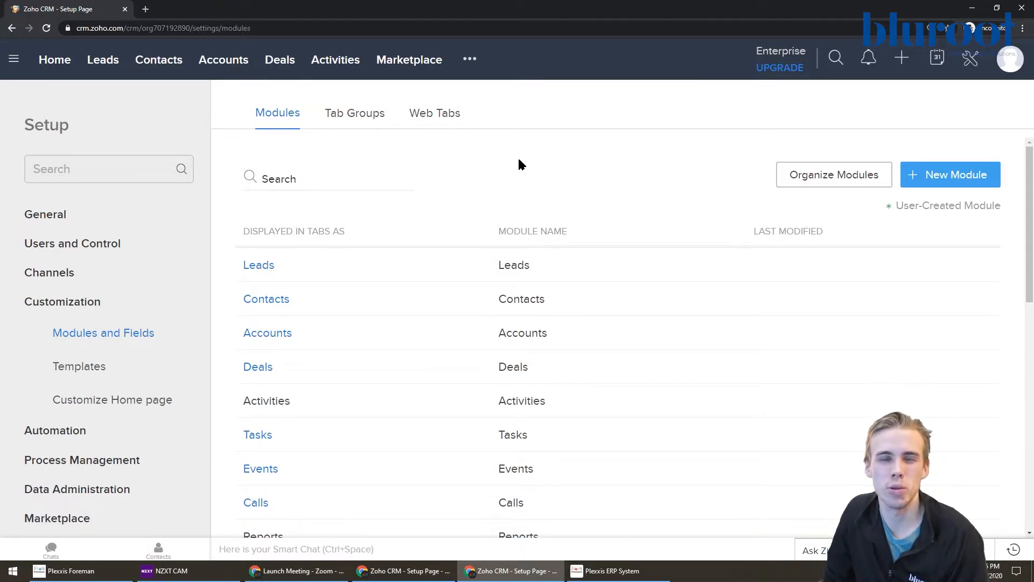
mouse_move(625, 168)
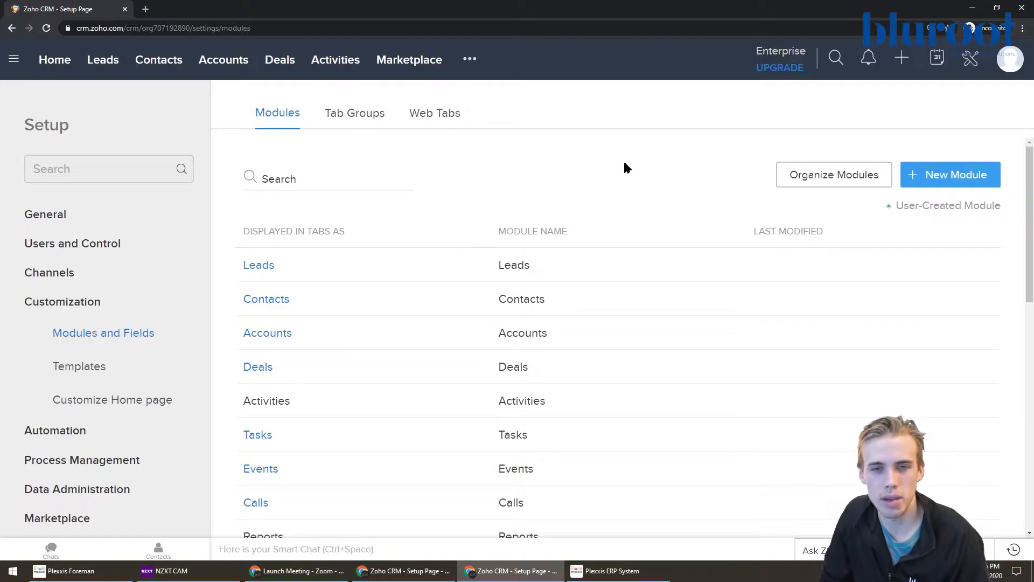
- In Organize Modules, untick Products to hide it from the tabs and save the arrangement
left_click(833, 175)
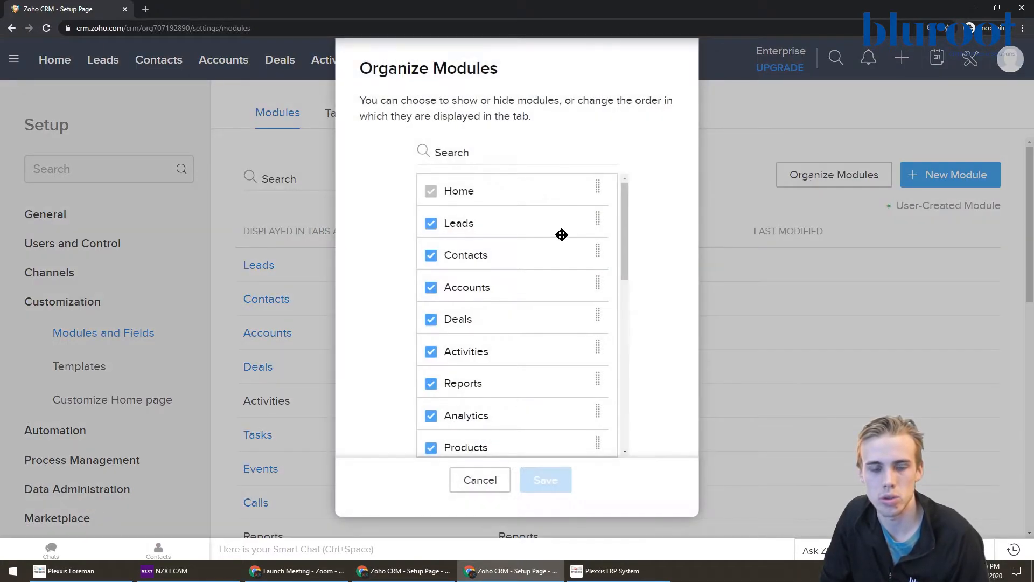
scroll("down", 3)
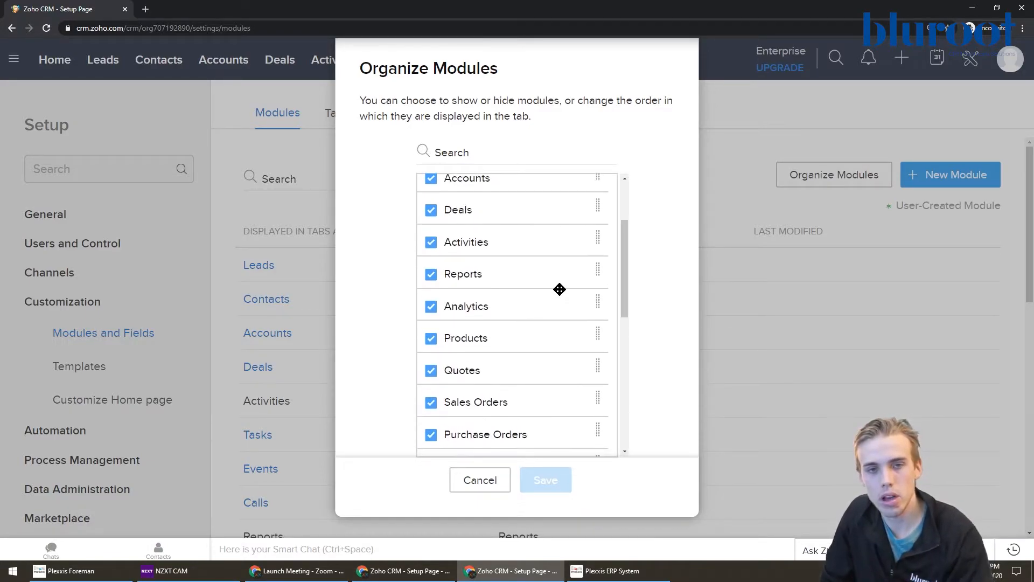
scroll("down", 3)
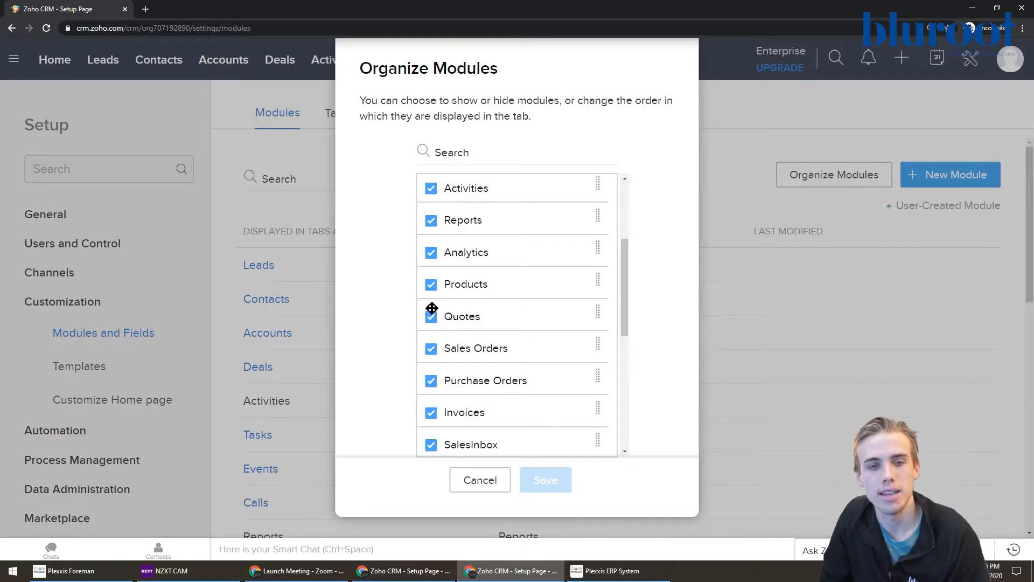
mouse_move(492, 261)
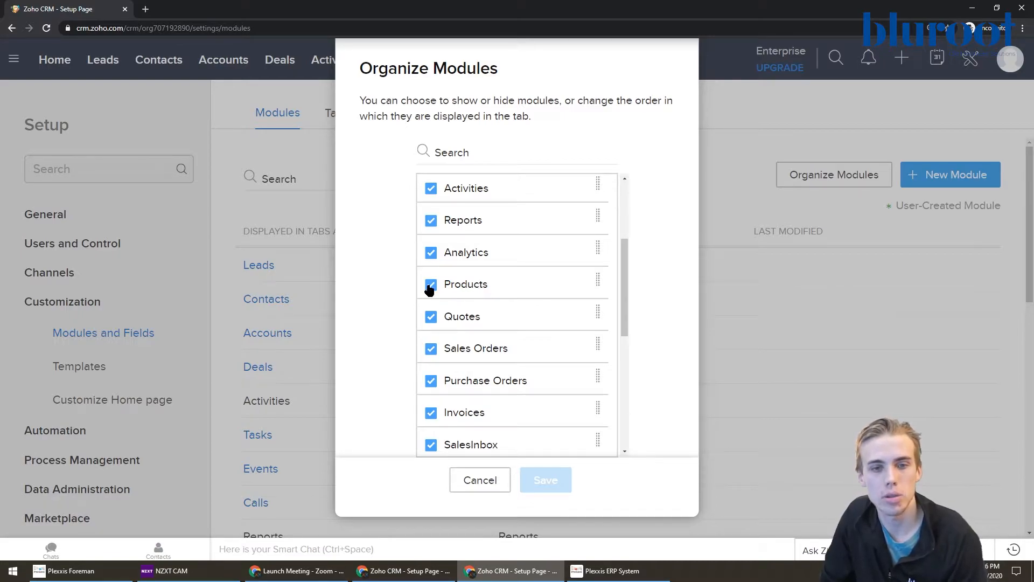
left_click(431, 283)
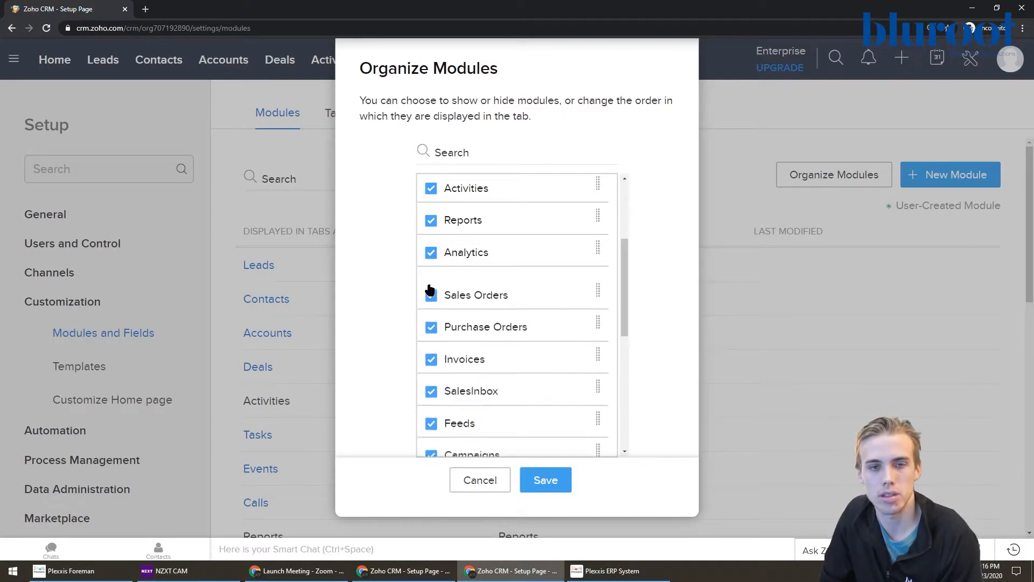
scroll("down", 3)
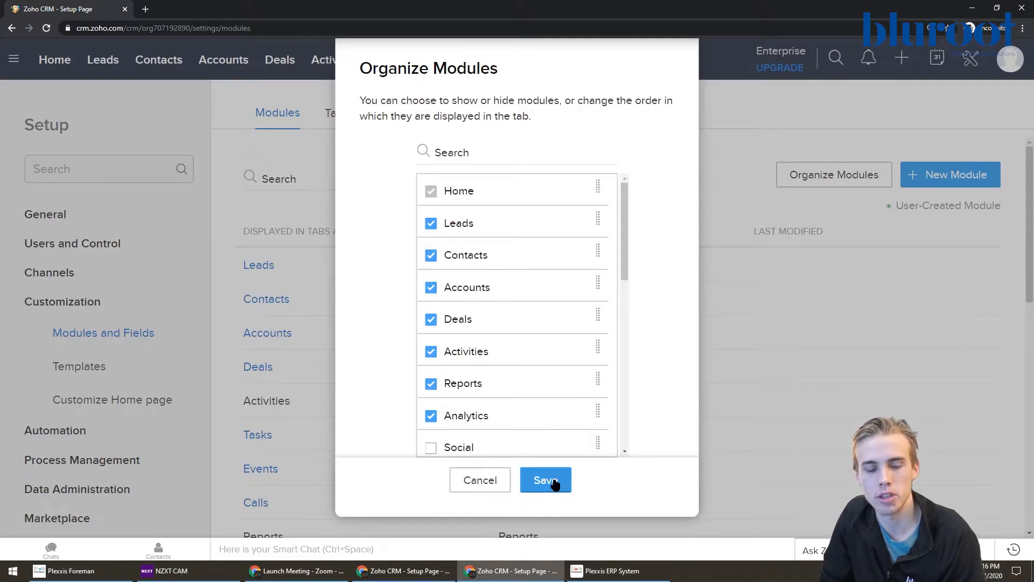
left_click(545, 479)
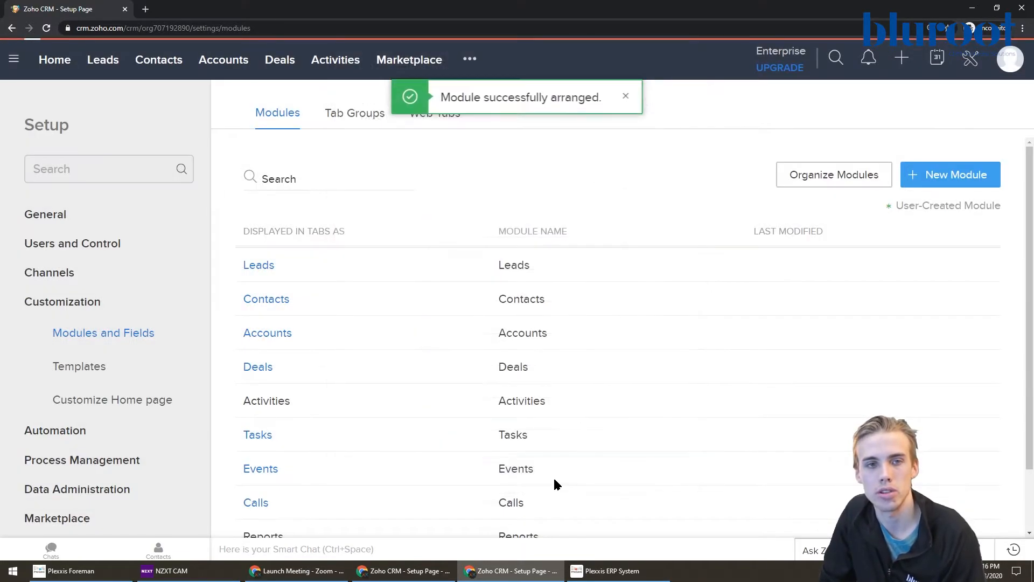
- Dismiss the confirmation toast and open the Leads module's settings from the module list
left_click(470, 59)
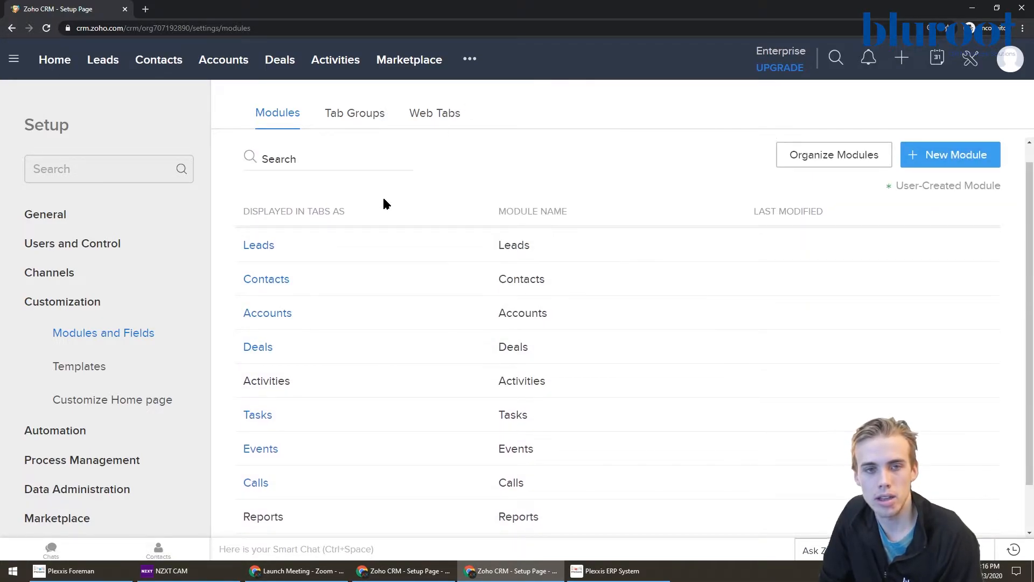
scroll("down", 3)
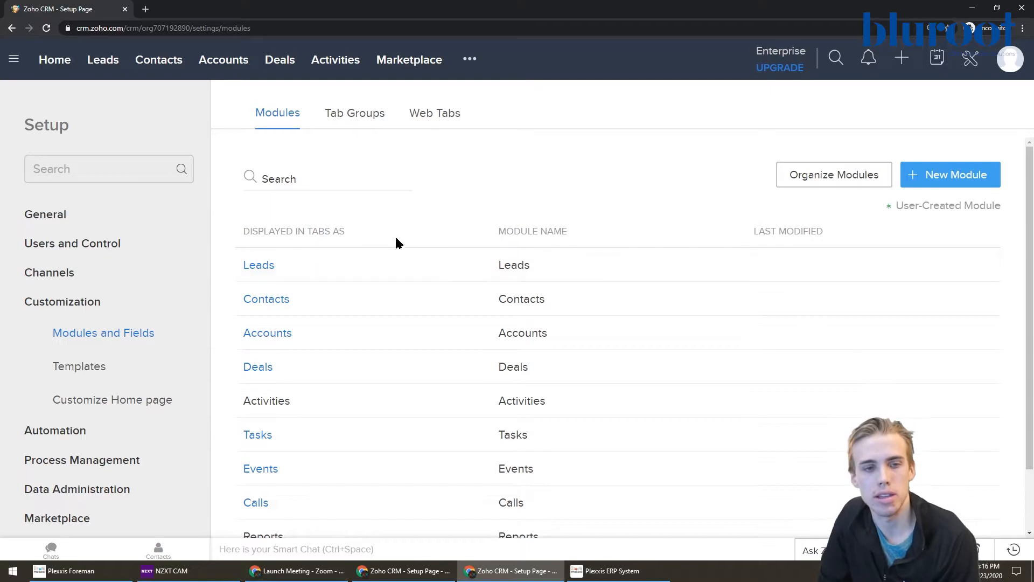
left_click(259, 265)
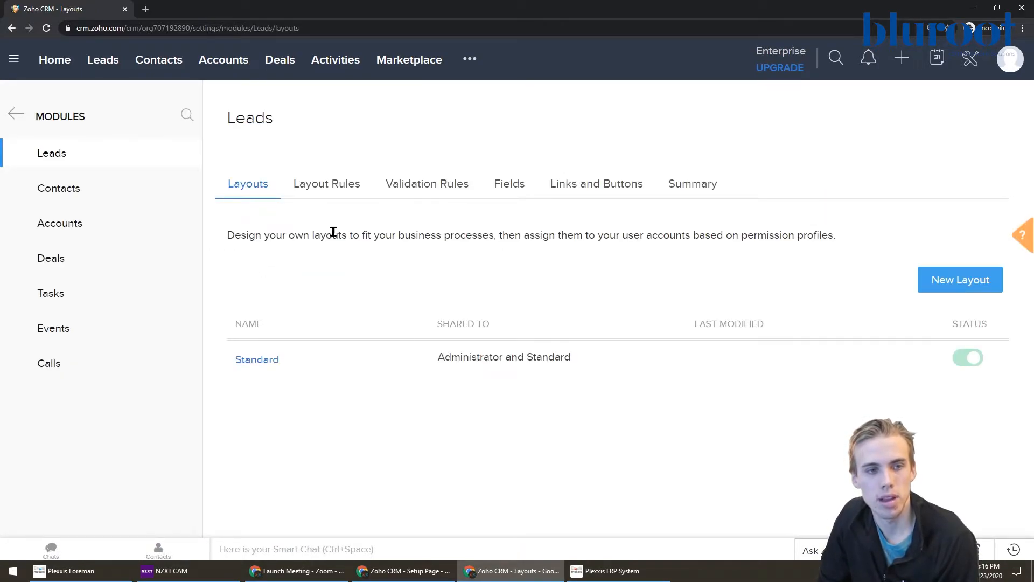
mouse_move(292, 211)
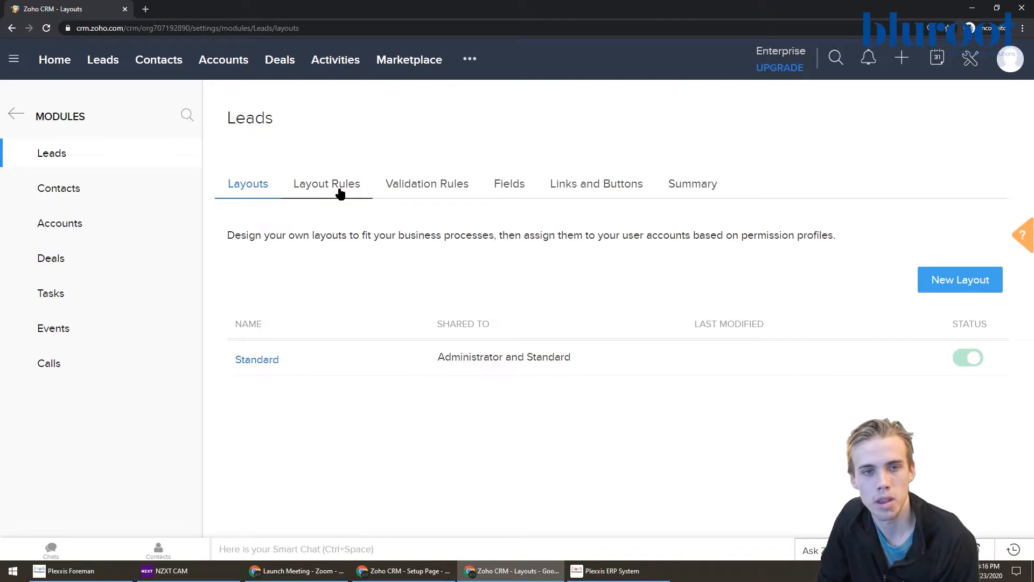
- Open the Standard Leads layout for editing and scroll through its Lead Information fields
left_click(248, 183)
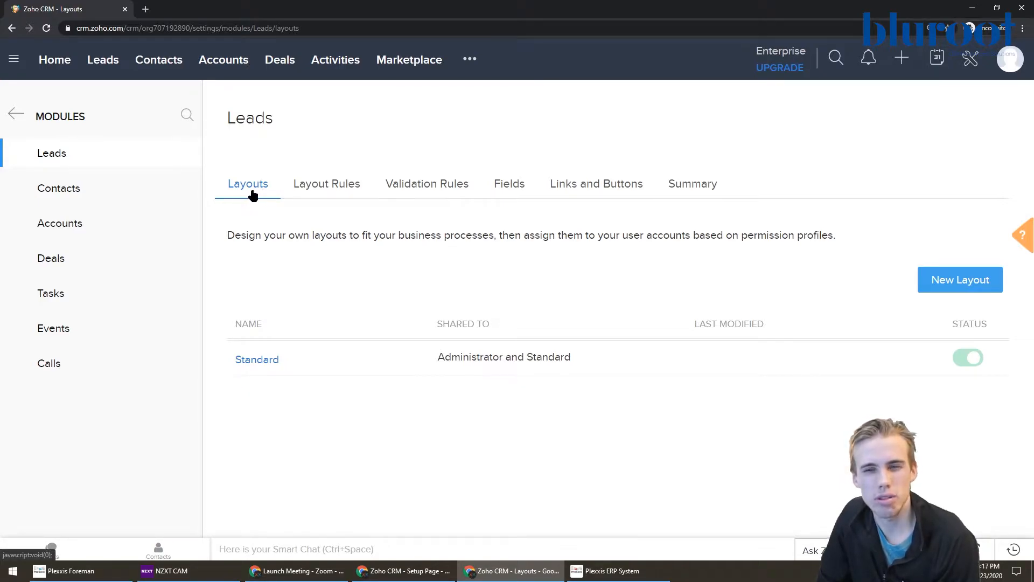
left_click(256, 360)
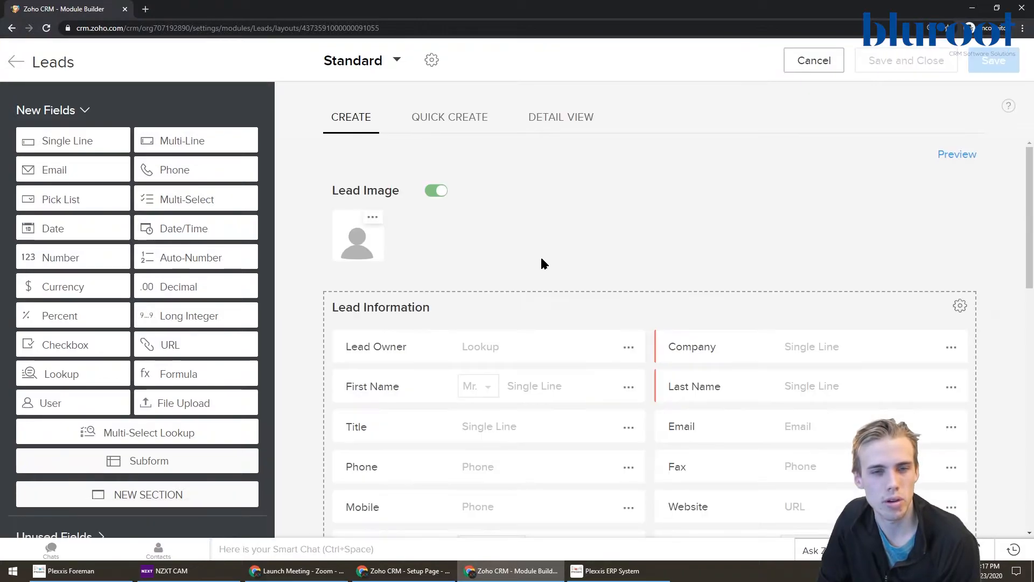
mouse_move(600, 264)
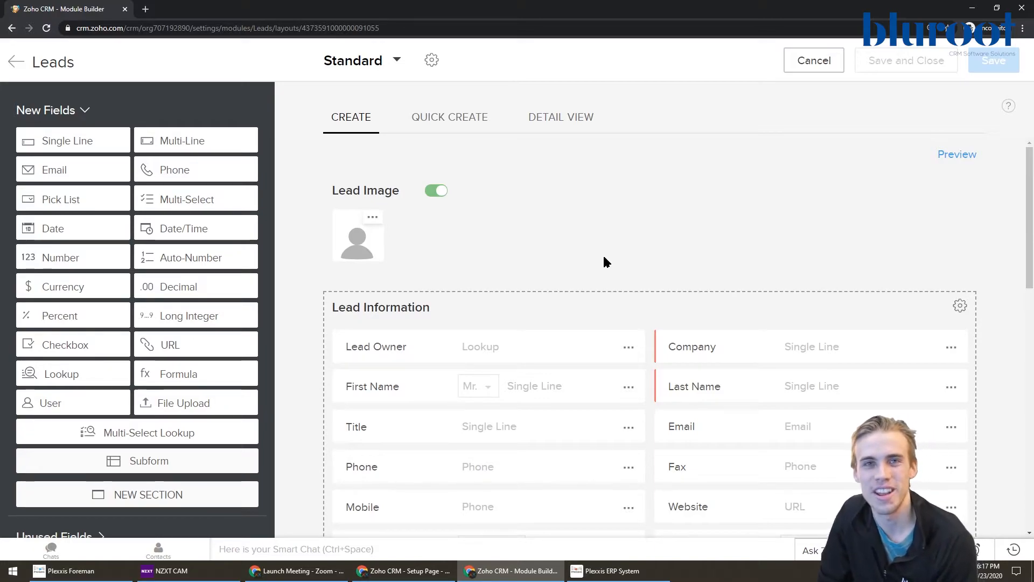
mouse_move(623, 283)
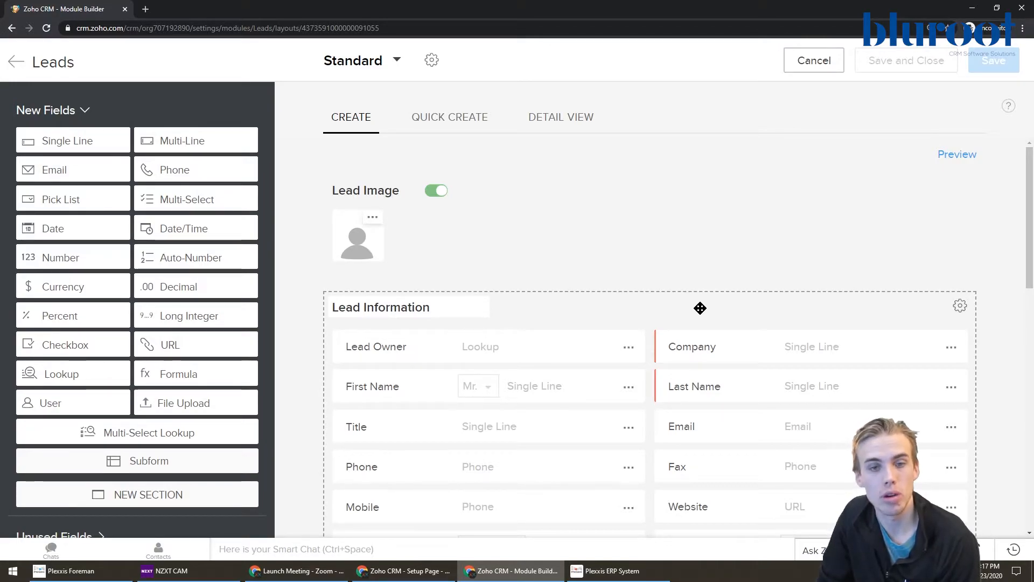
scroll("down", 3)
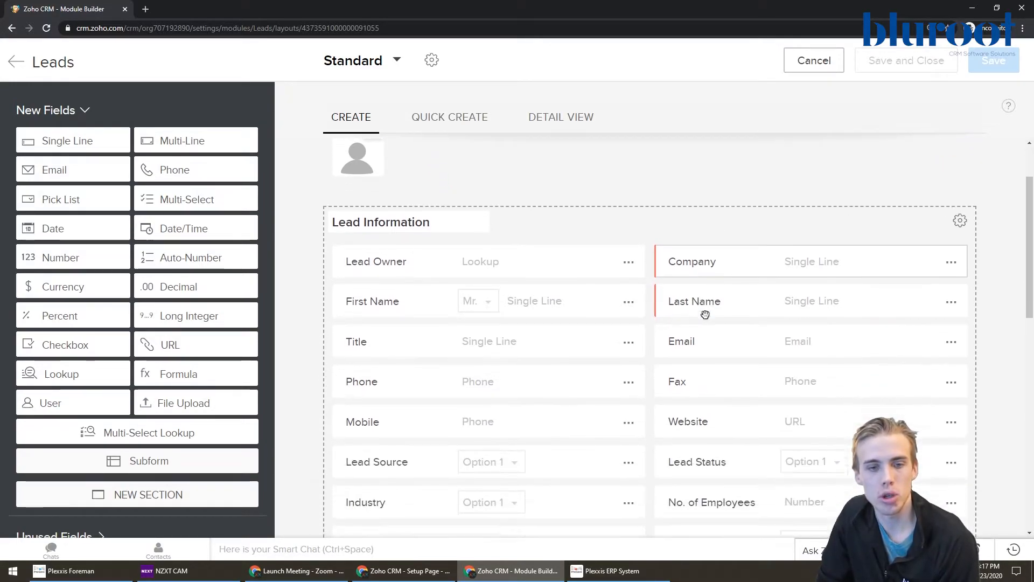
scroll("down", 3)
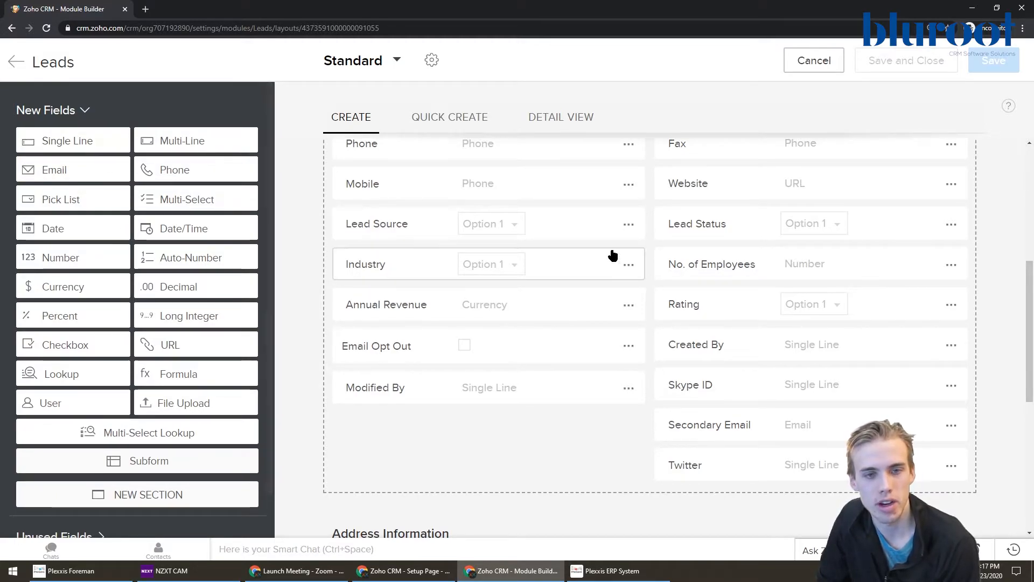
scroll("down", 3)
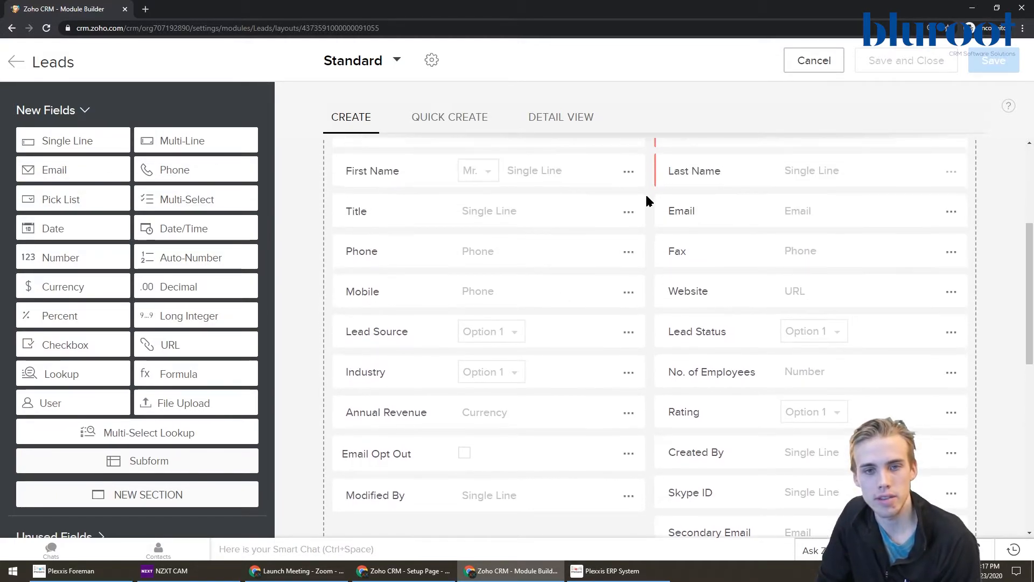
scroll("down", 3)
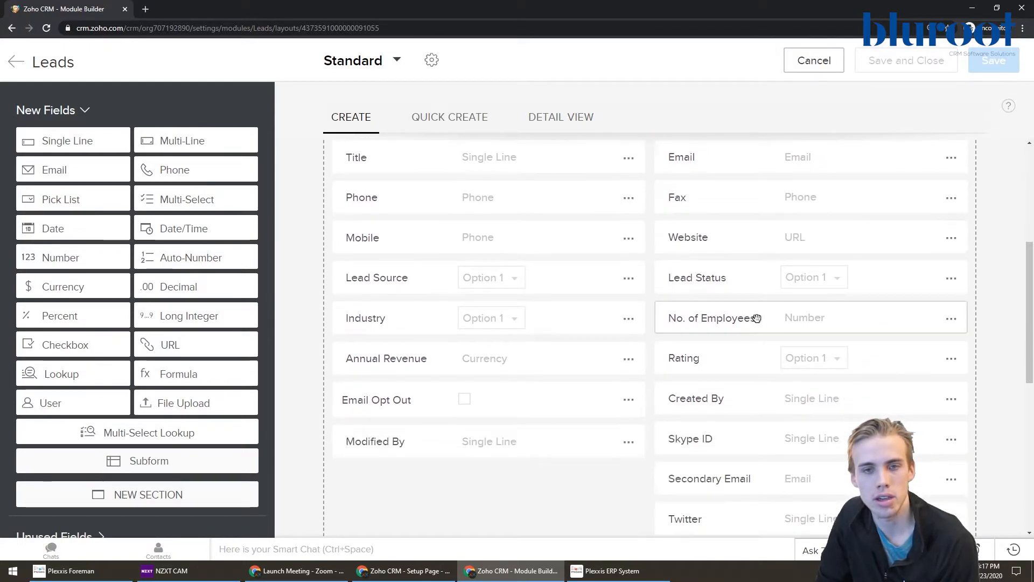
scroll("down", 3)
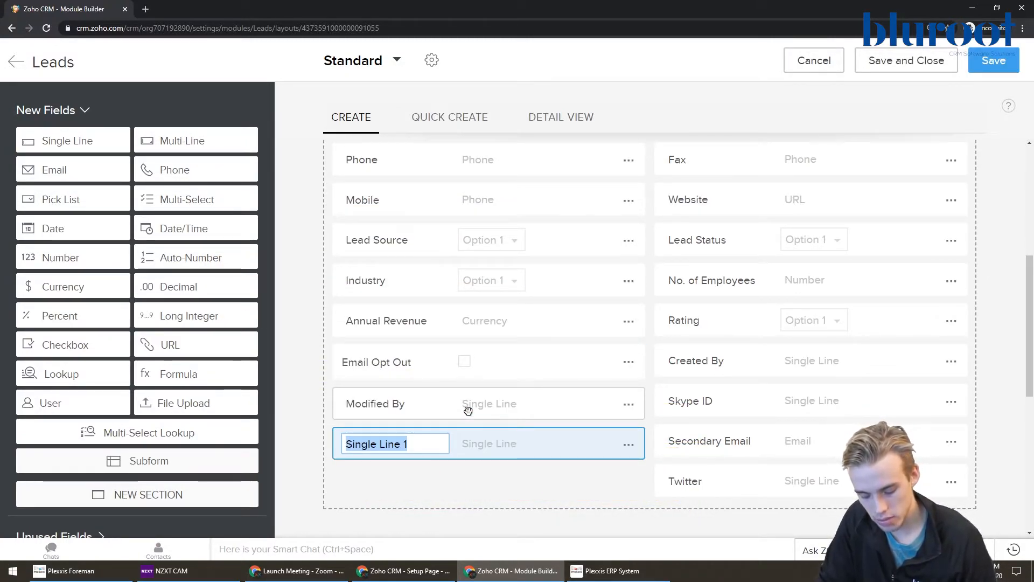
- Name the new single-line field under Modified By 'Favorite Ice Cream'
type("Favorite Ice Crea...")
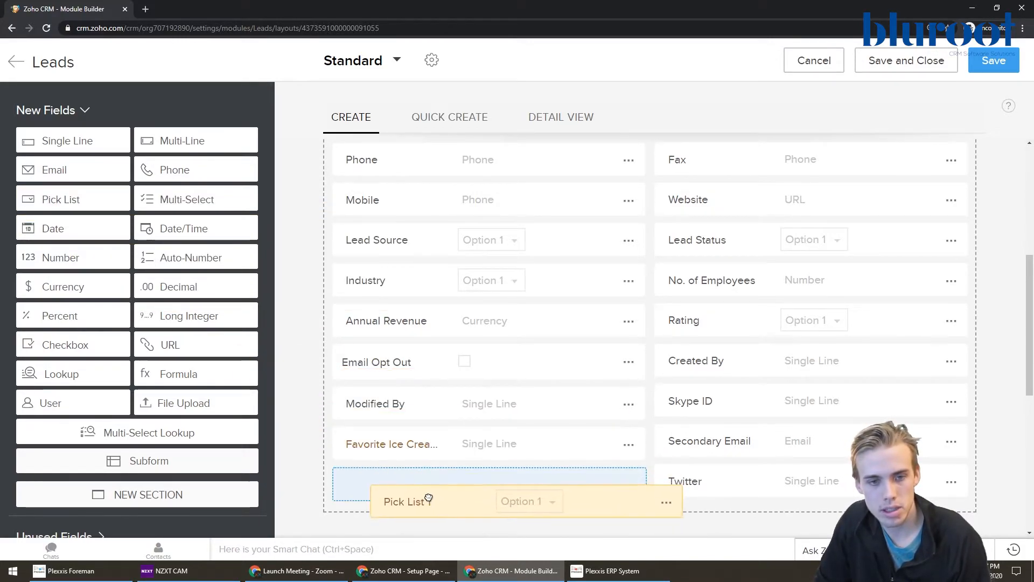
- Place the pick list field and label it 'Favorite Cake'
left_click(501, 500)
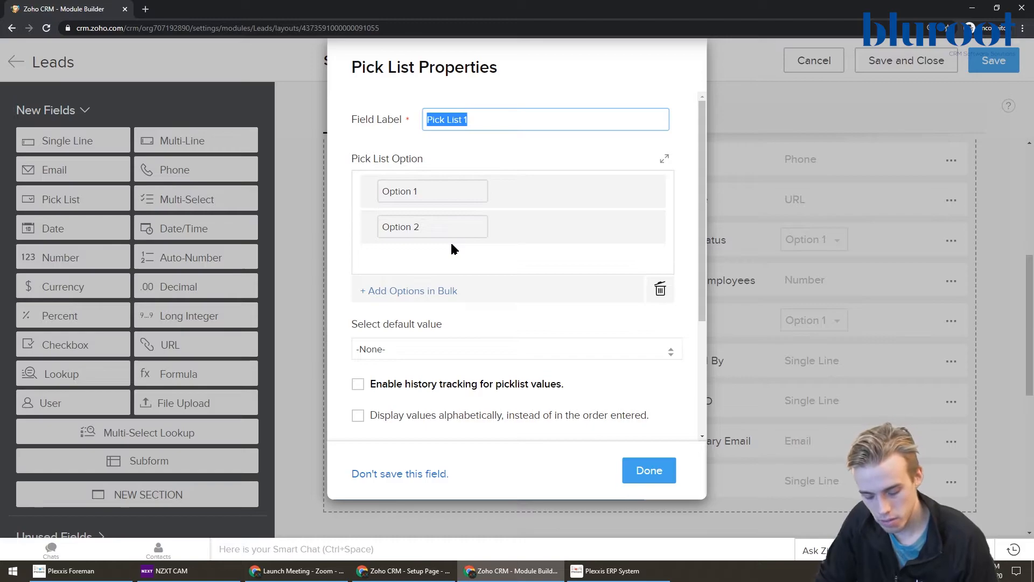
type("Favortit")
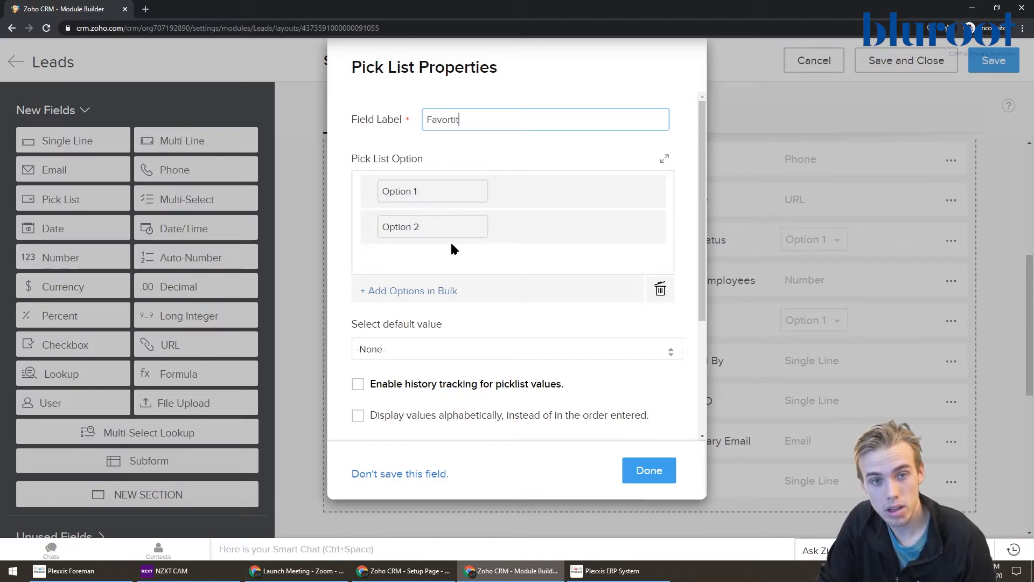
type("Favorite C")
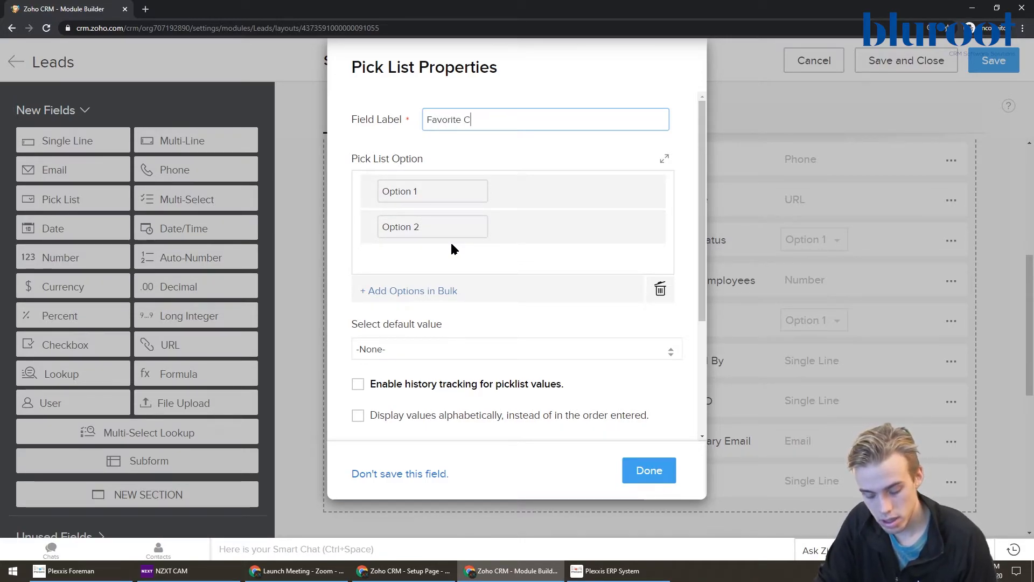
type("ake")
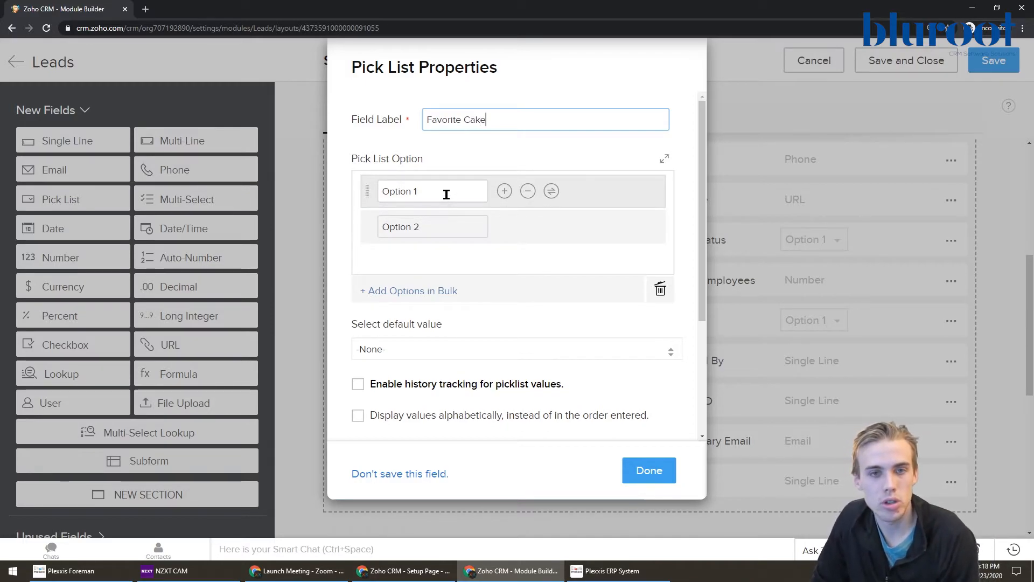
- Replace the options with Chocolate, Vanilla, Ice Cream and Other, then confirm the pick list
left_click(432, 192)
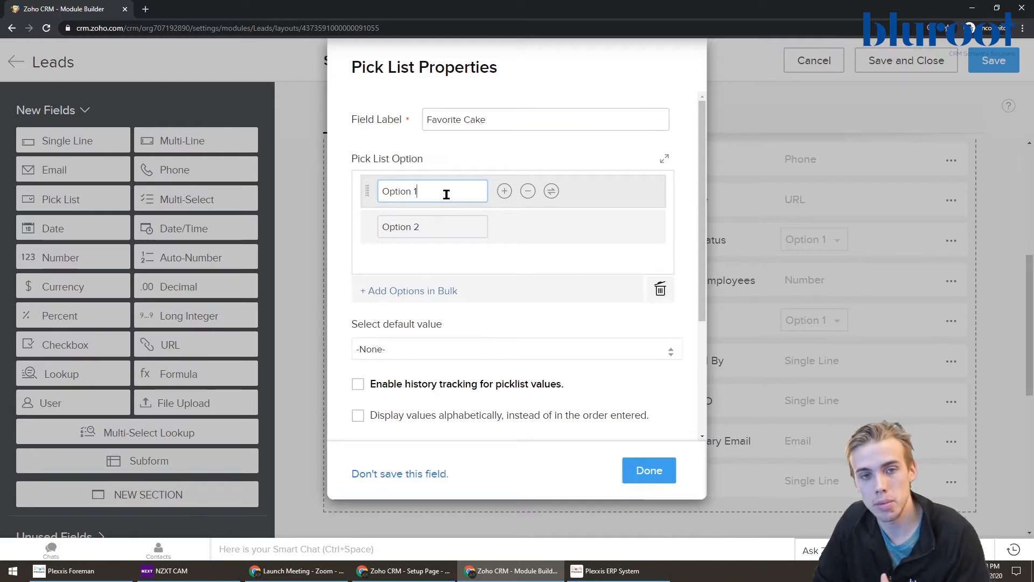
triple_click(432, 192)
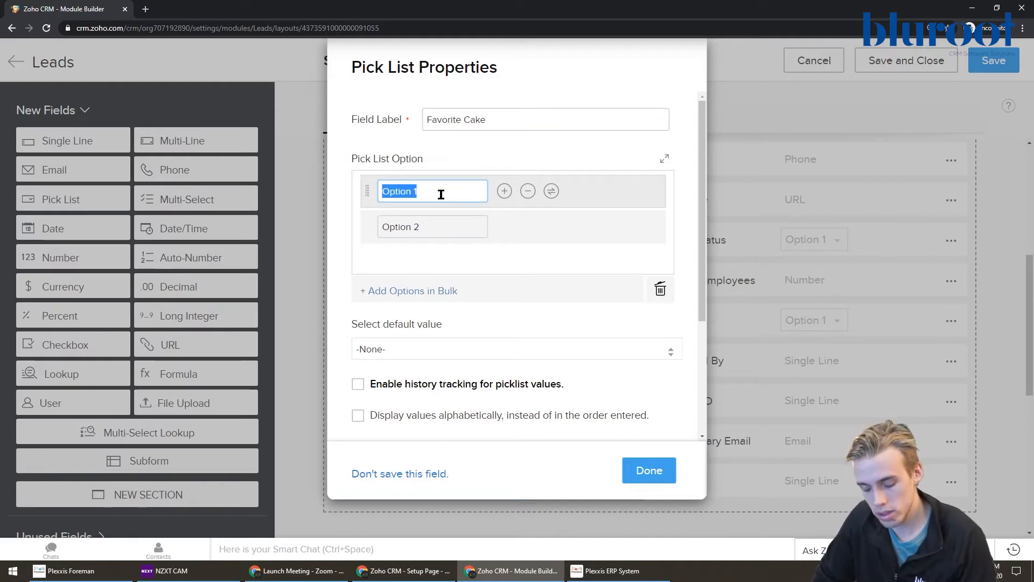
type("Chocolate")
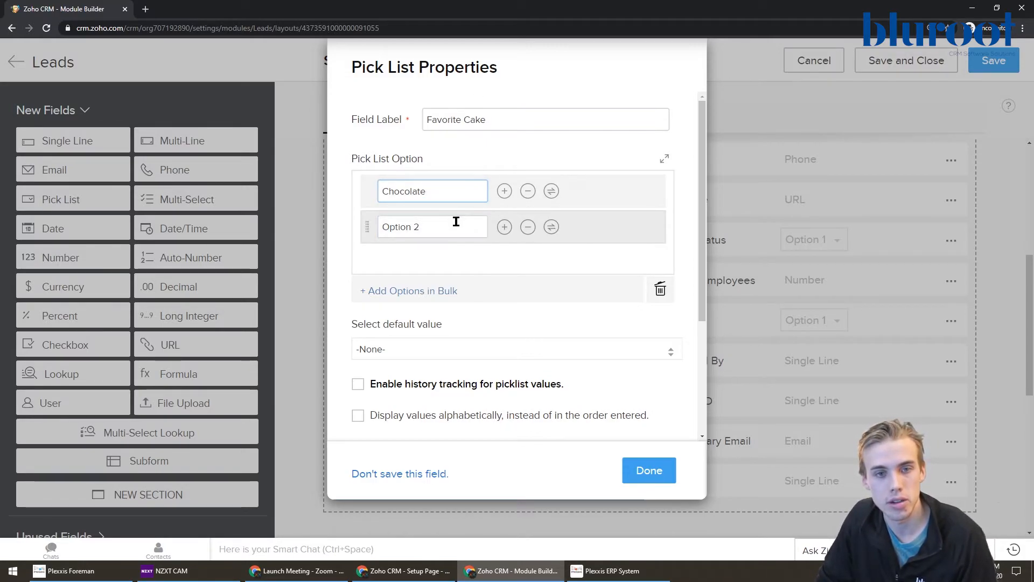
type("Vani")
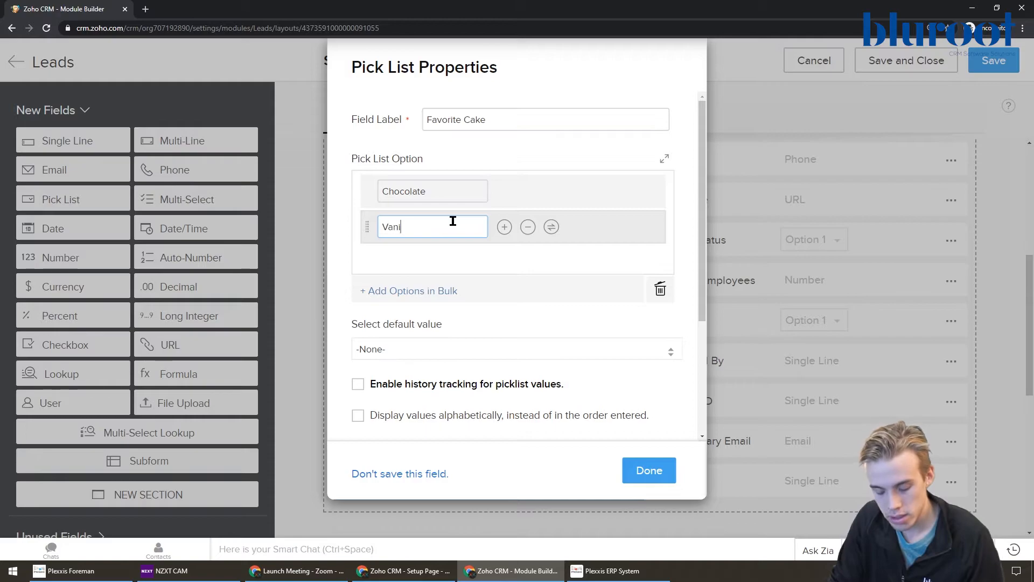
left_click(504, 227)
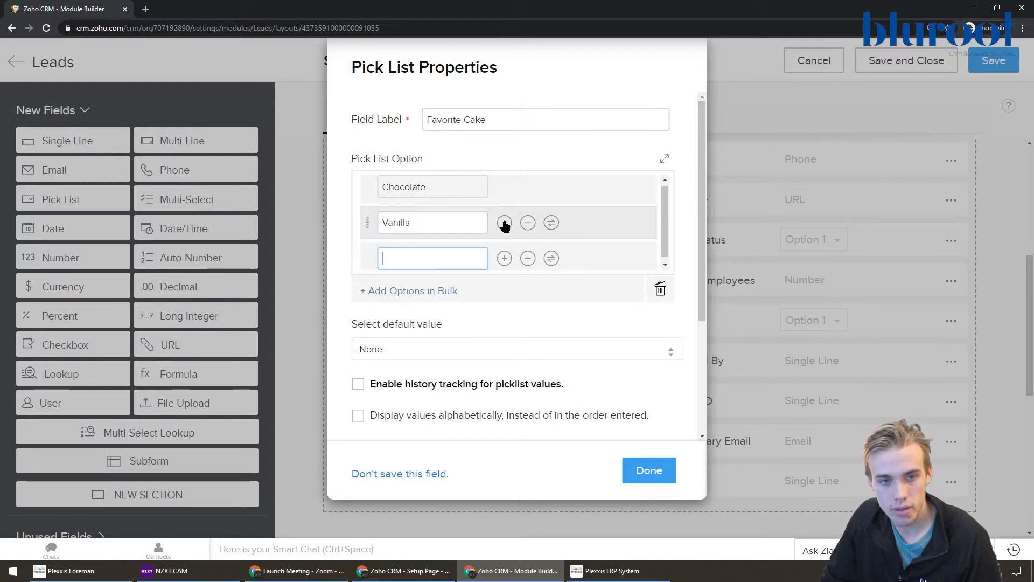
type("Ice Cre")
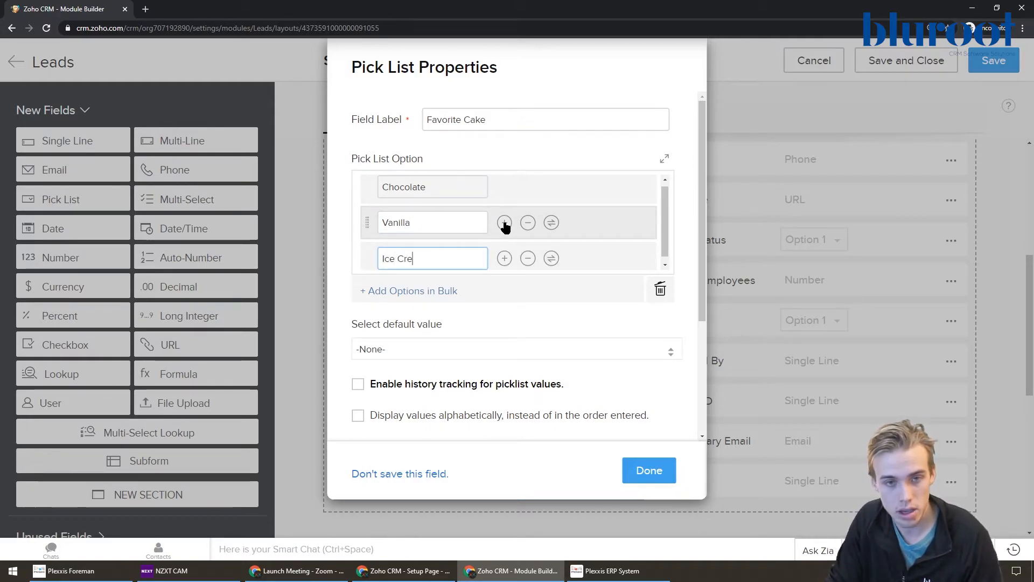
left_click(504, 223)
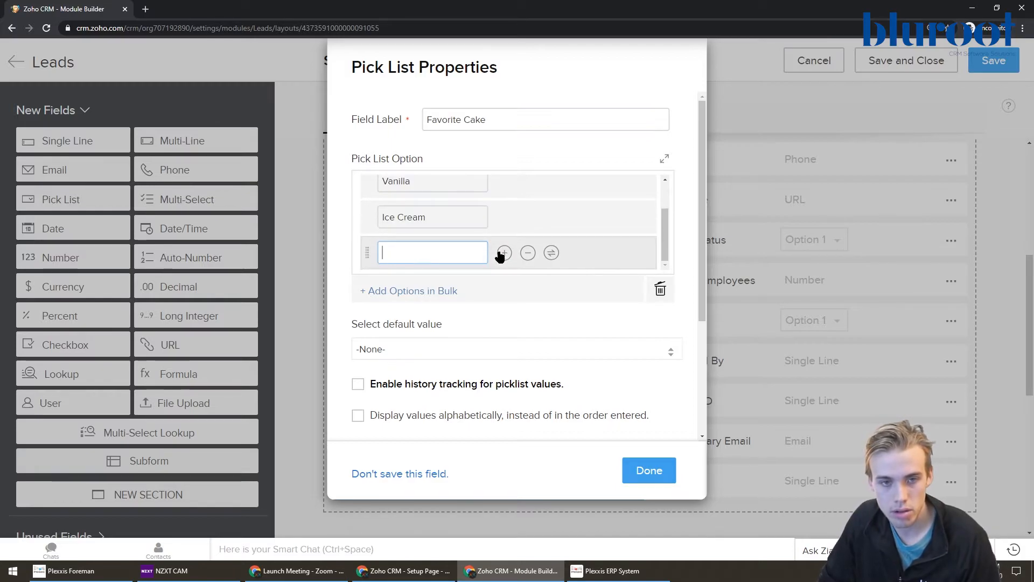
type("Other")
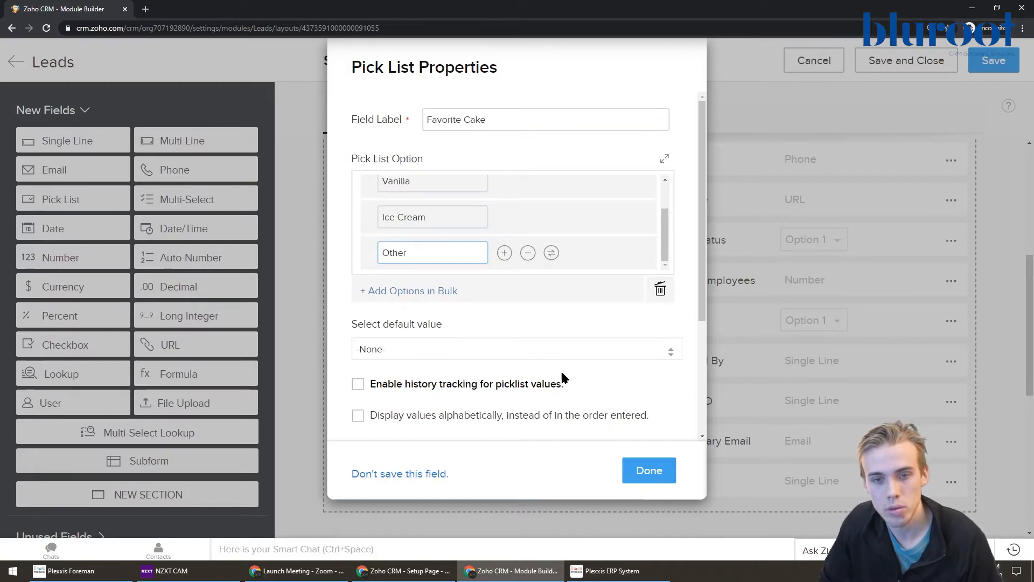
left_click(647, 470)
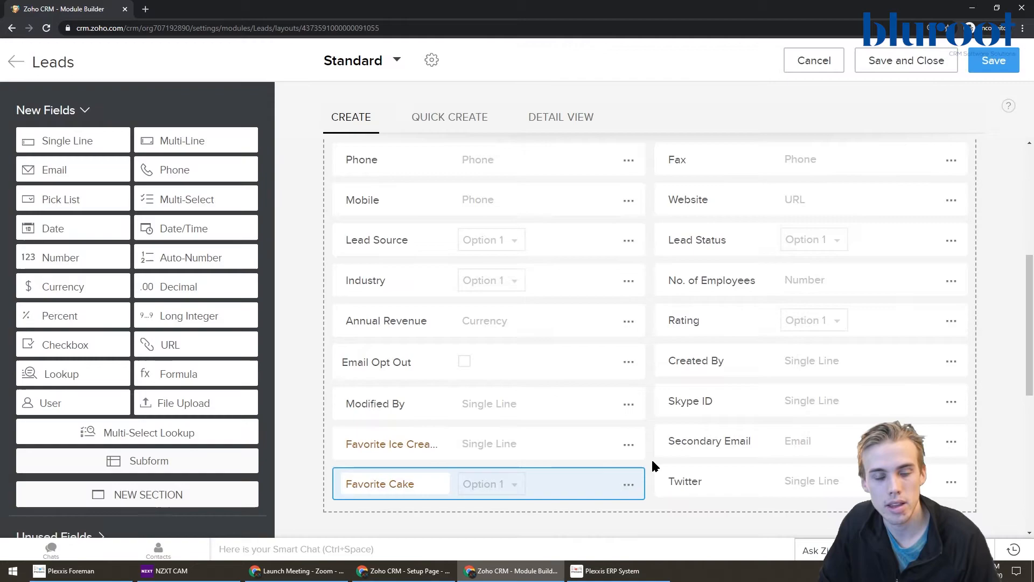
mouse_move(627, 484)
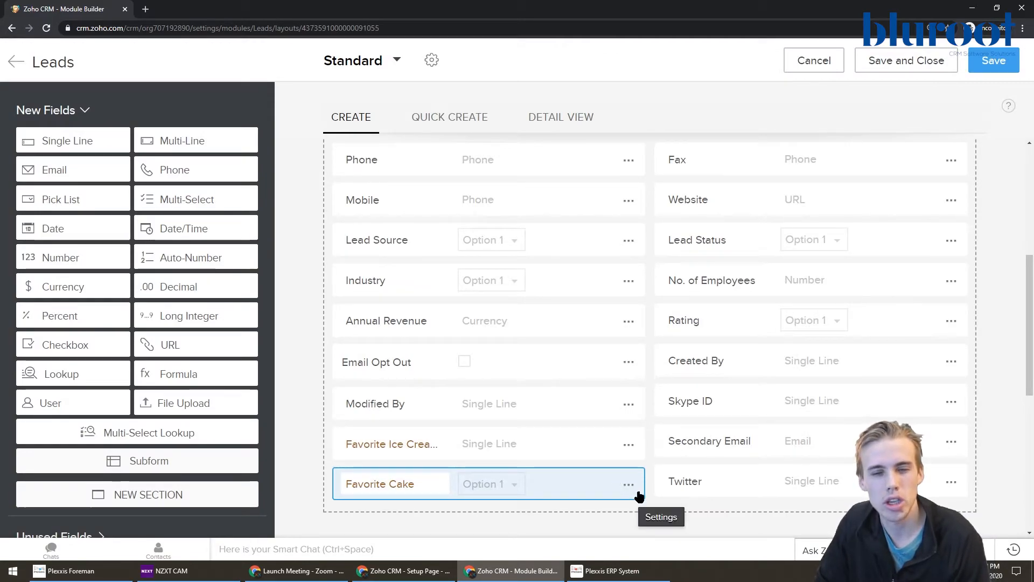
- Add an 'Angel Food' option before Other in the Favorite Cake pick list and confirm
left_click(627, 483)
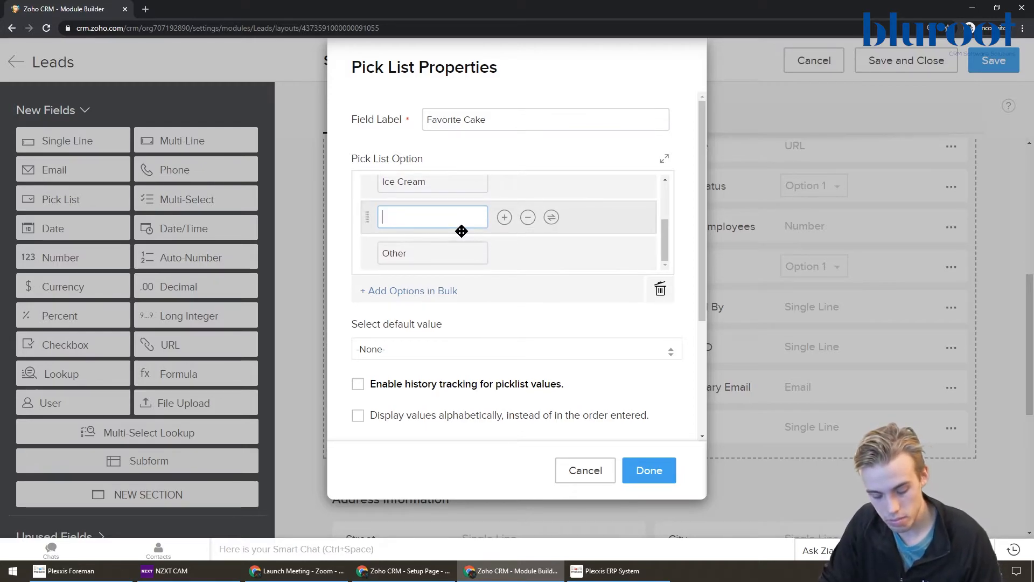
type("Angel Food")
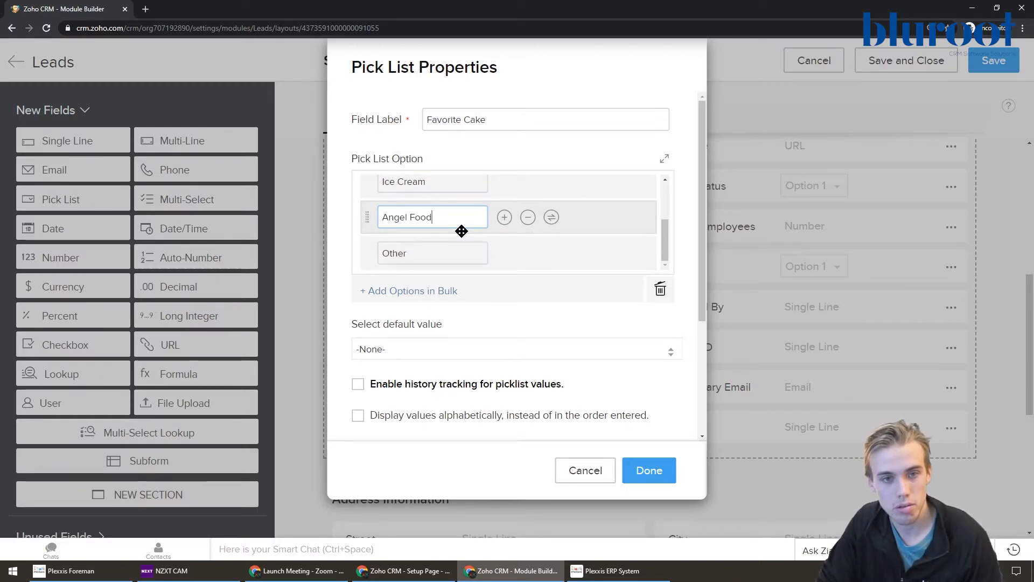
left_click(648, 471)
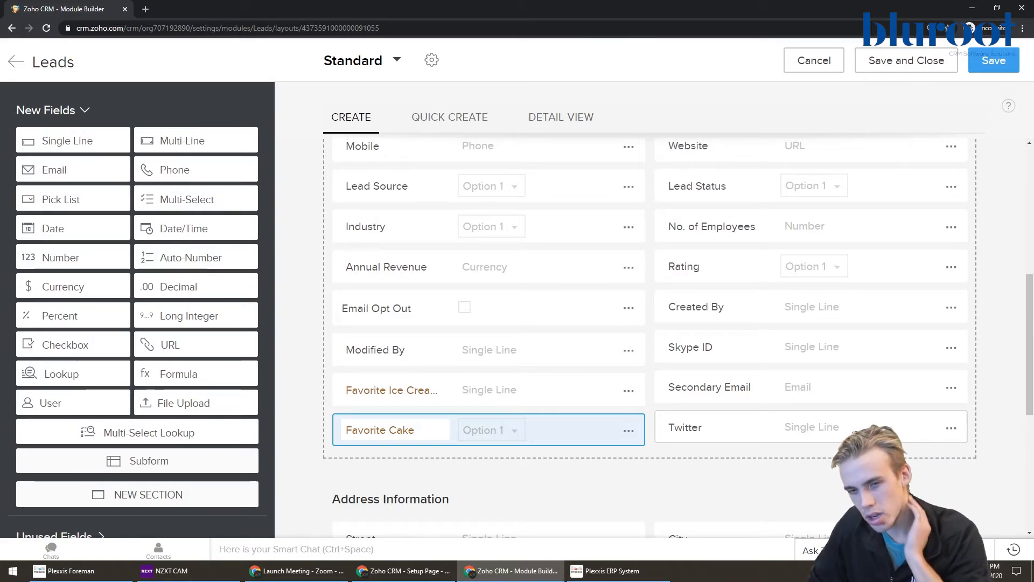
mouse_move(950, 346)
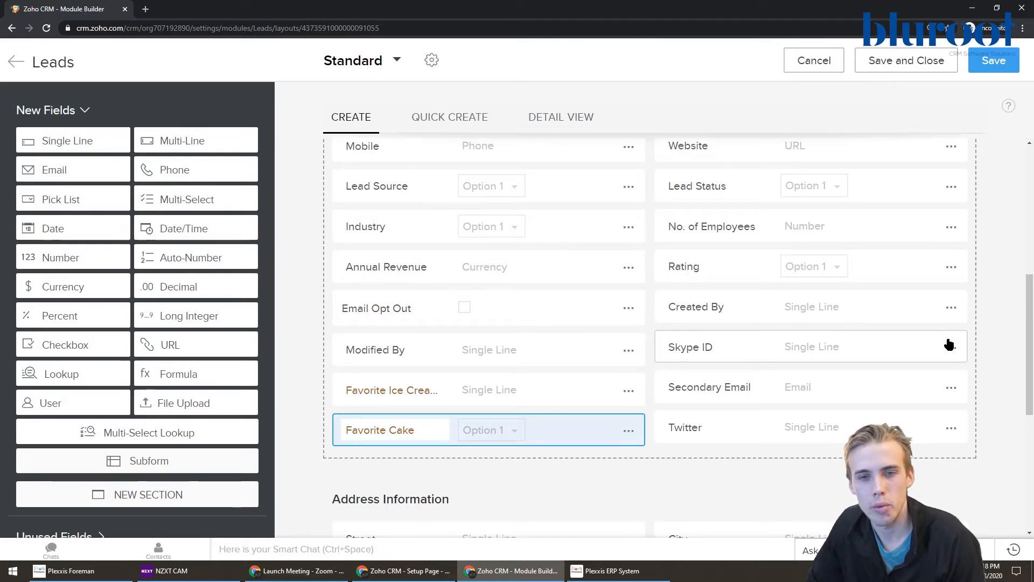
mouse_move(950, 349)
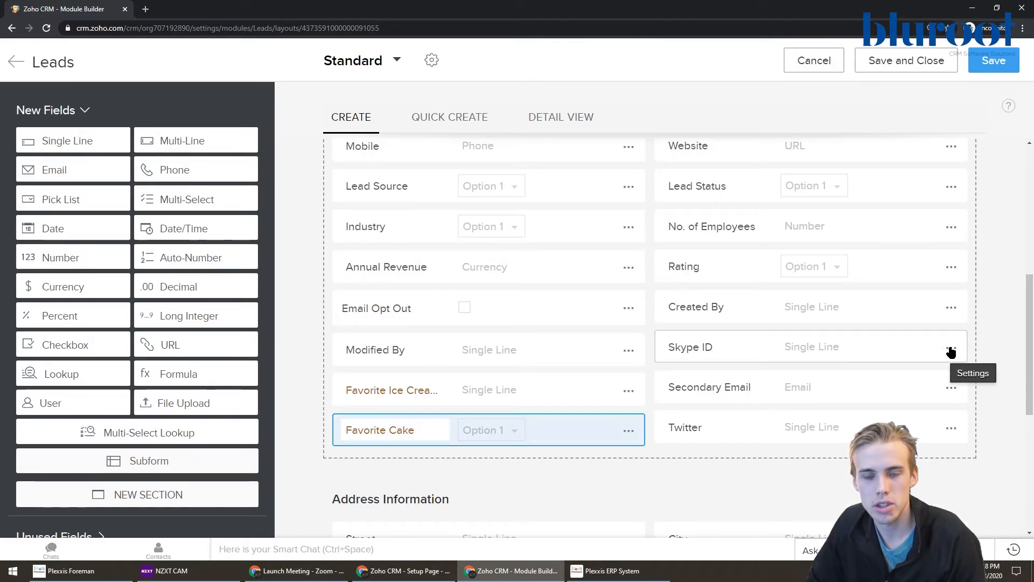
- Remove the Skype ID field from the Leads layout and confirm the removal
left_click(951, 348)
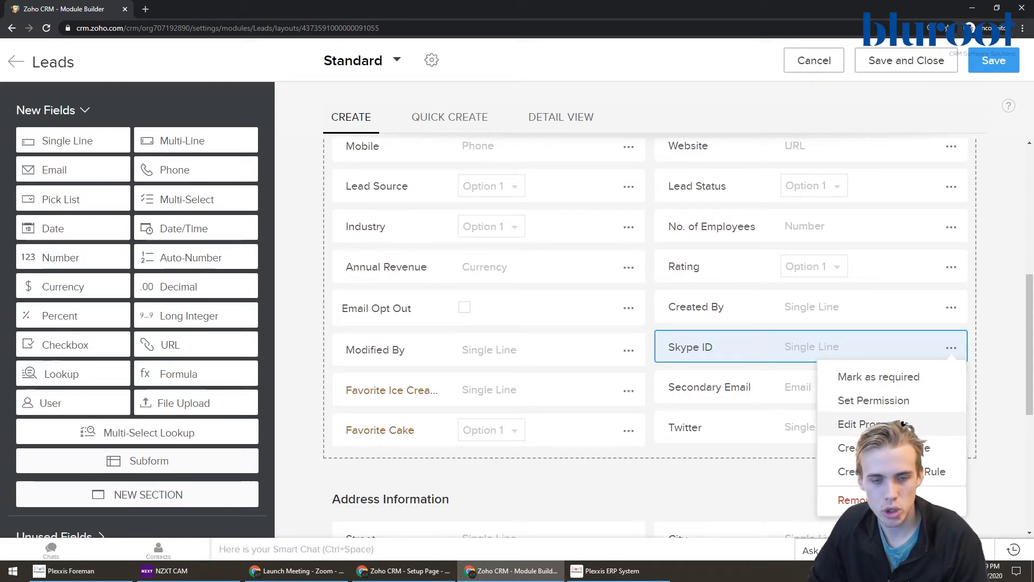
left_click(872, 424)
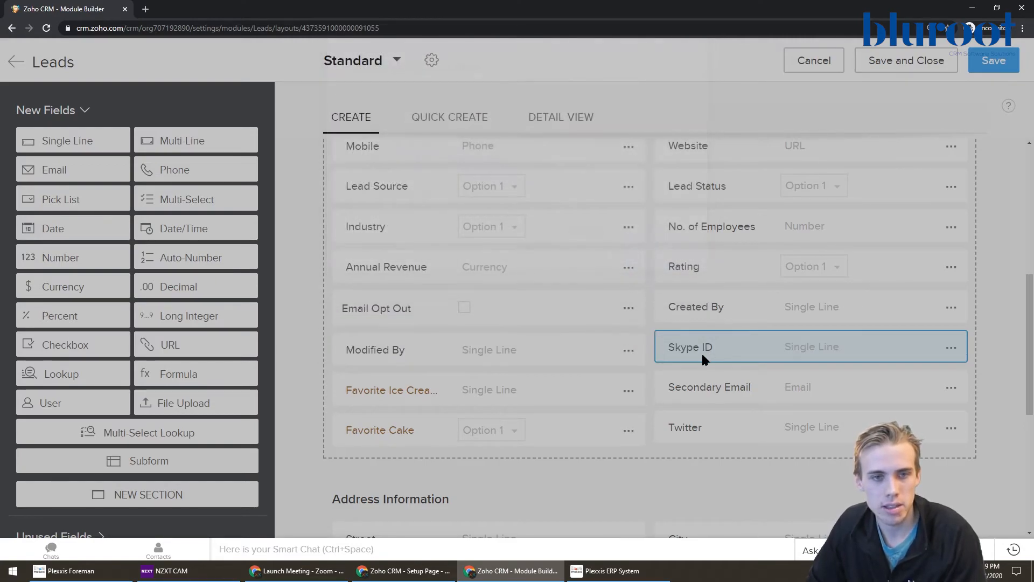
left_click(951, 348)
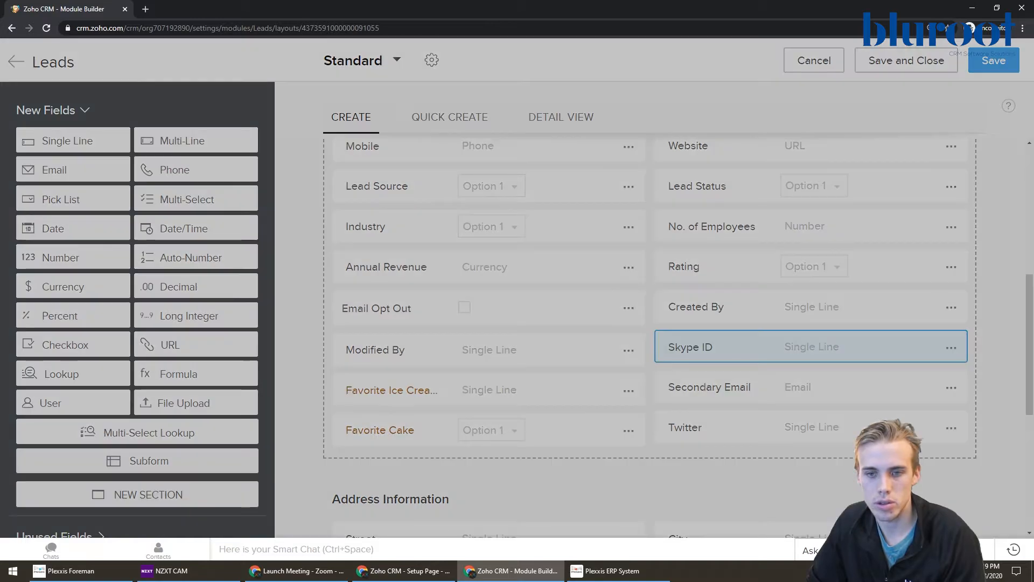
left_click(951, 347)
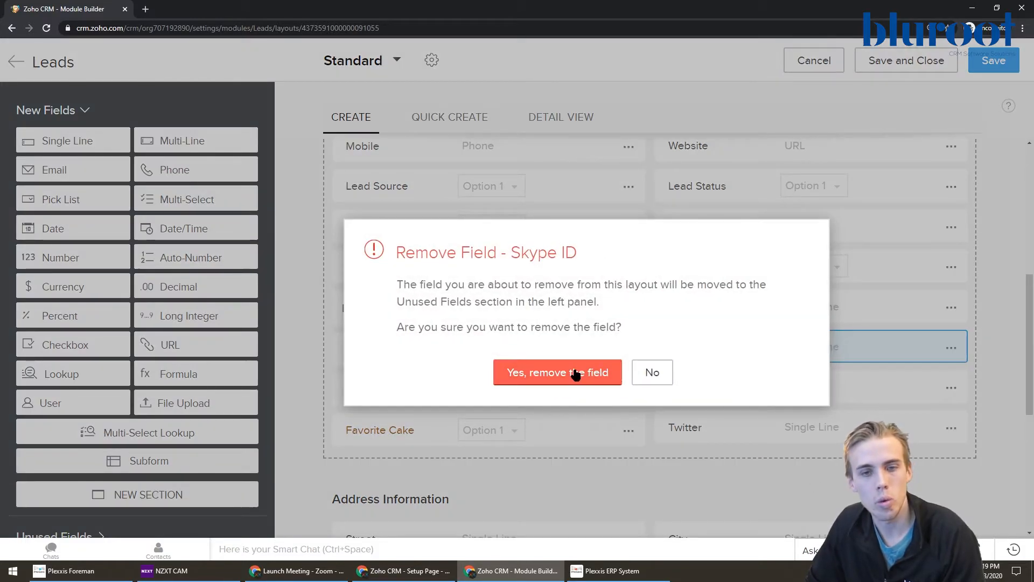
left_click(557, 371)
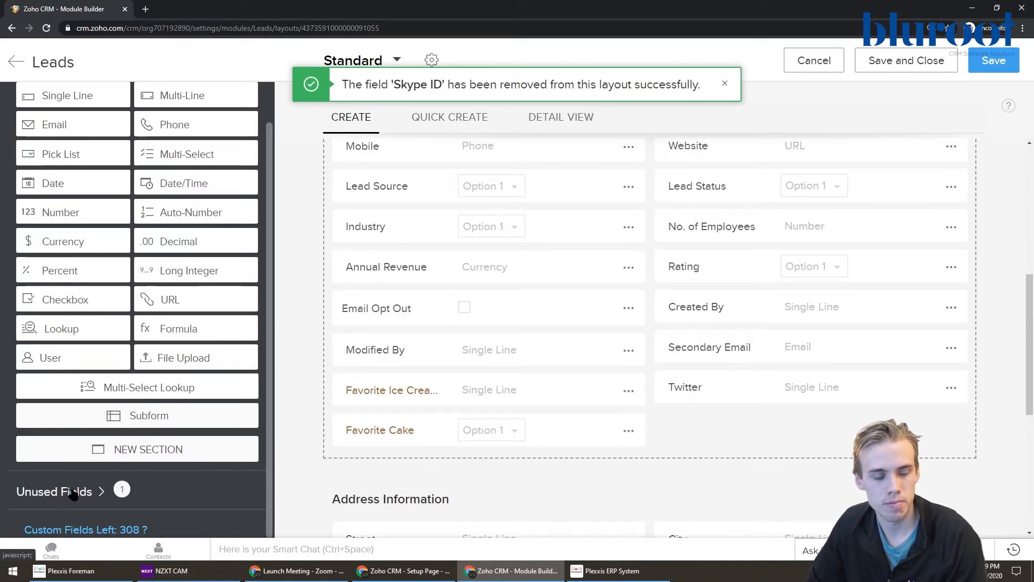
- From Unused Fields, restore Skype ID below Twitter so no fields remain unused
left_click(55, 491)
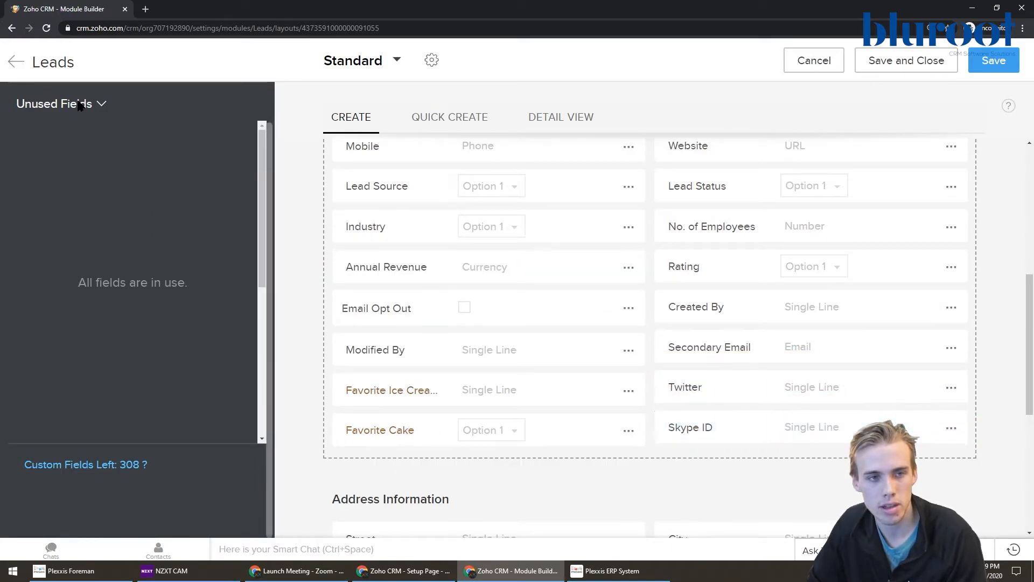
left_click(53, 109)
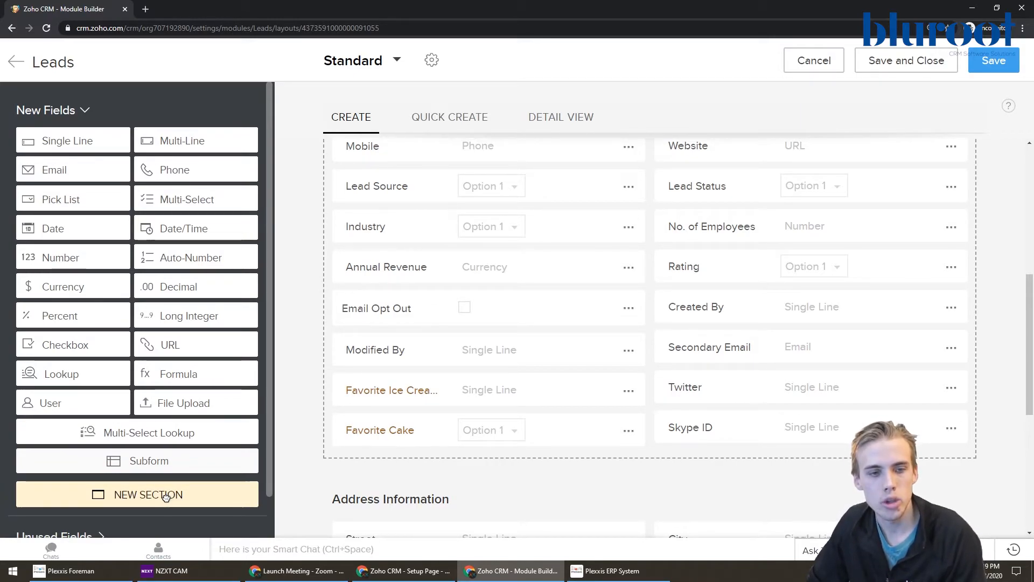
- Add a new section named 'Dessert Information' below Address Information and save the layout
left_click(137, 494)
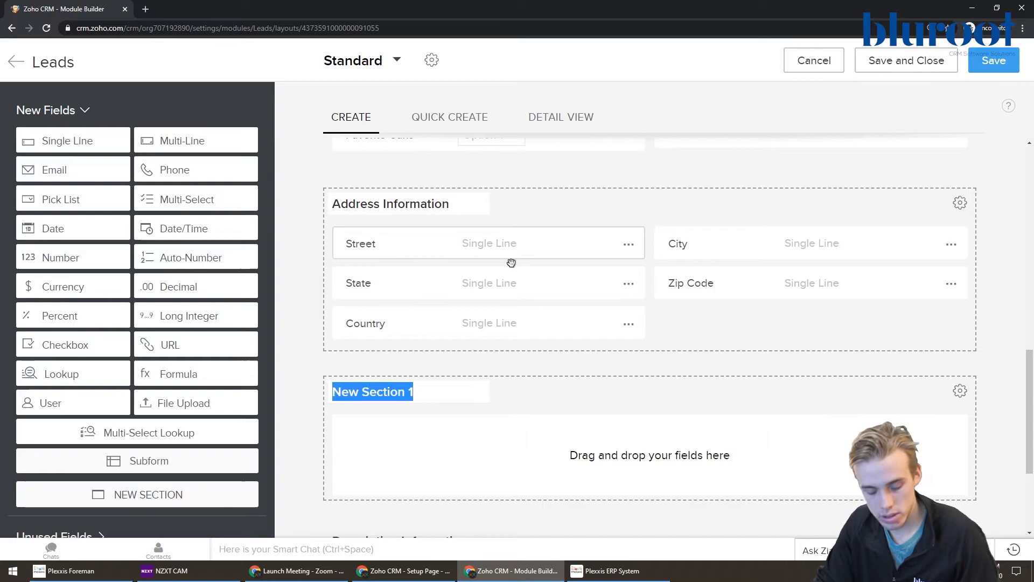
type("Dessert I")
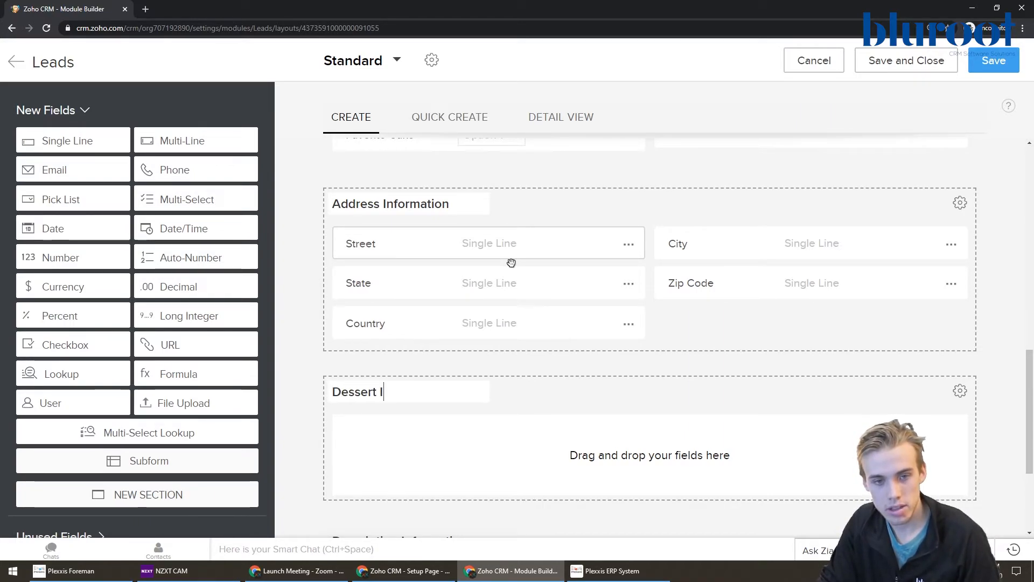
type("nformation")
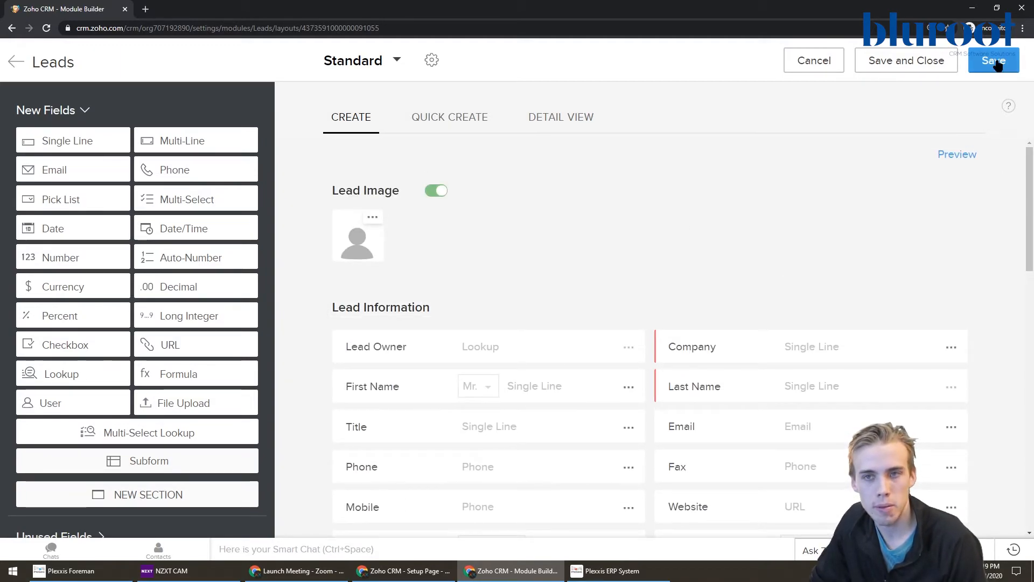
left_click(992, 61)
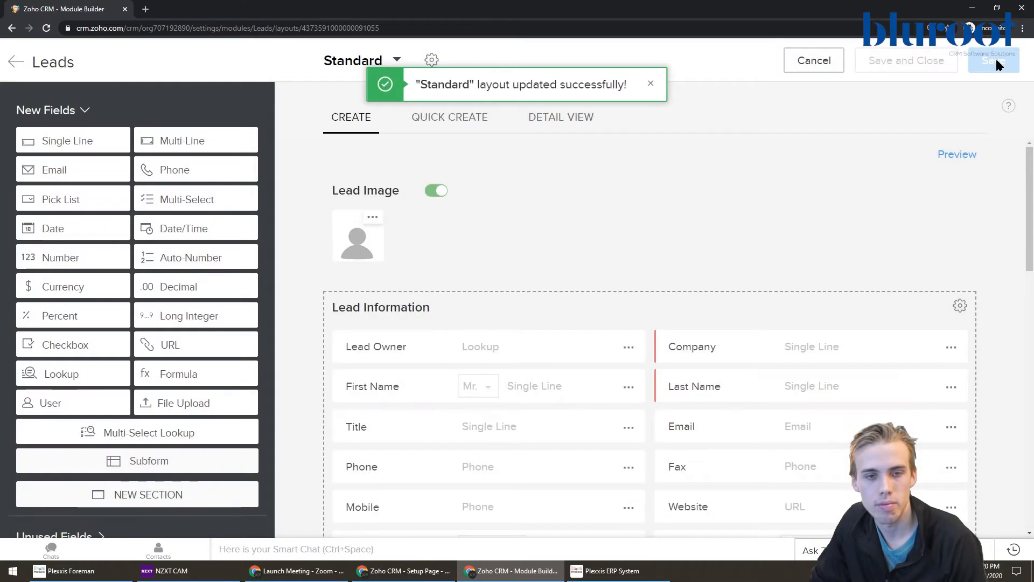
mouse_move(13, 62)
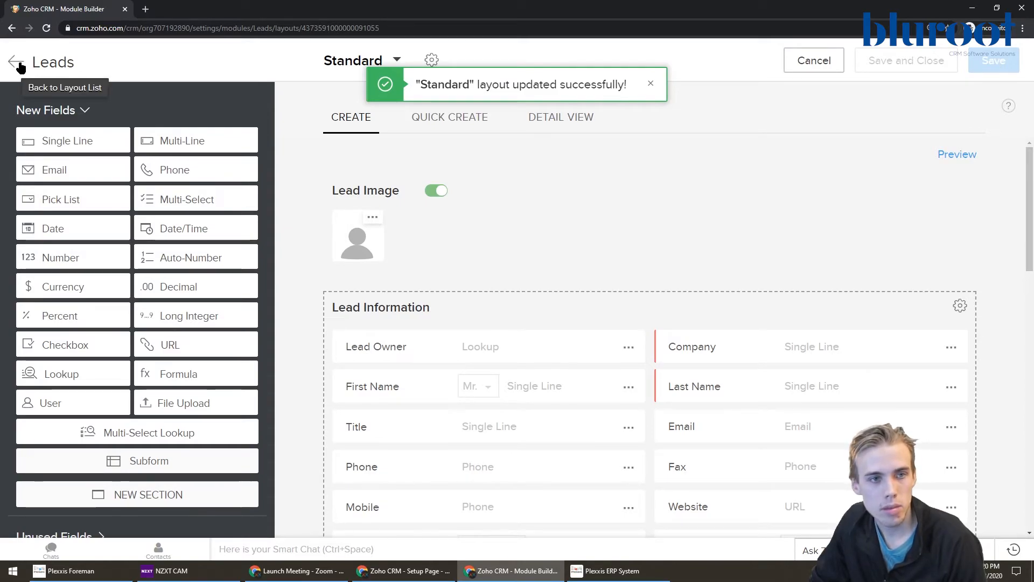
- Return from the layout editor through the Leads layouts list to the Setup overview
left_click(12, 62)
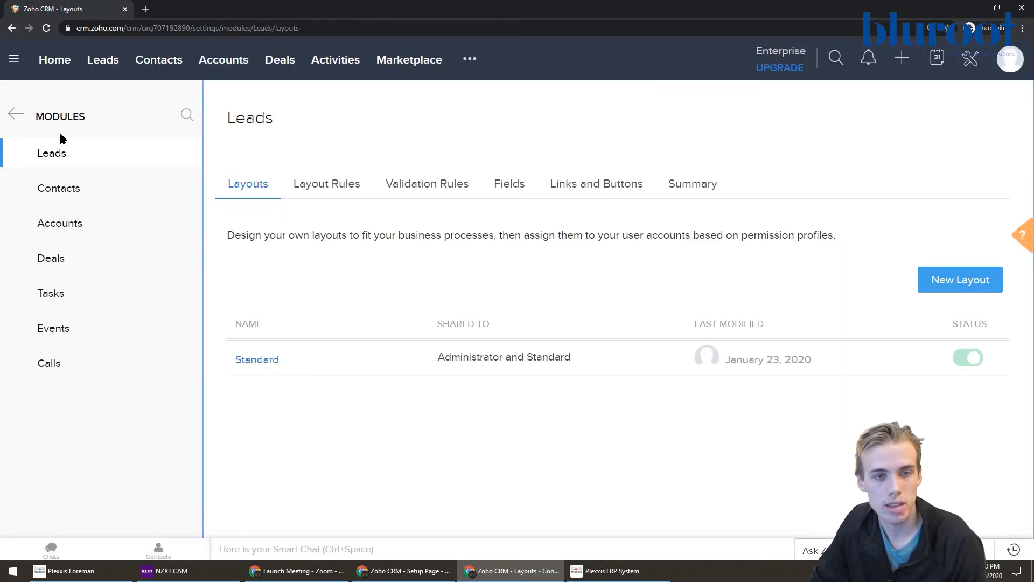
left_click(16, 113)
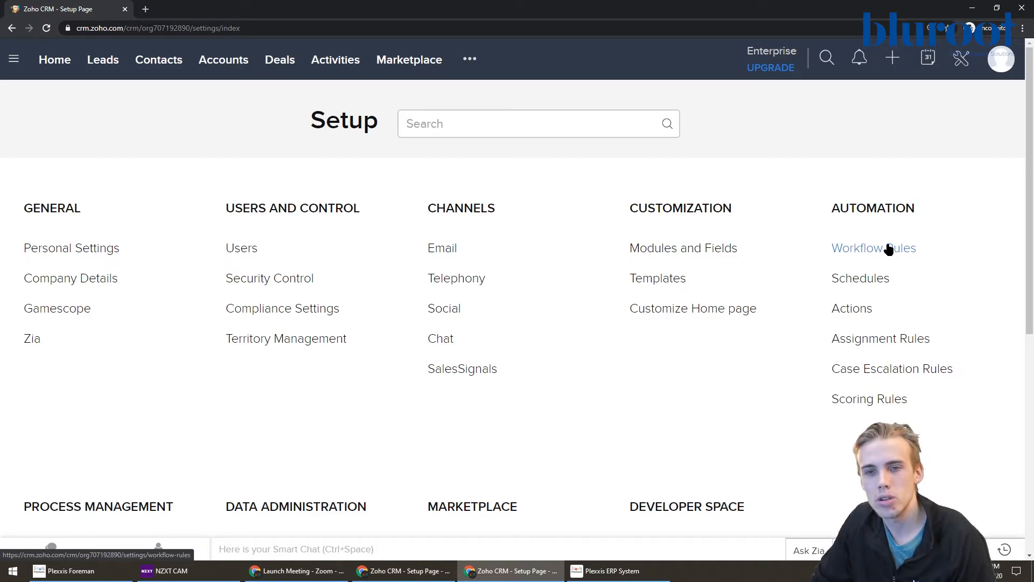
mouse_move(874, 222)
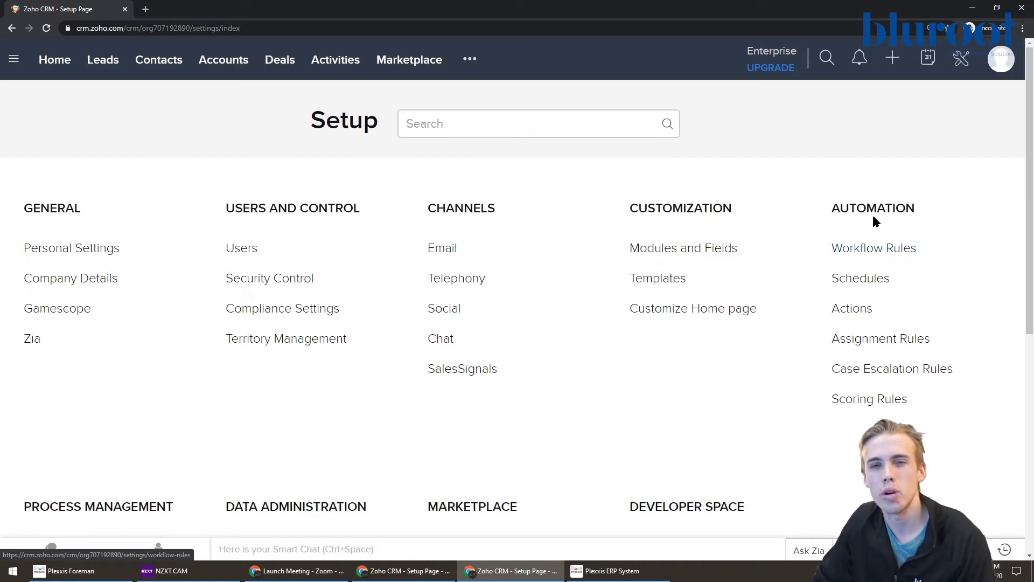
mouse_move(874, 248)
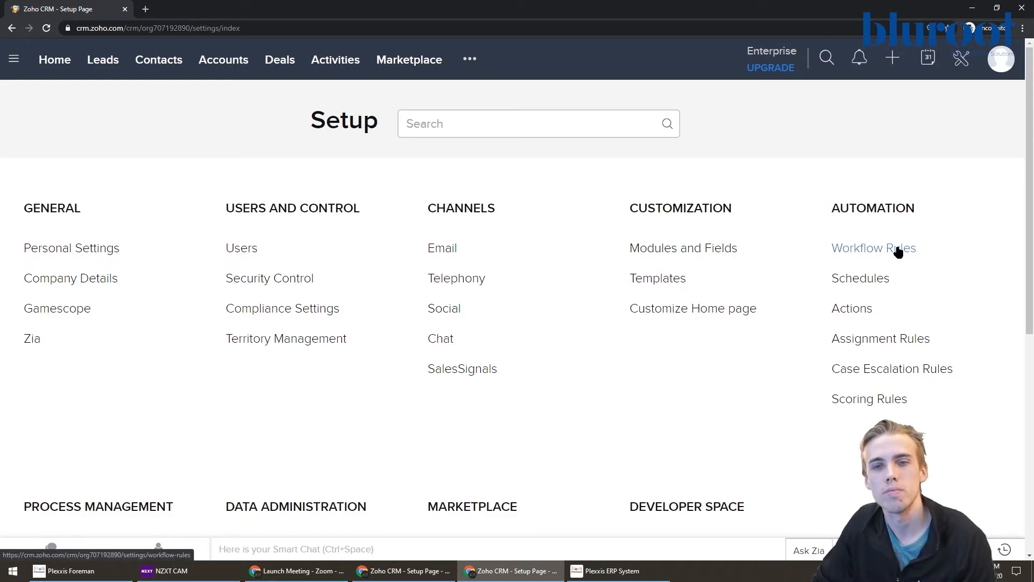
- From Workflow Rules under Automation, begin creating a new workflow rule
left_click(874, 248)
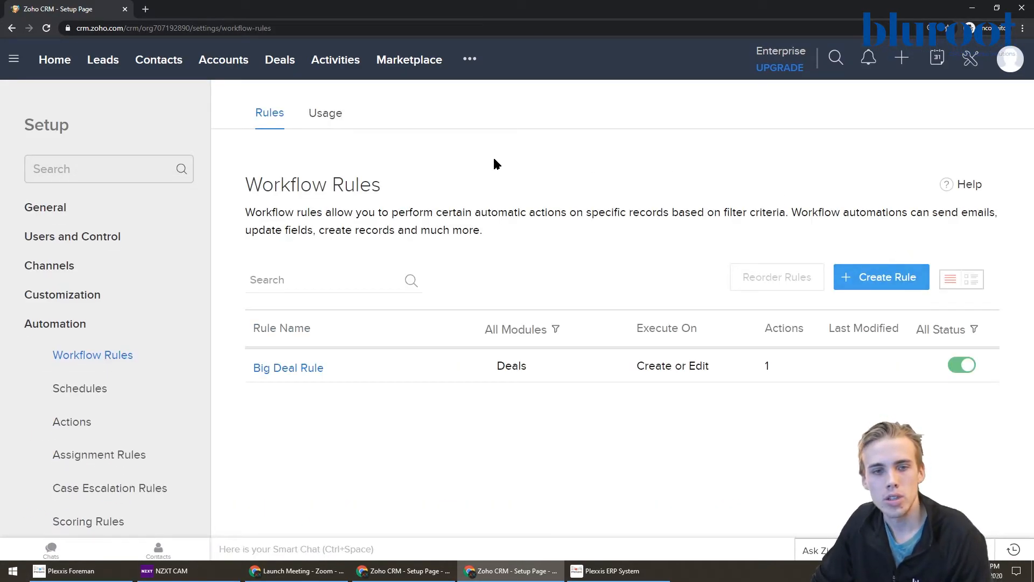
mouse_move(348, 365)
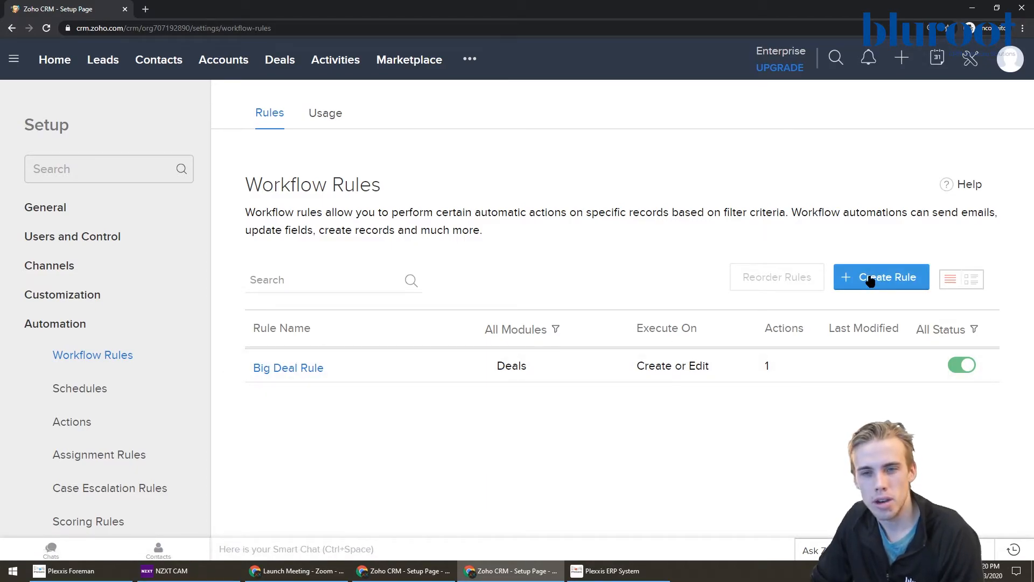
left_click(880, 276)
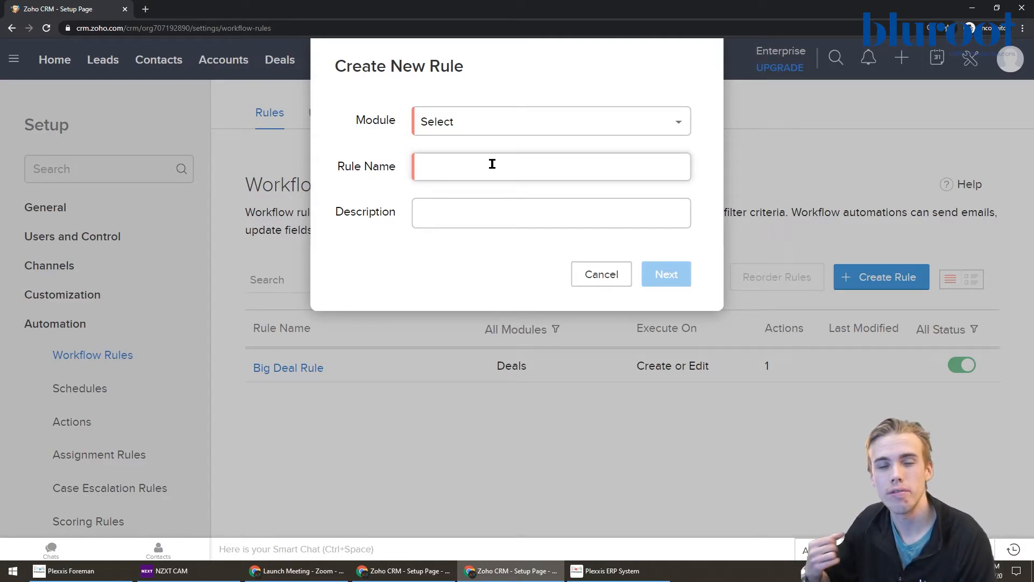
- Create a Leads rule named 'Website lead follow up' and continue to its trigger setup
left_click(550, 121)
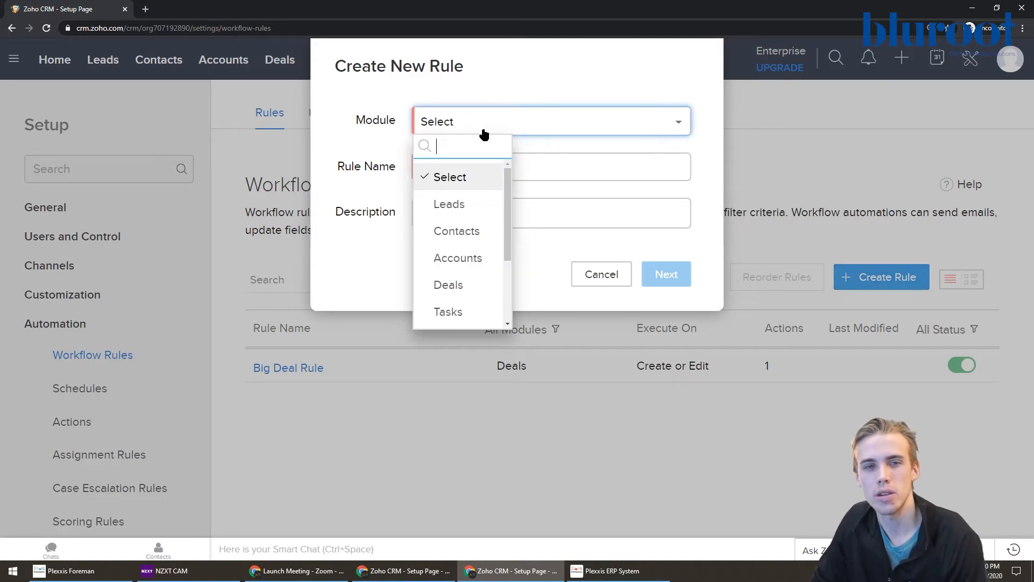
left_click(448, 203)
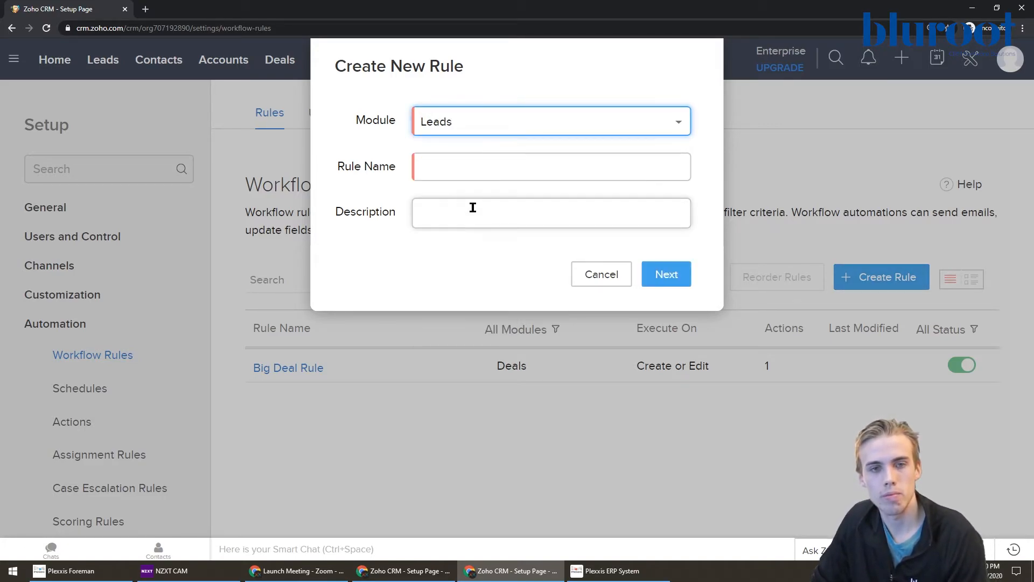
left_click(551, 166)
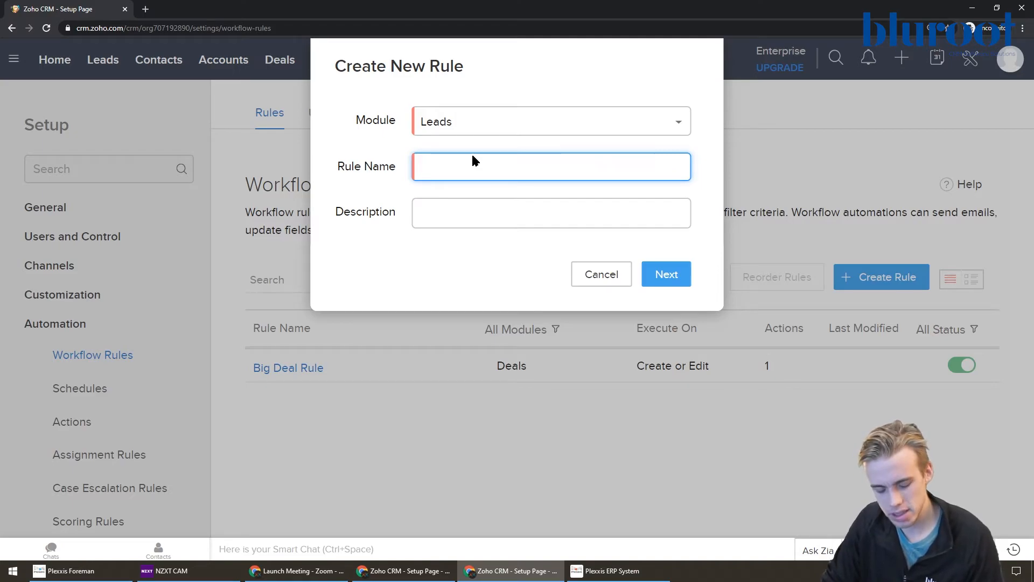
left_click(550, 166)
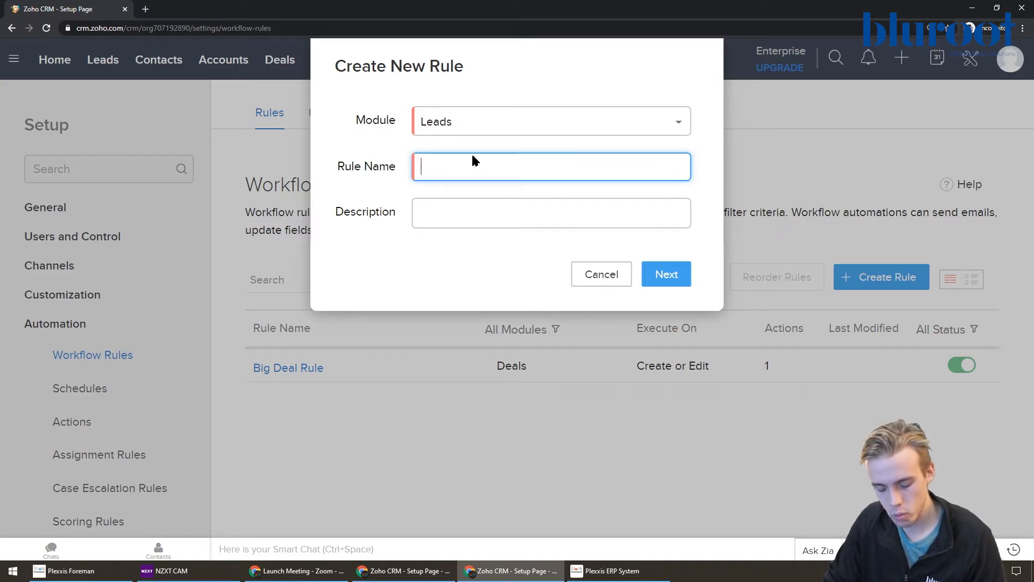
type("Website lead")
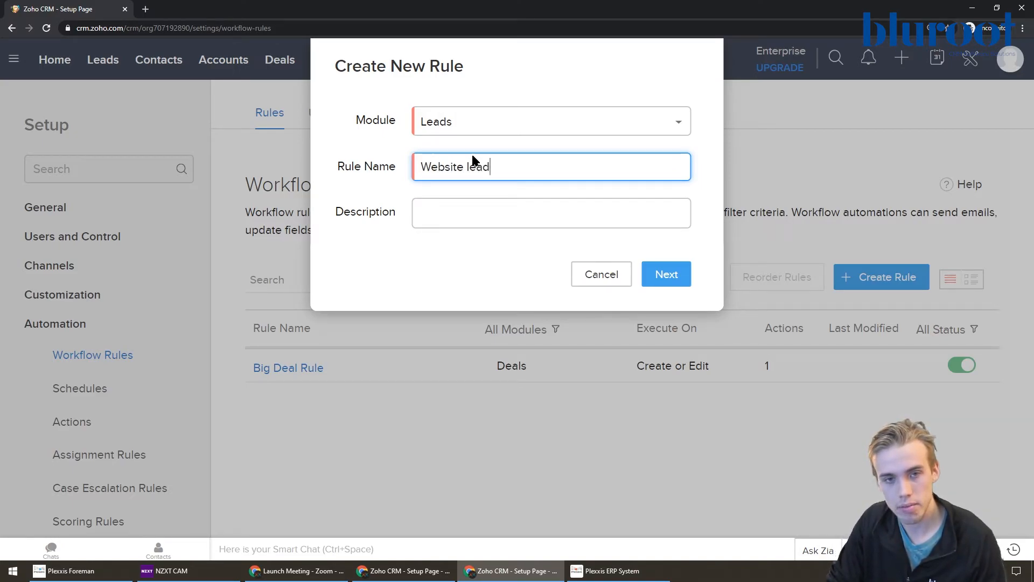
type("follow up")
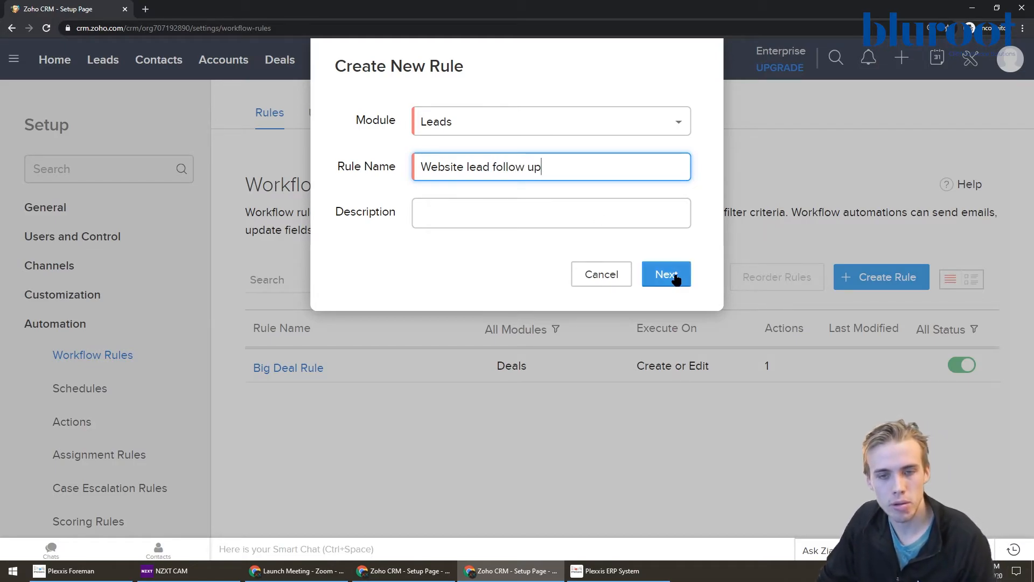
left_click(666, 274)
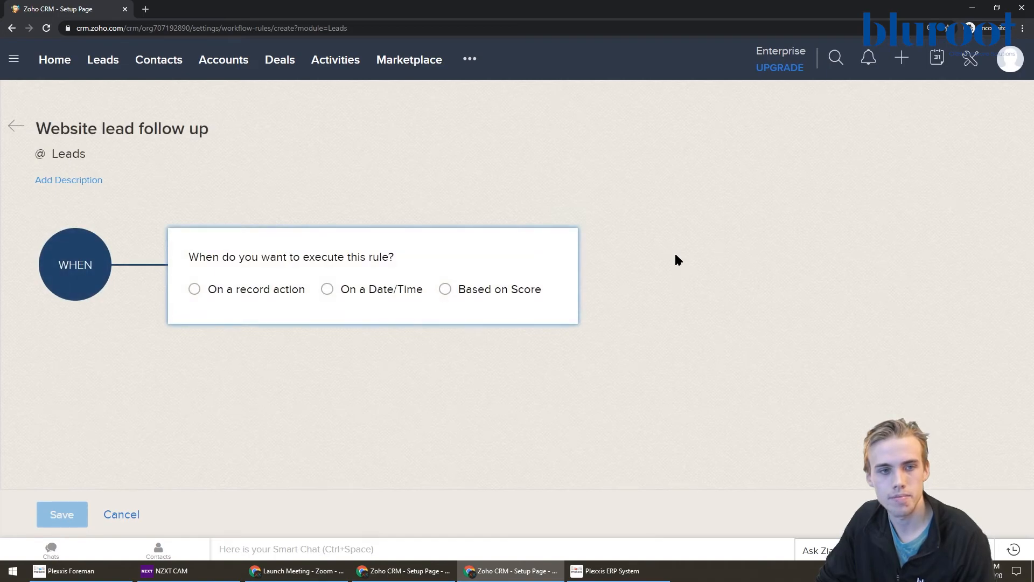
mouse_move(537, 263)
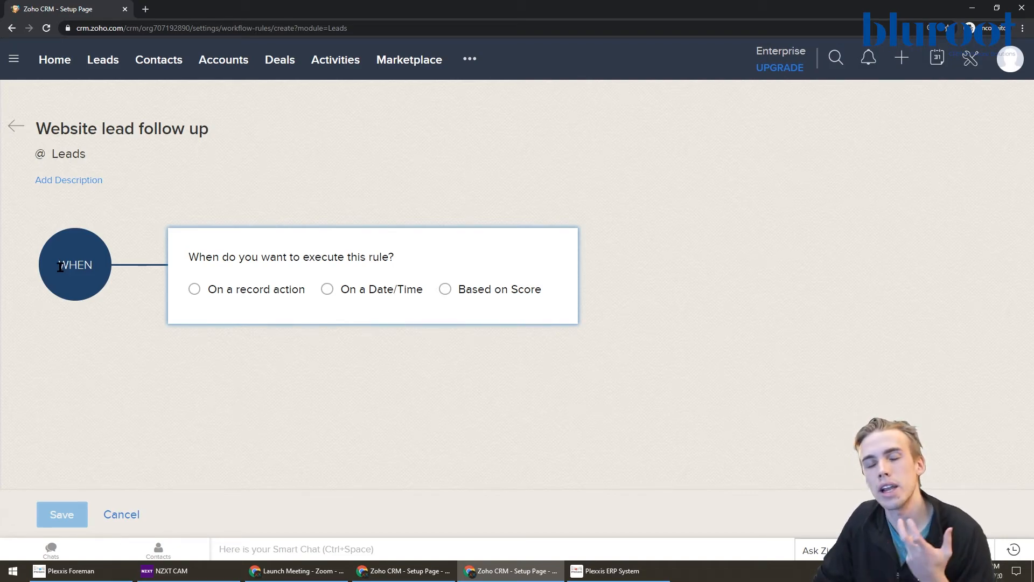
left_click_drag(187, 256, 275, 257)
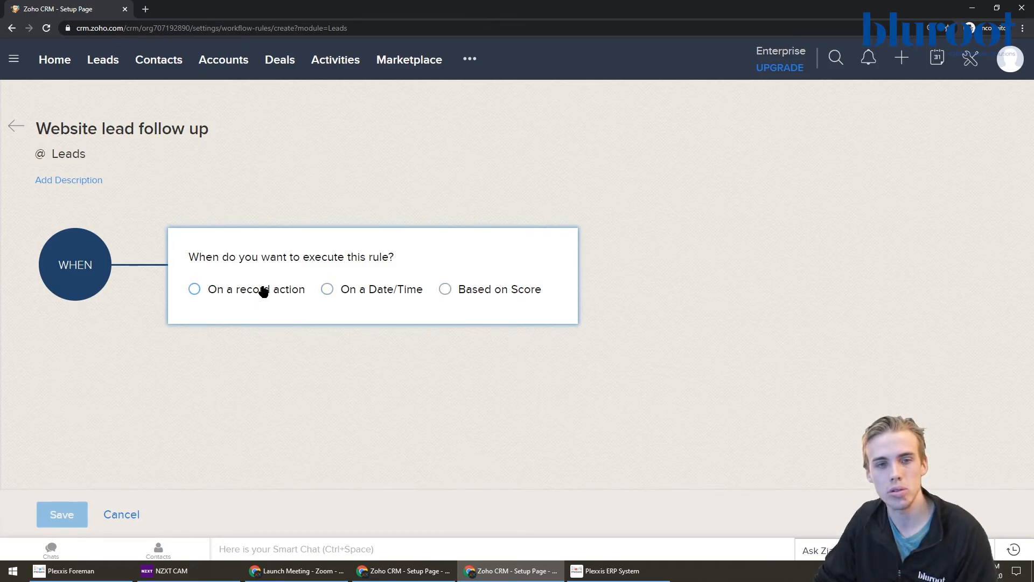
mouse_move(452, 290)
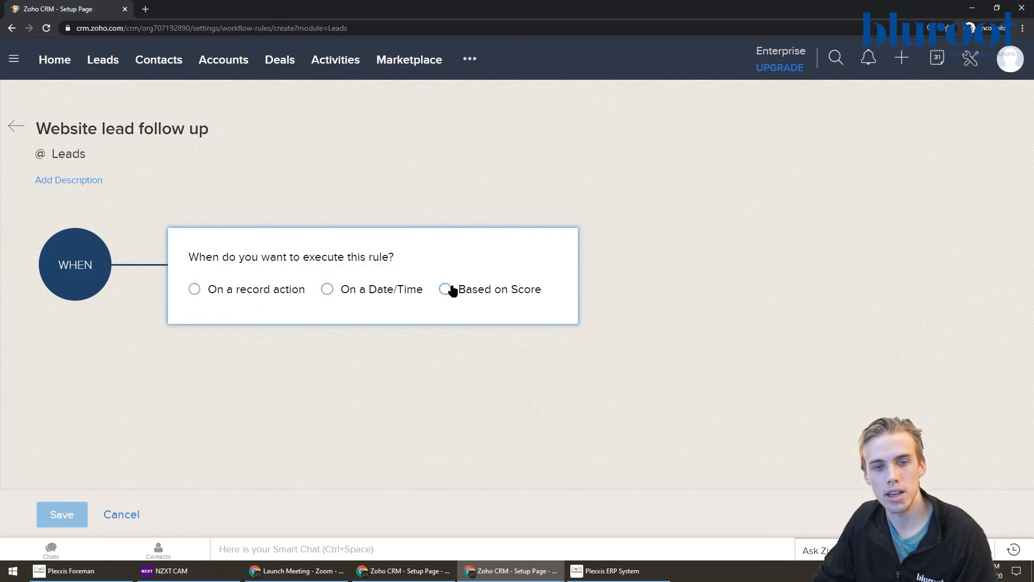
mouse_move(454, 282)
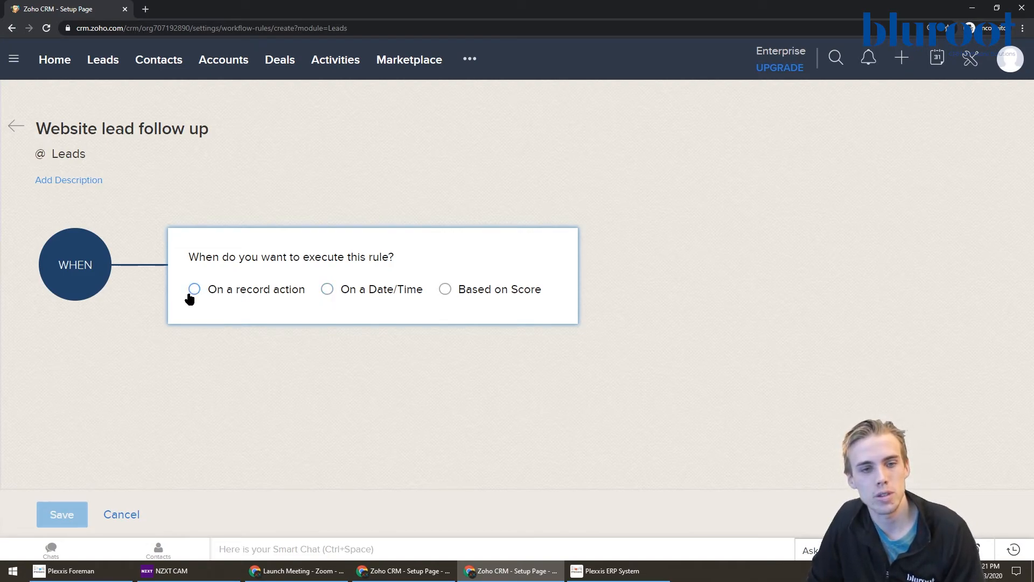
- Trigger the rule on a record action when a lead is created, and continue
left_click(194, 289)
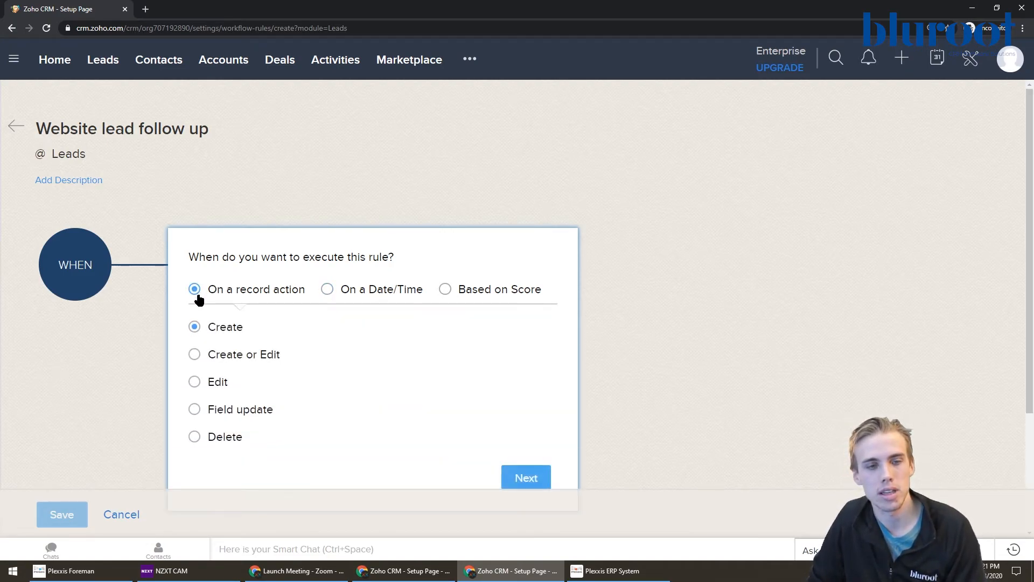
scroll("down", 3)
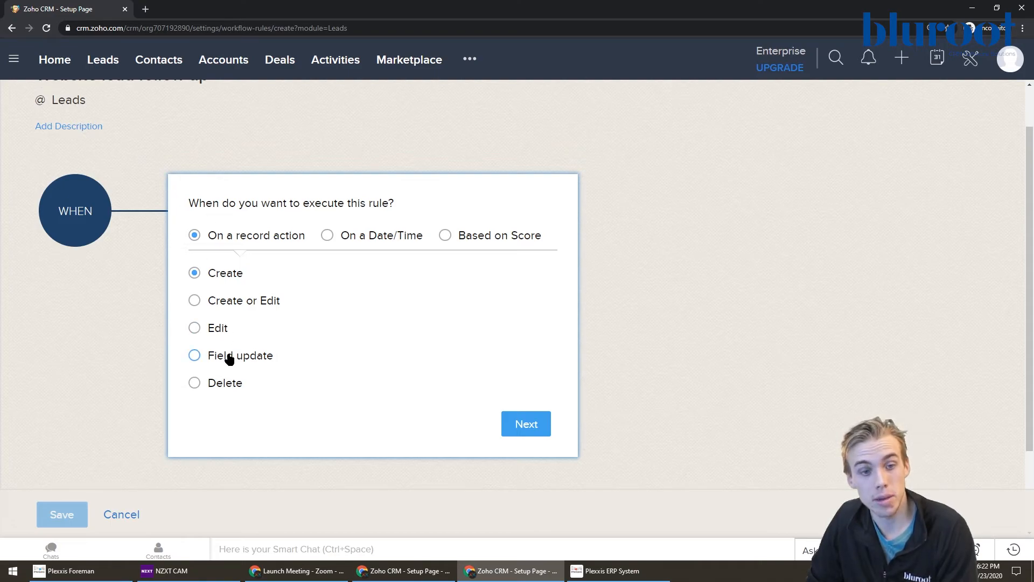
mouse_move(236, 388)
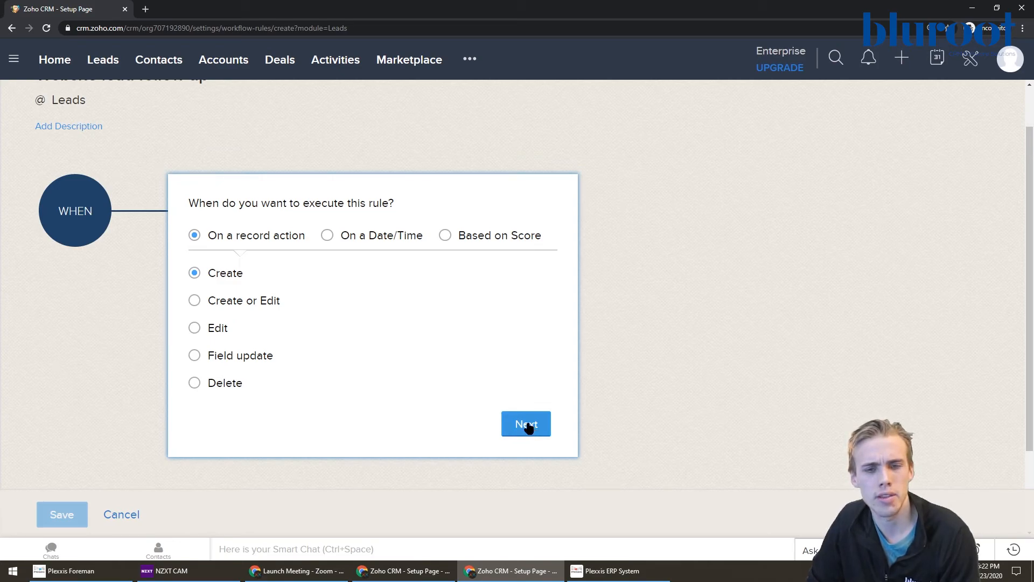
left_click(526, 423)
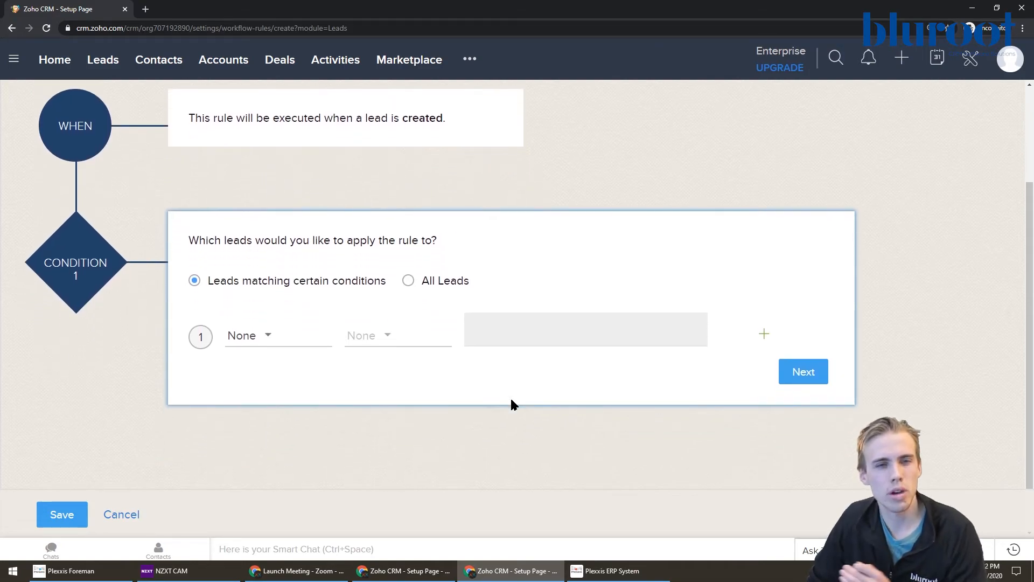
- Restrict the rule to leads matching the condition Lead Source is Web Research, and continue
left_click(407, 283)
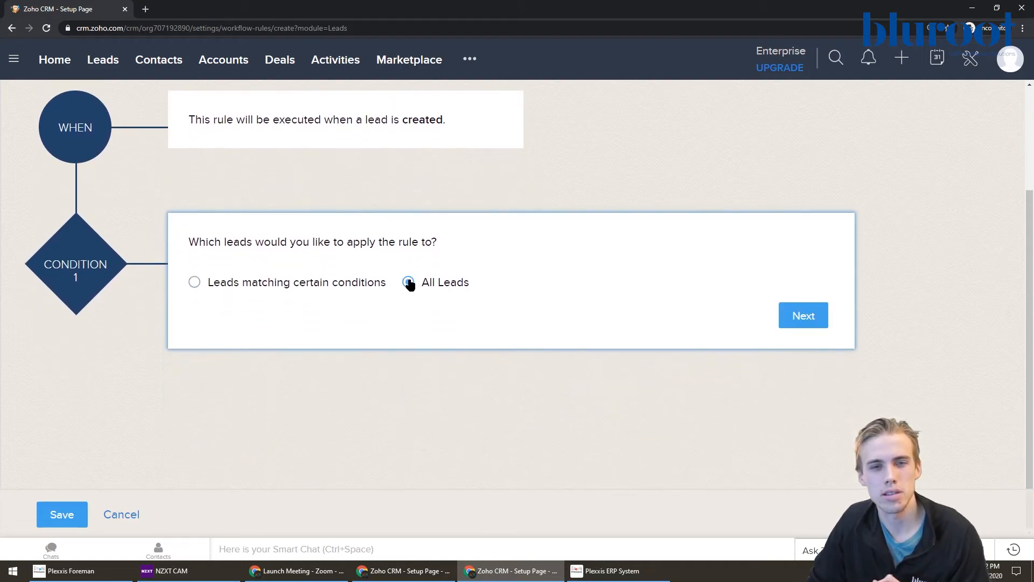
left_click(194, 280)
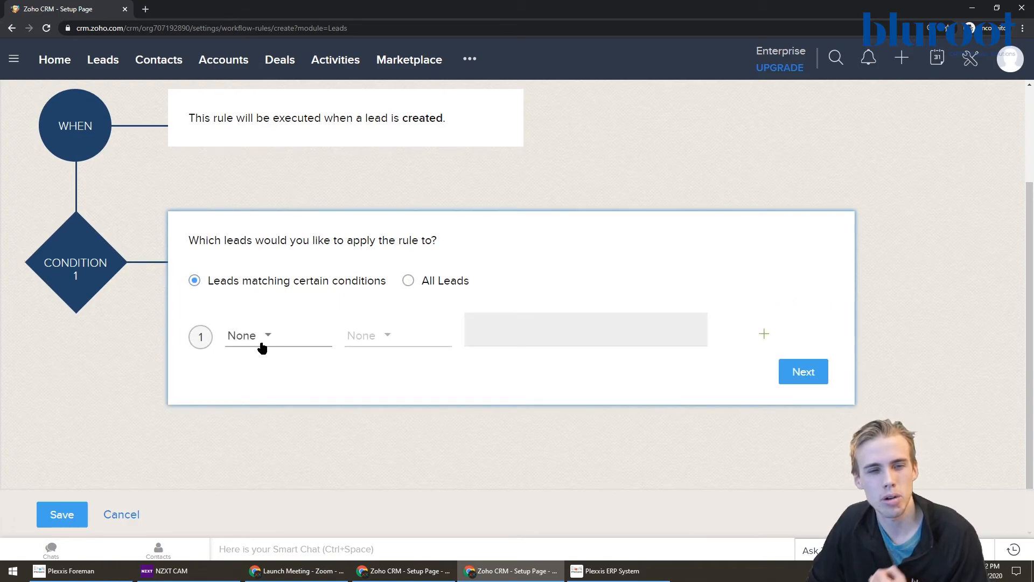
left_click(249, 335)
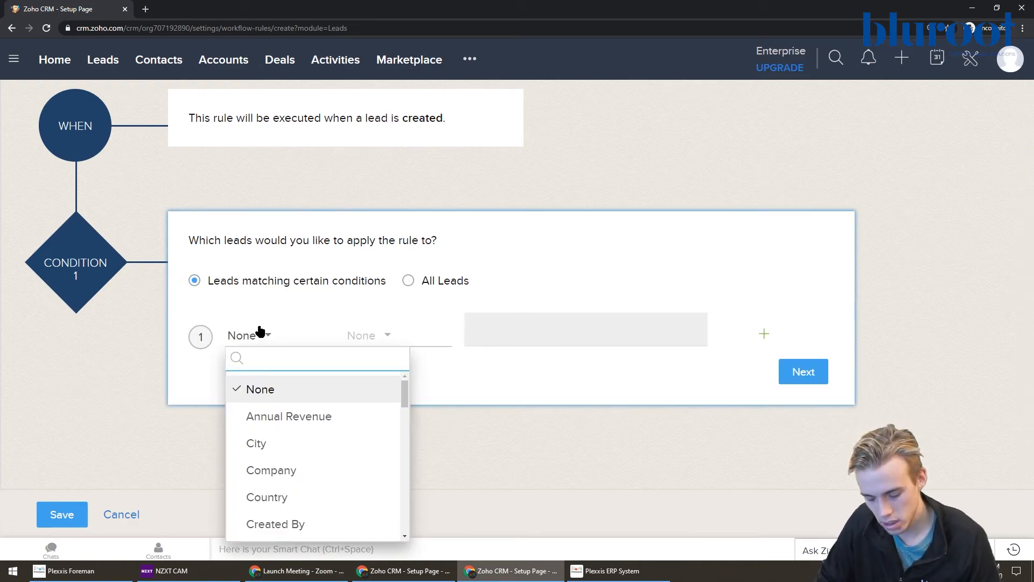
type("sour")
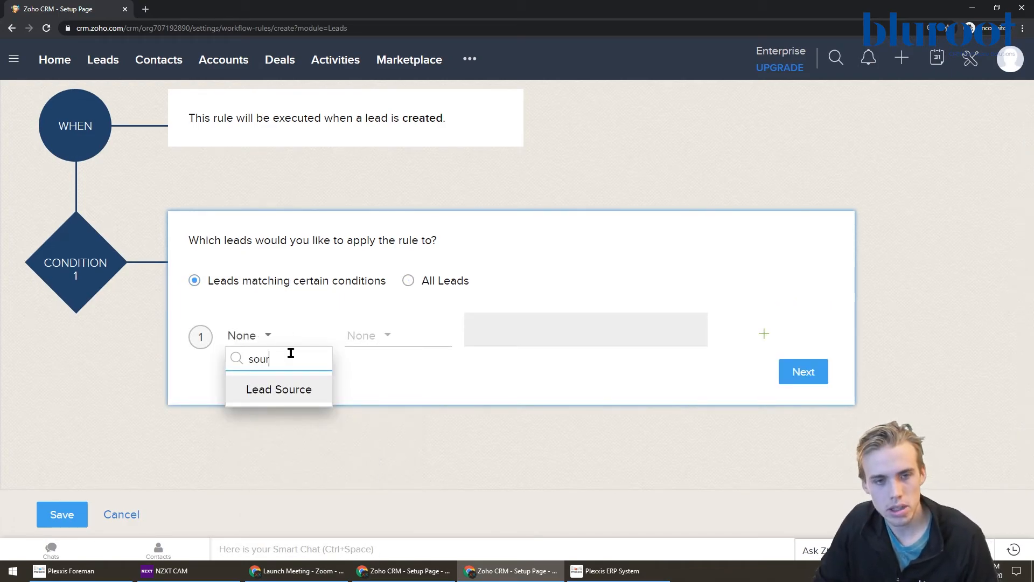
left_click(278, 389)
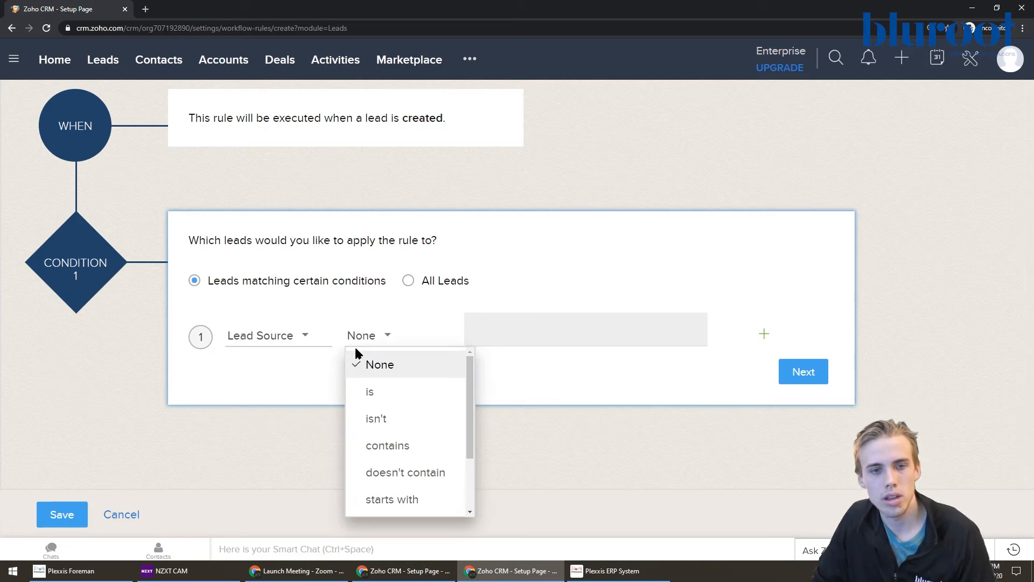
left_click(369, 391)
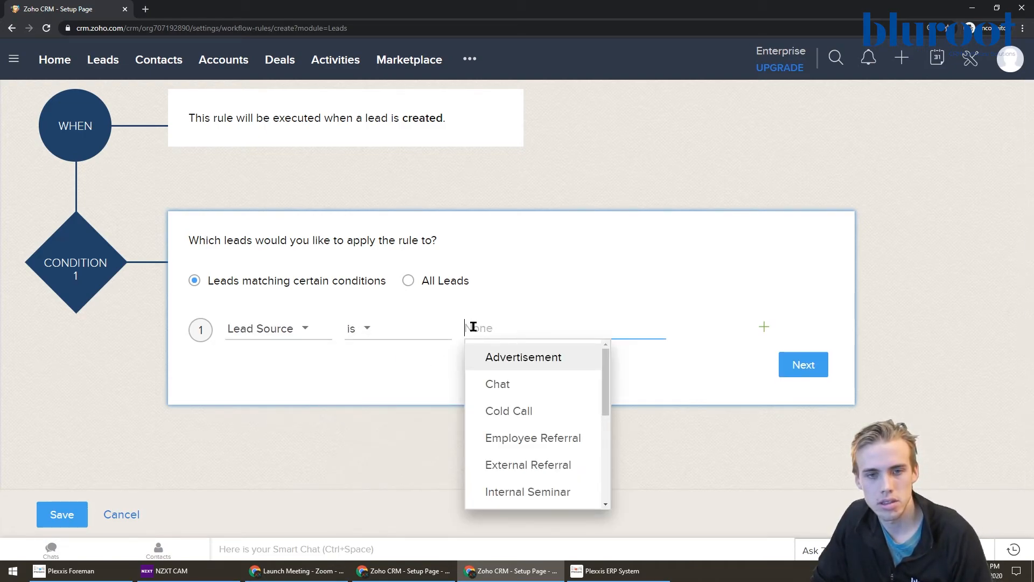
scroll("down", 3)
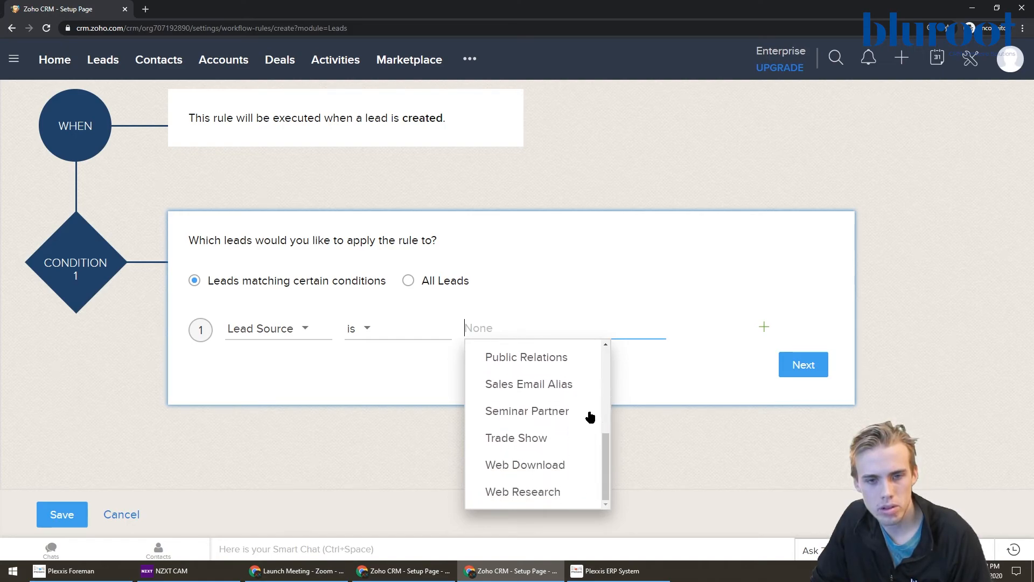
left_click(522, 491)
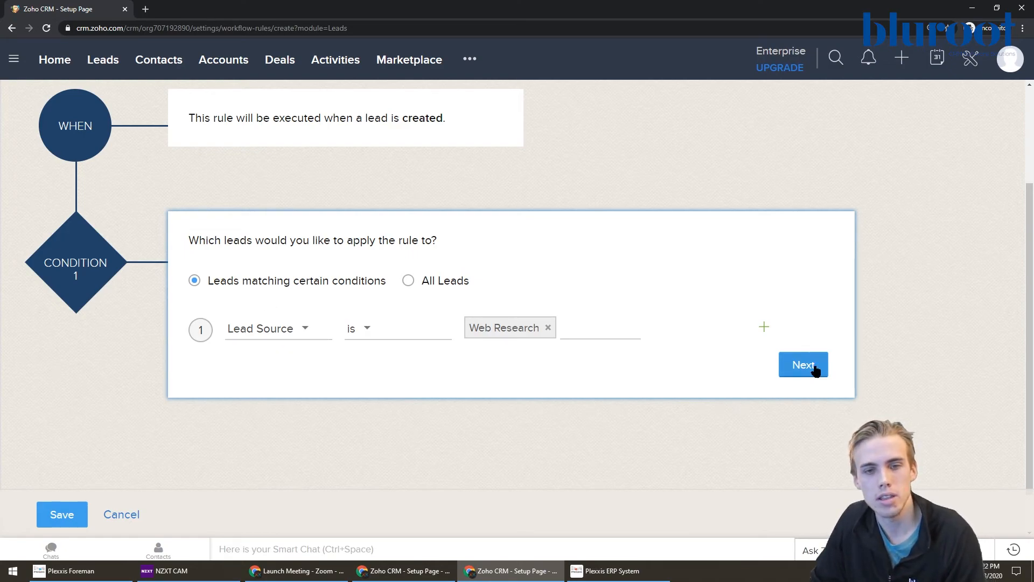
left_click(803, 364)
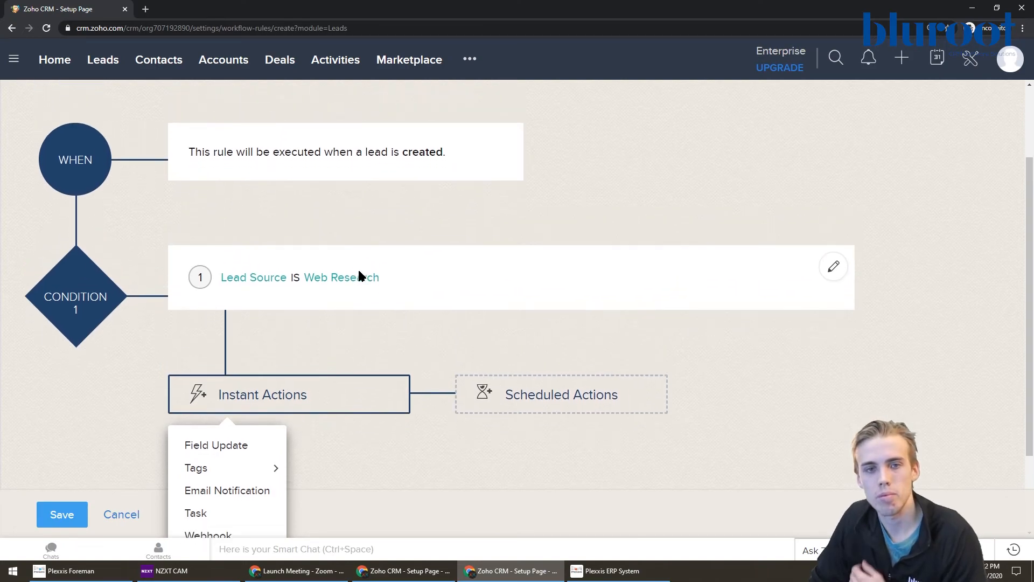
- Add a Task as the rule's instant action, bringing up the Assign Task dialog
scroll("down", 3)
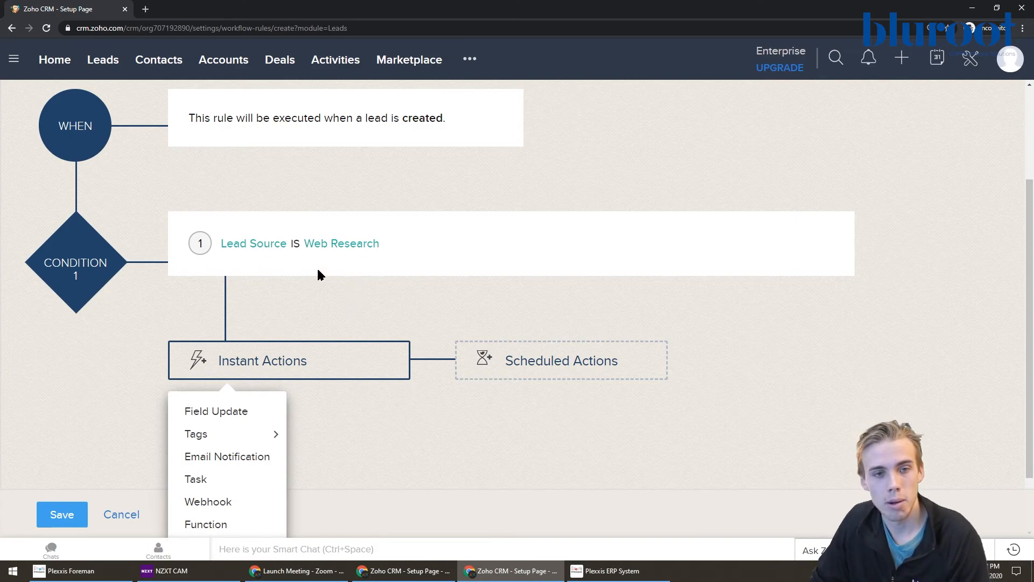
scroll("down", 3)
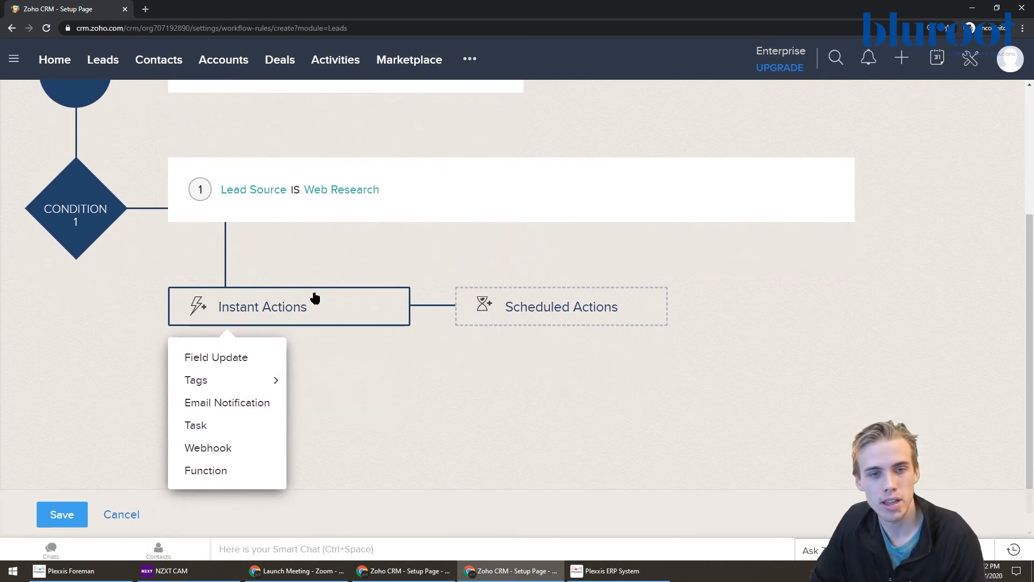
mouse_move(217, 357)
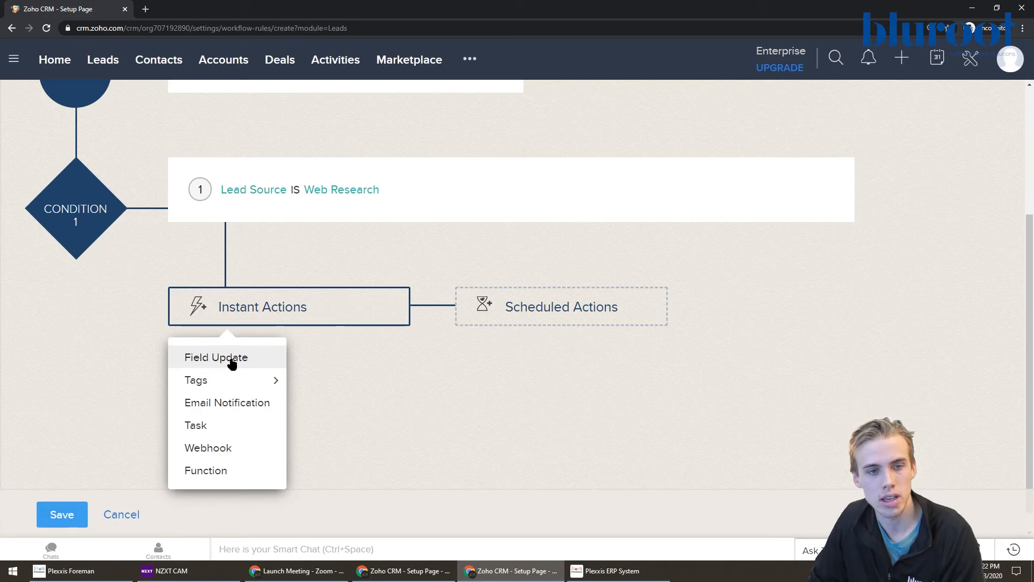
mouse_move(196, 380)
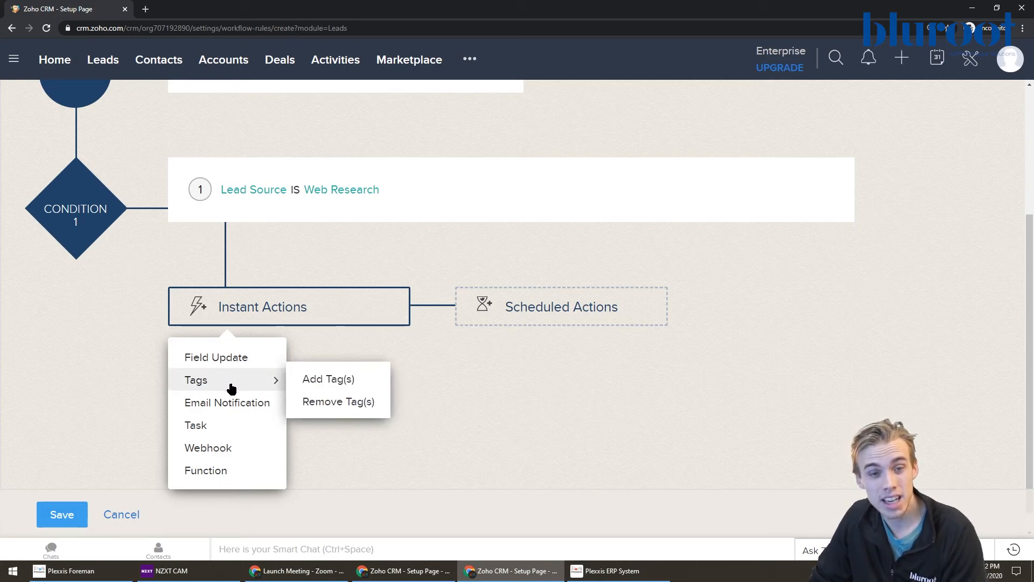
mouse_move(228, 402)
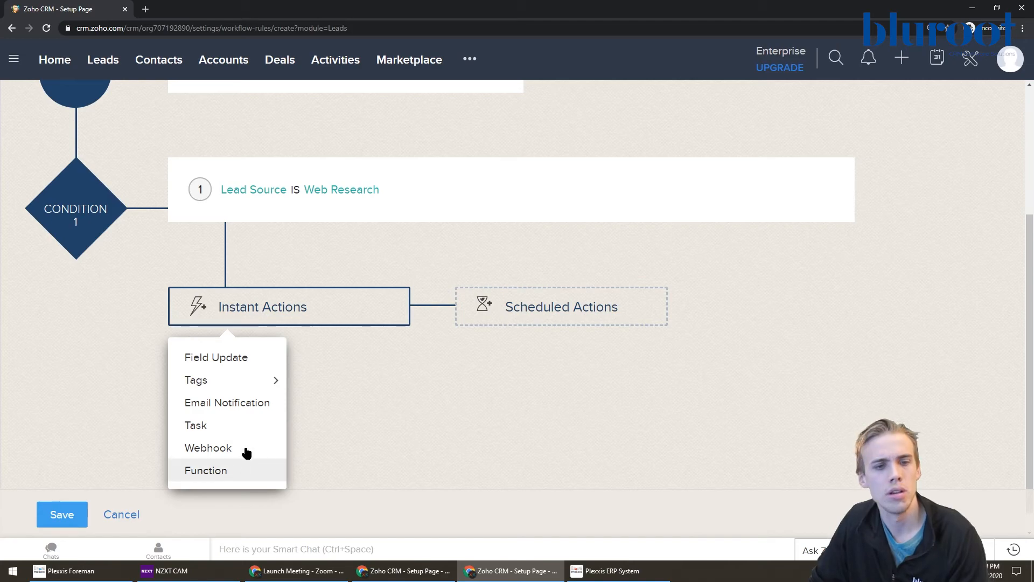
mouse_move(226, 433)
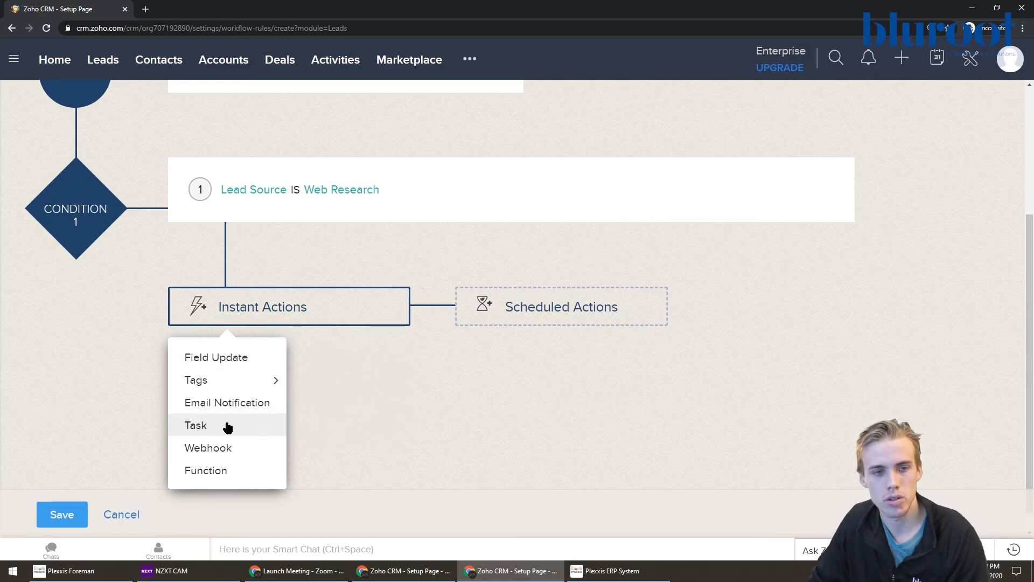
left_click(195, 425)
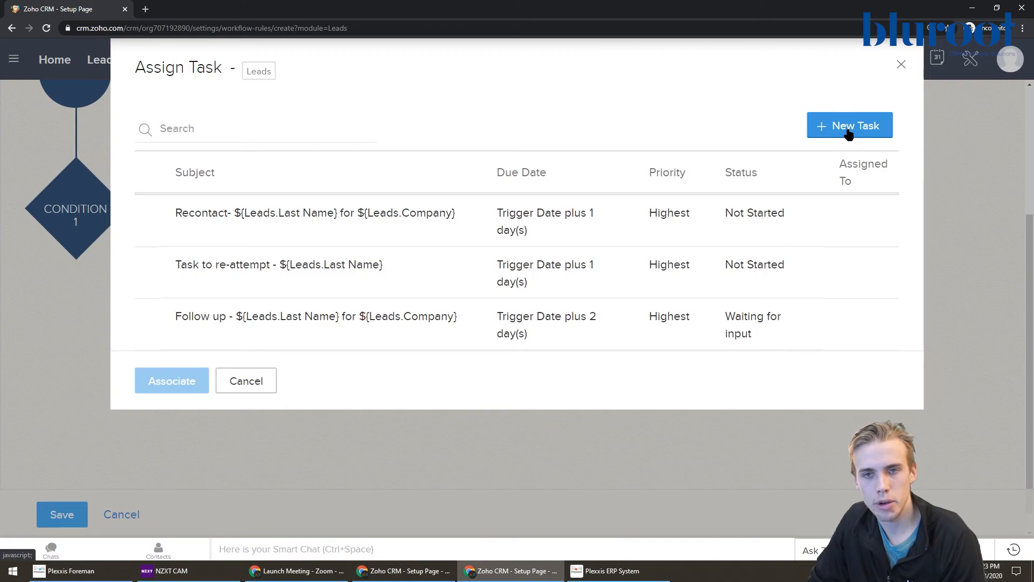
- Create a new task 'Follow up with this web lead' due 2 days after the trigger
left_click(850, 125)
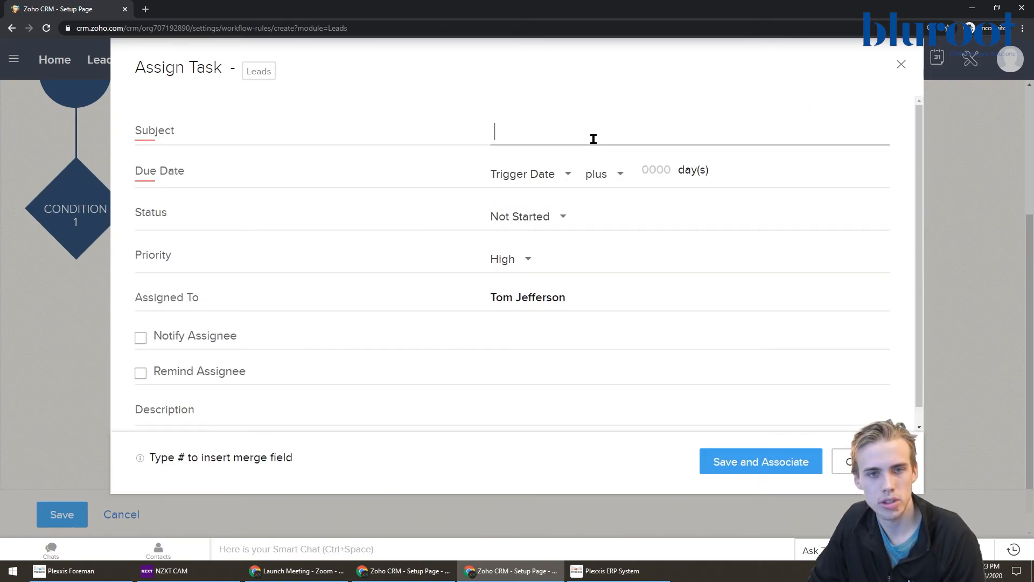
type("Follow")
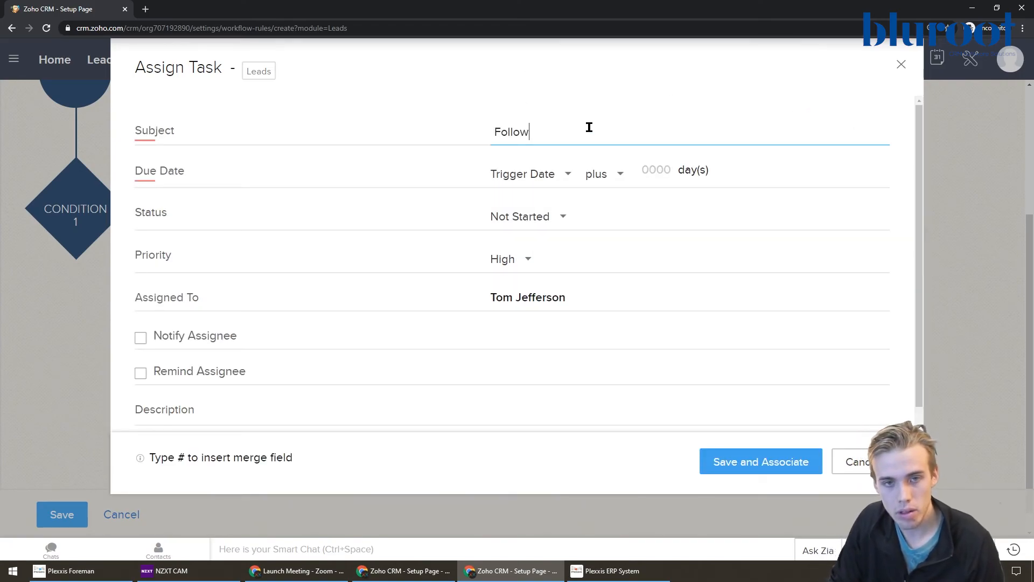
type("up with this website")
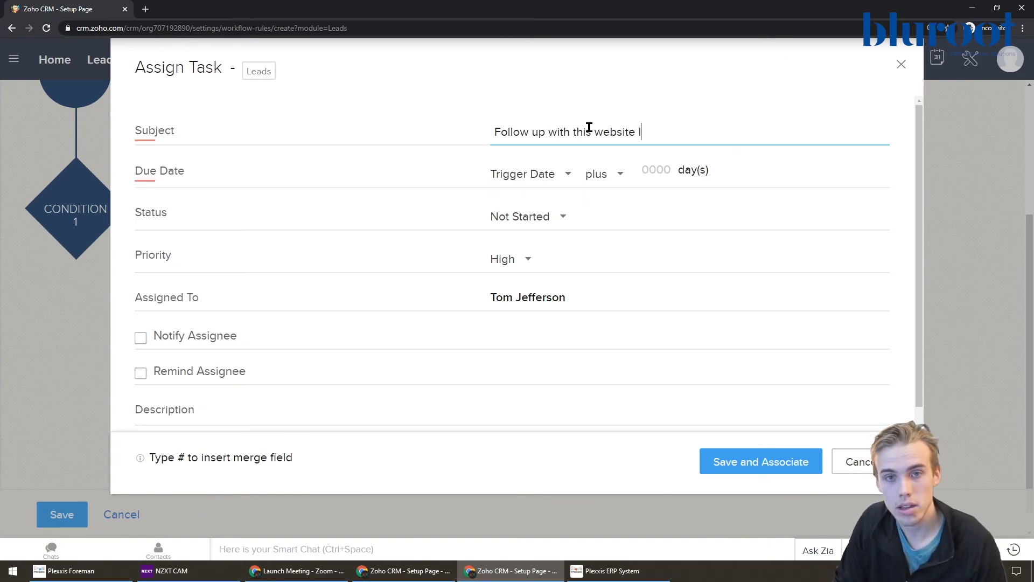
type("lead")
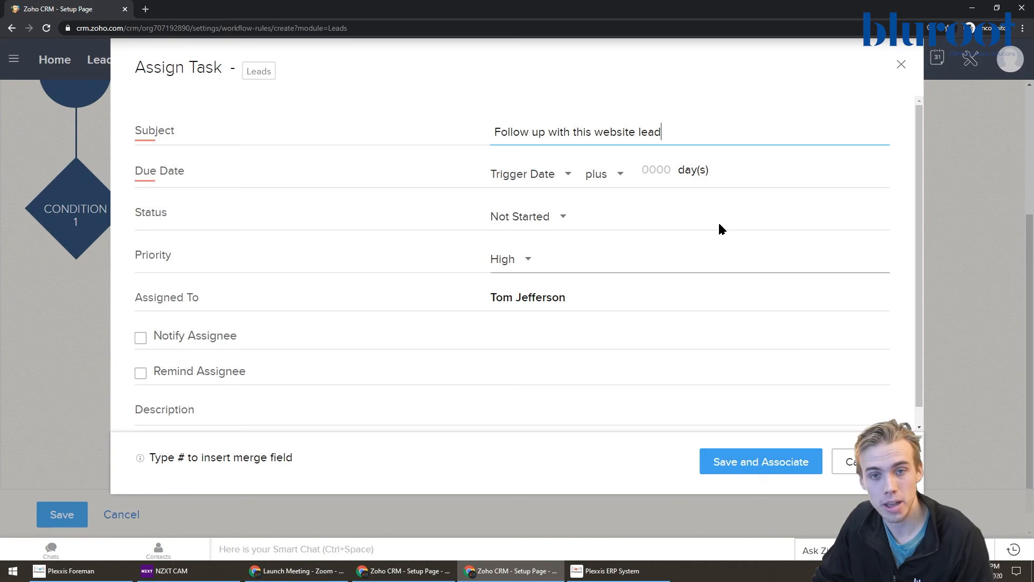
type("2")
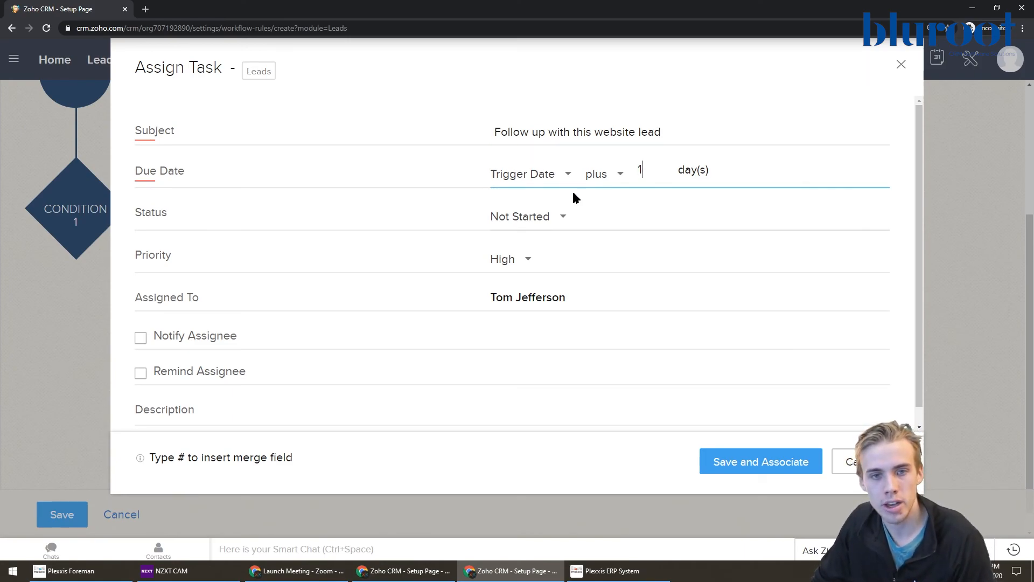
- Set the task priority to Highest, save and associate it, then save the rule
left_click(511, 259)
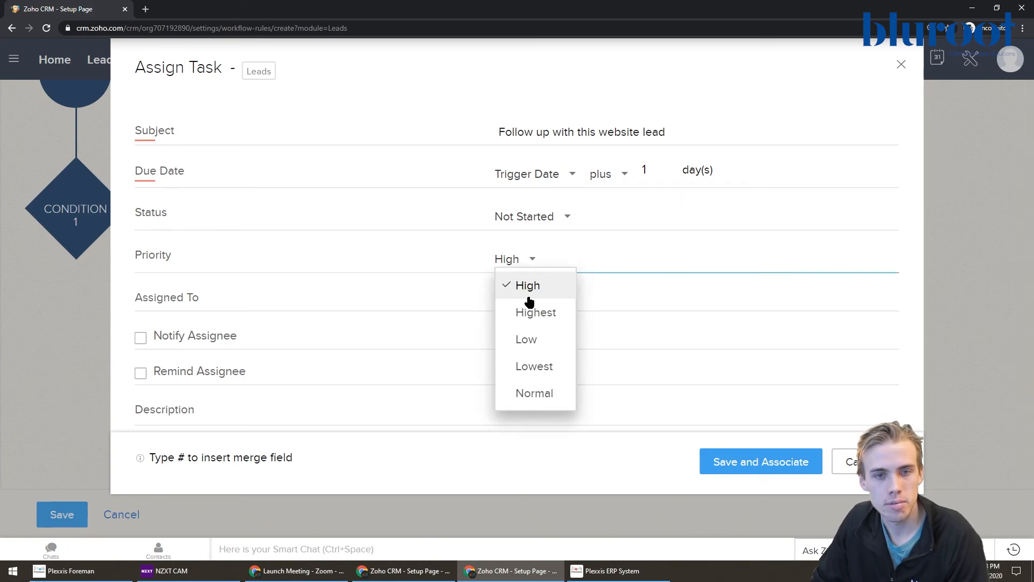
left_click(536, 312)
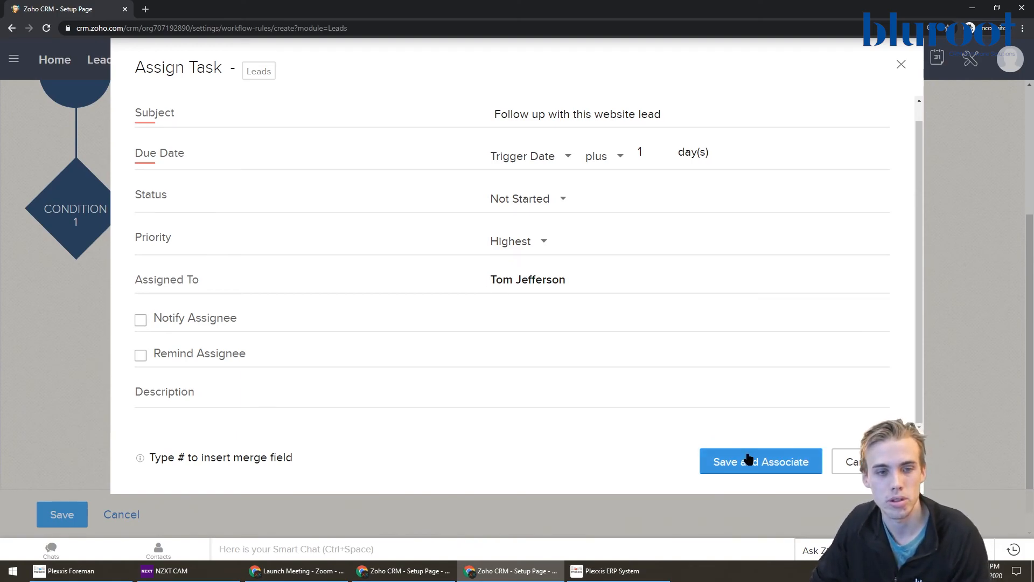
left_click(759, 461)
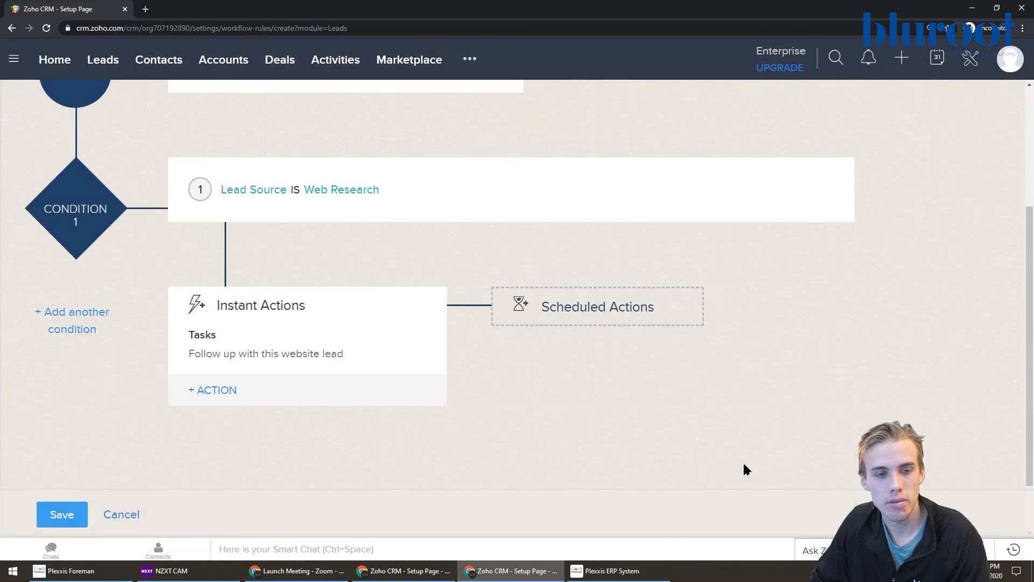
left_click(62, 514)
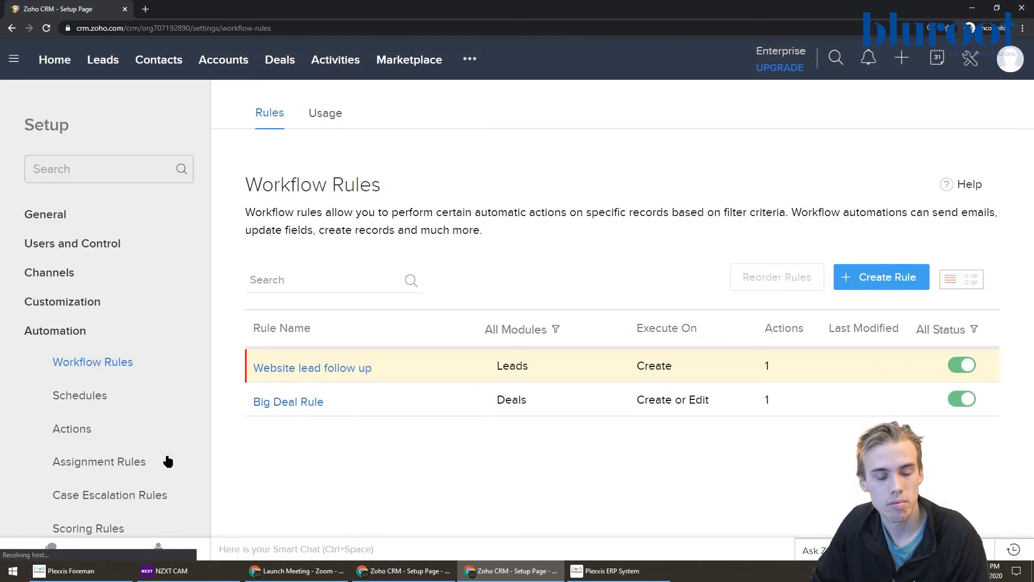